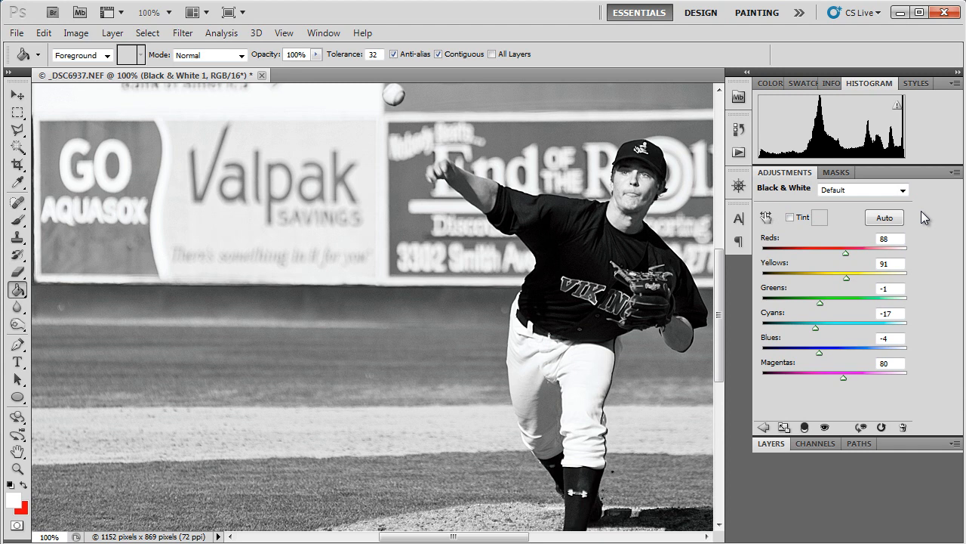
mouse_move(919, 221)
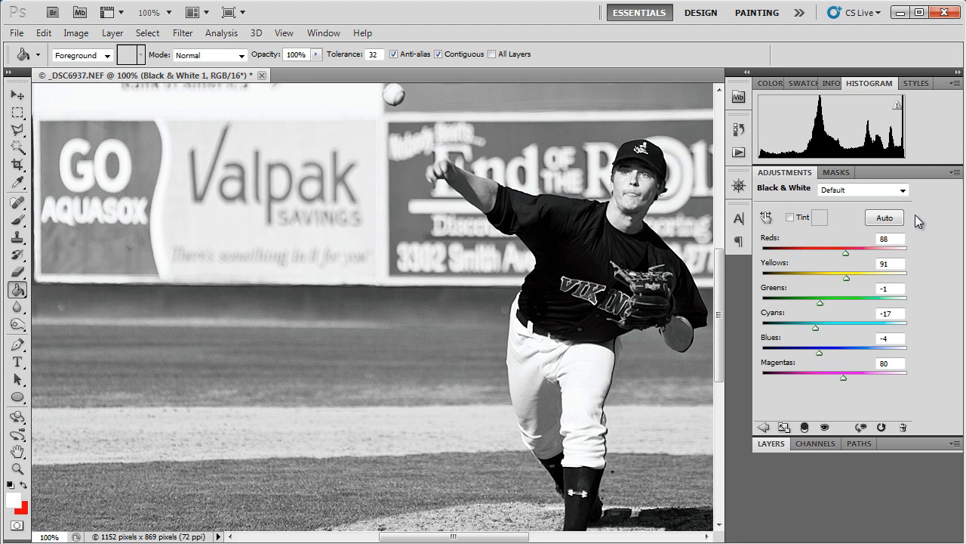
mouse_move(915, 221)
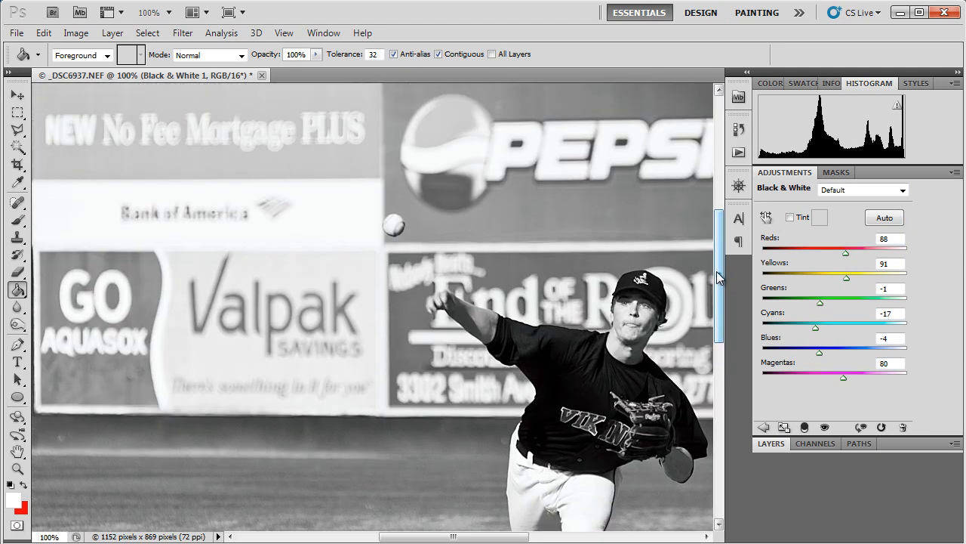
Apply the Red Filter black-and-white conversion preset to the photo
scroll(down, 3)
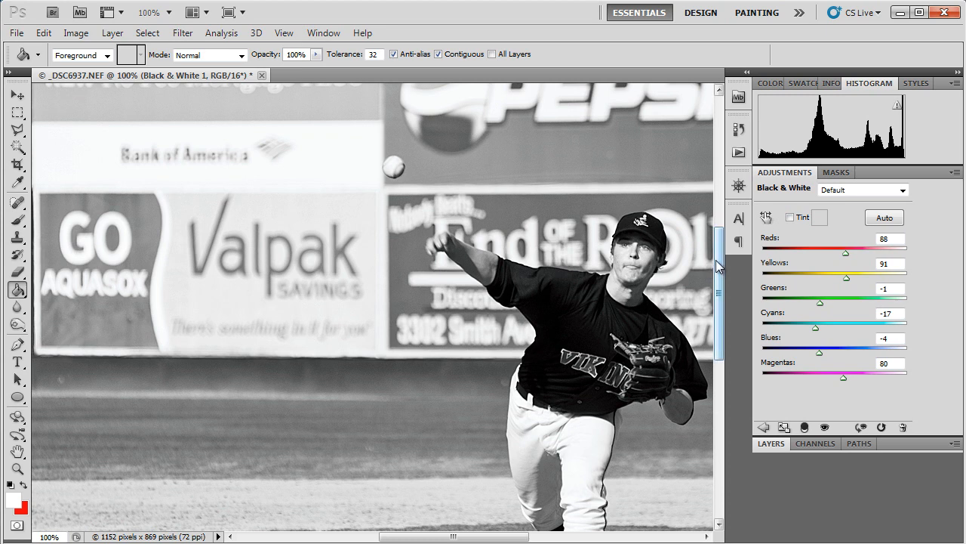
click(903, 190)
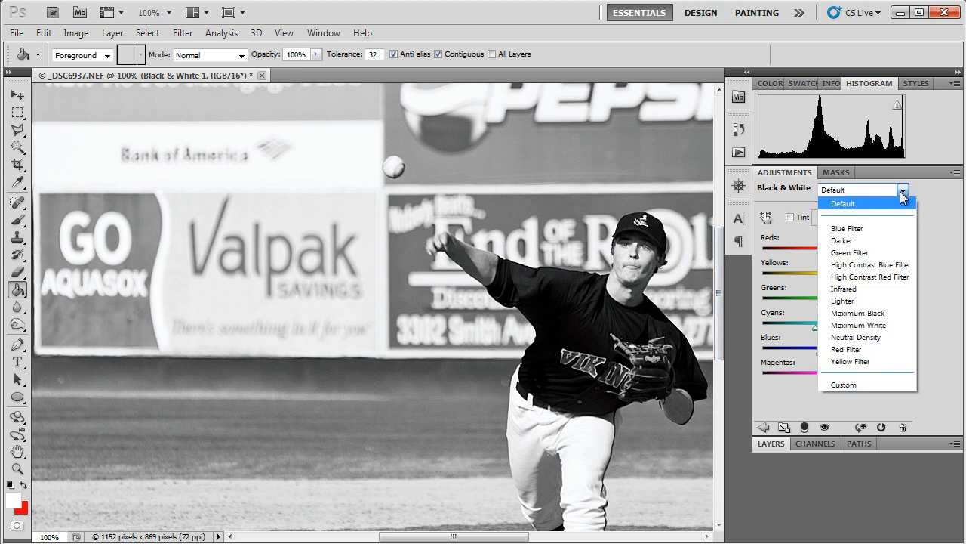
mouse_move(873, 227)
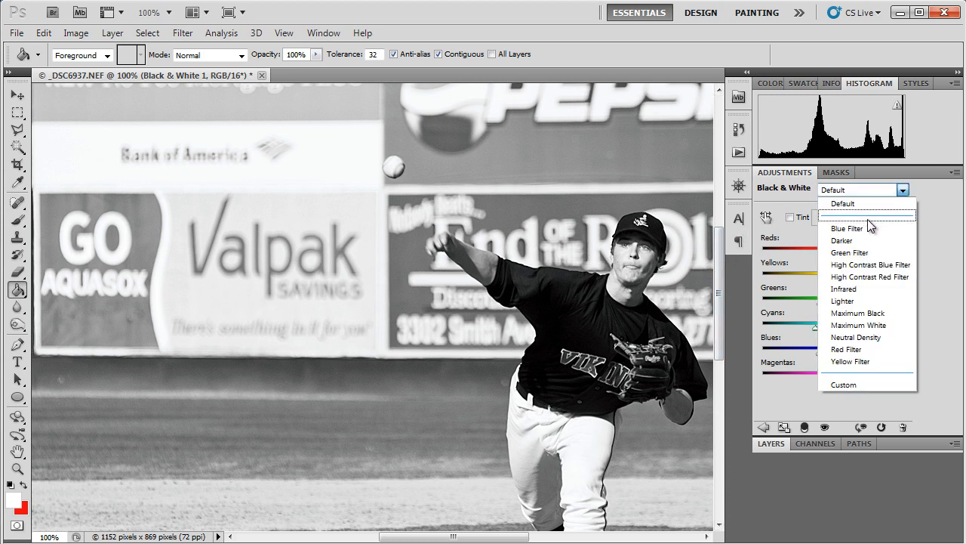
mouse_move(858, 349)
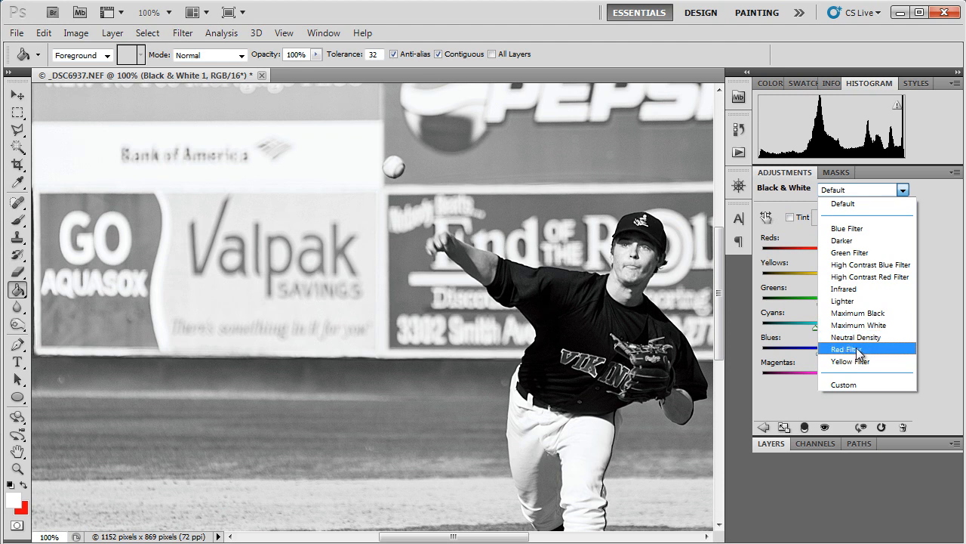
click(858, 349)
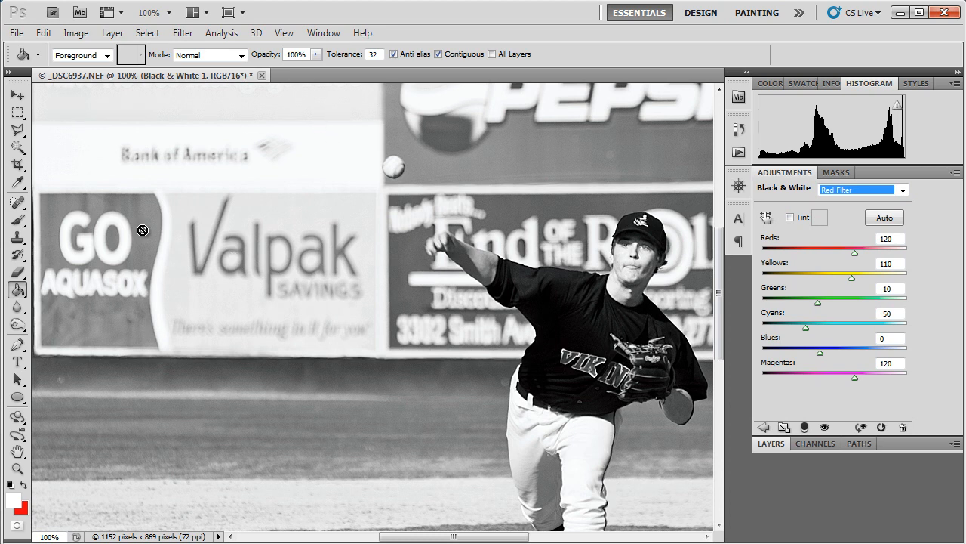
mouse_move(868, 198)
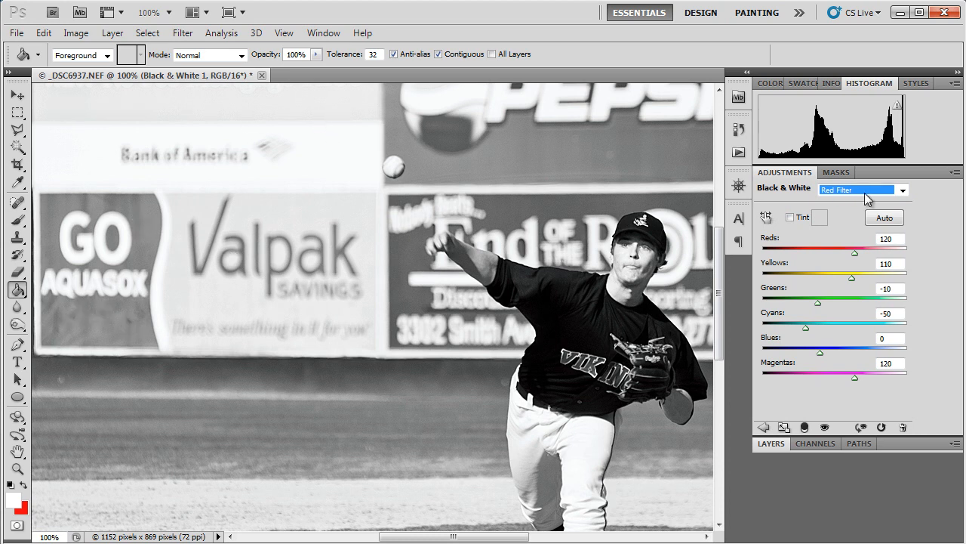
Switch to the High Contrast Red Filter preset and brighten the greens to 72
click(902, 190)
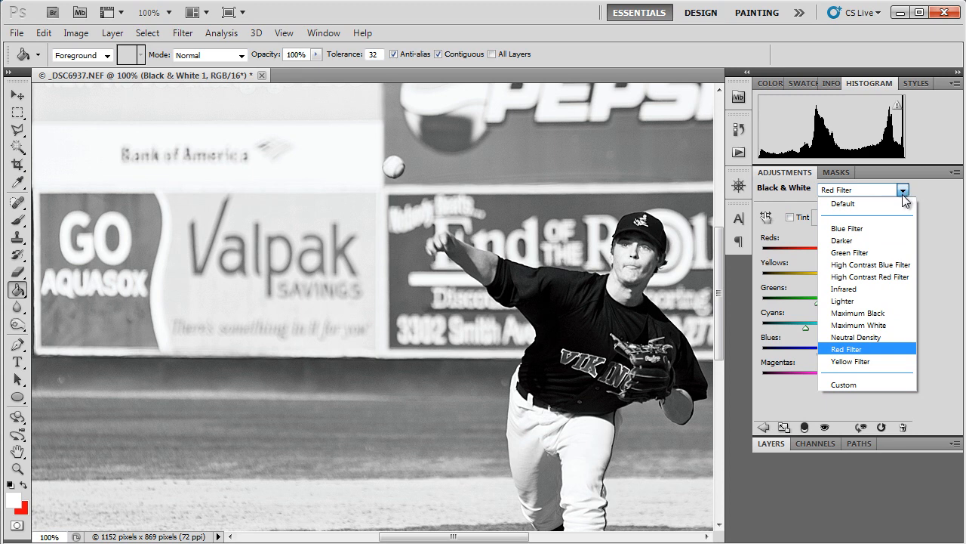
mouse_move(870, 276)
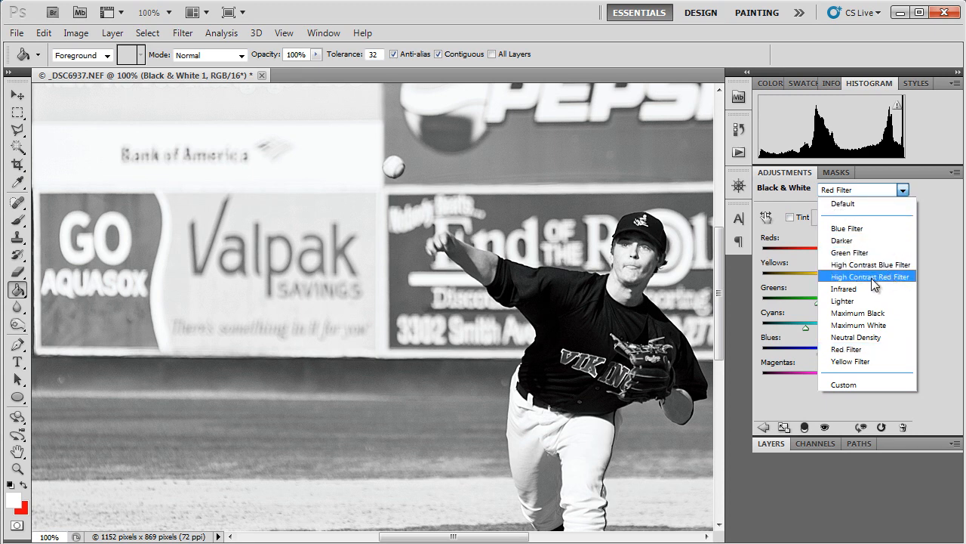
click(868, 276)
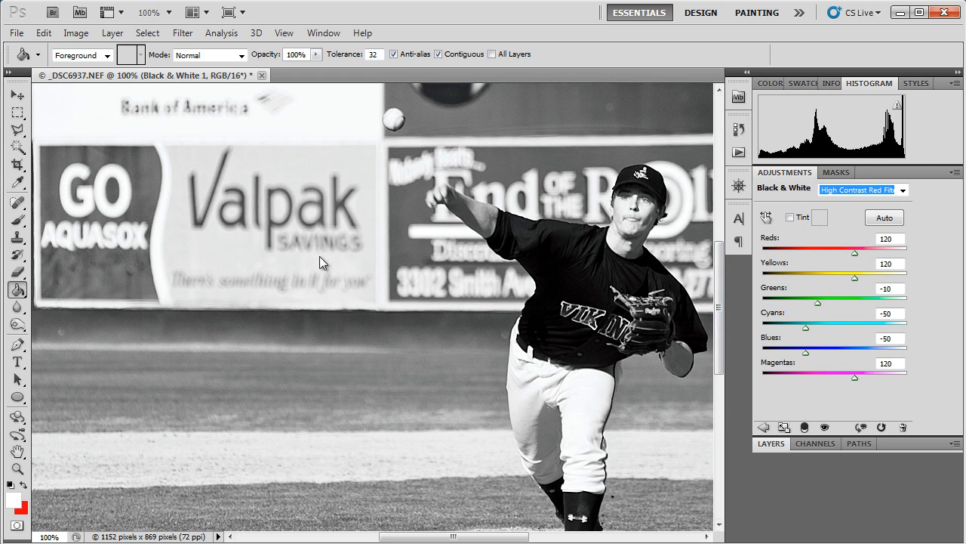
mouse_move(441, 266)
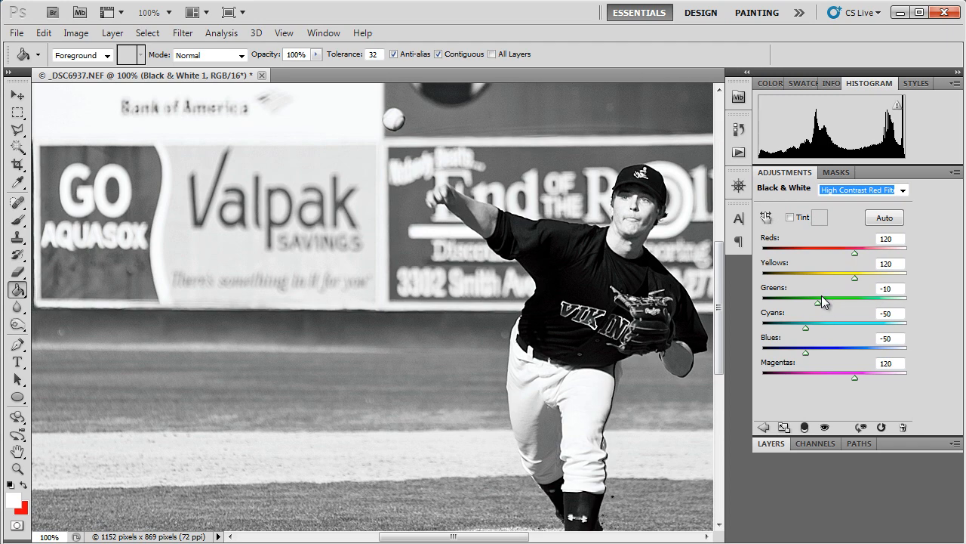
drag(821, 298, 849, 298)
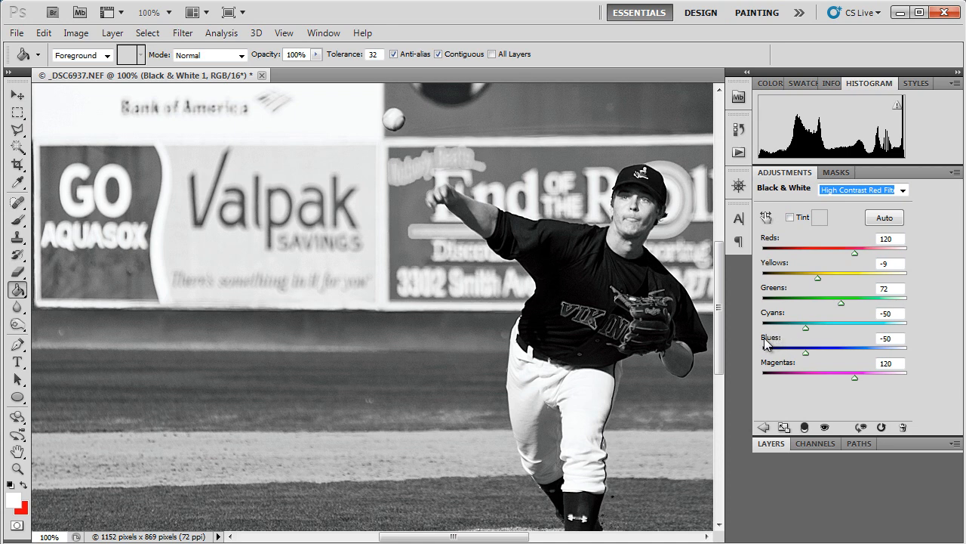
mouse_move(803, 471)
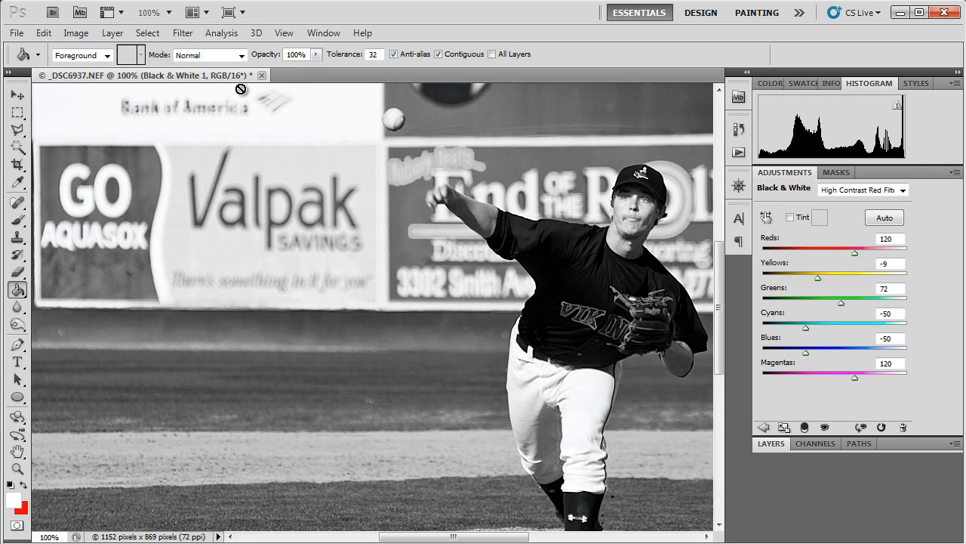
Close the baseball photo without saving changes, leaving the workspace empty
click(263, 76)
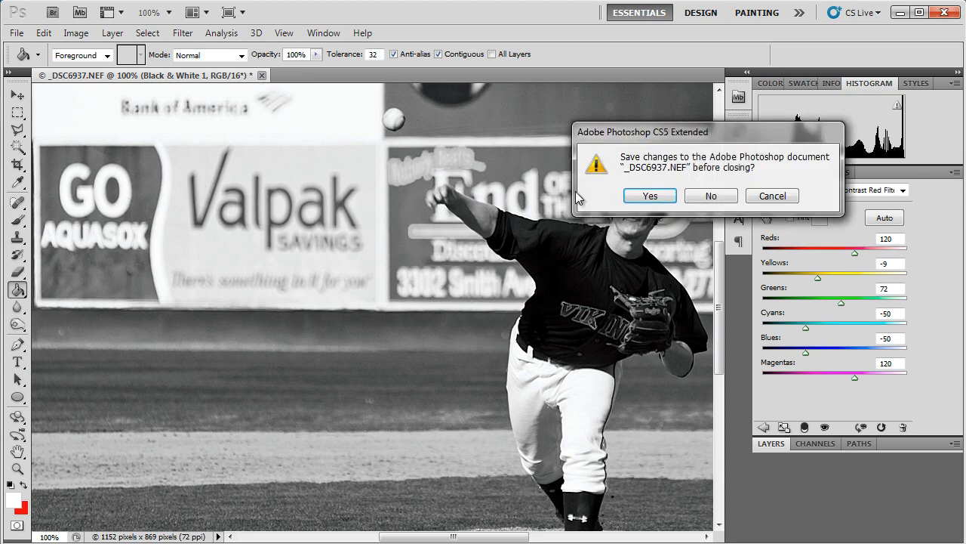
click(709, 197)
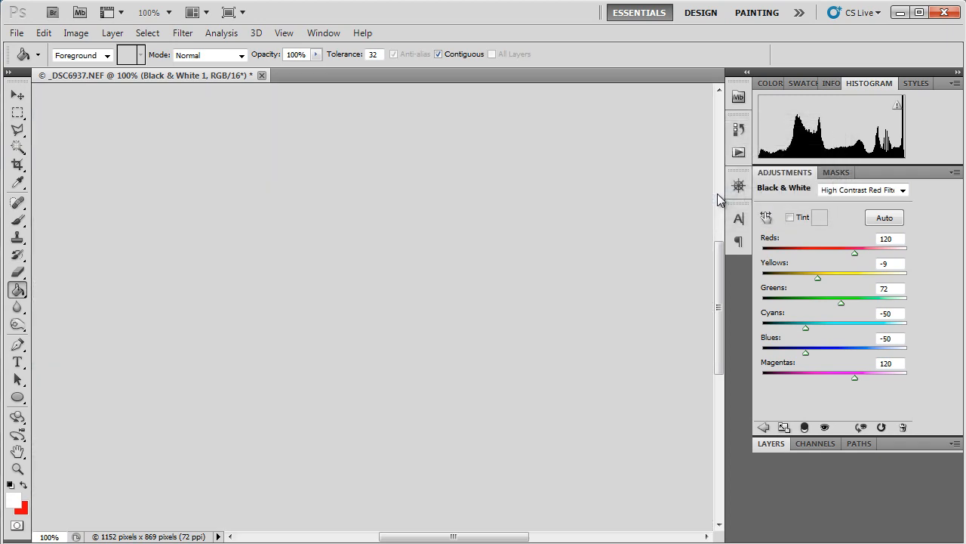
click(263, 76)
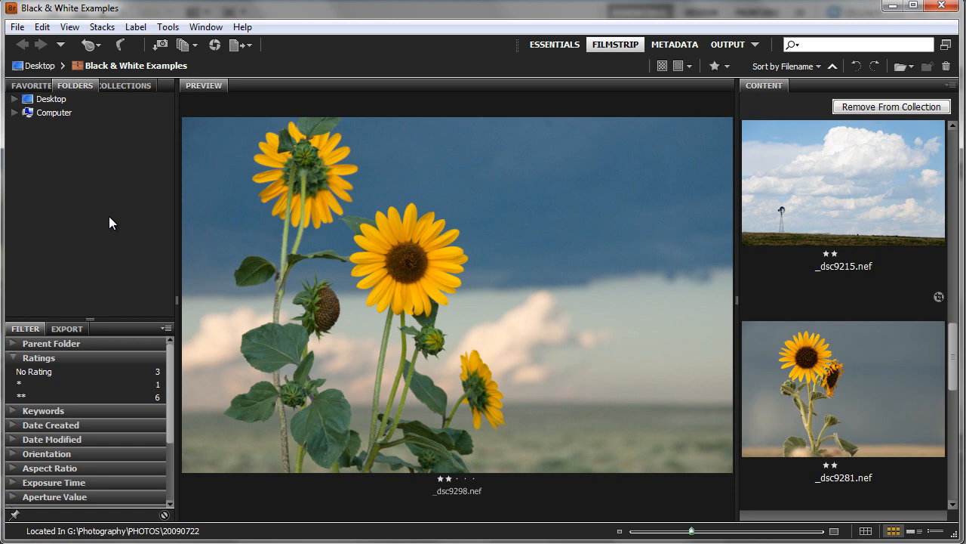
mouse_move(97, 211)
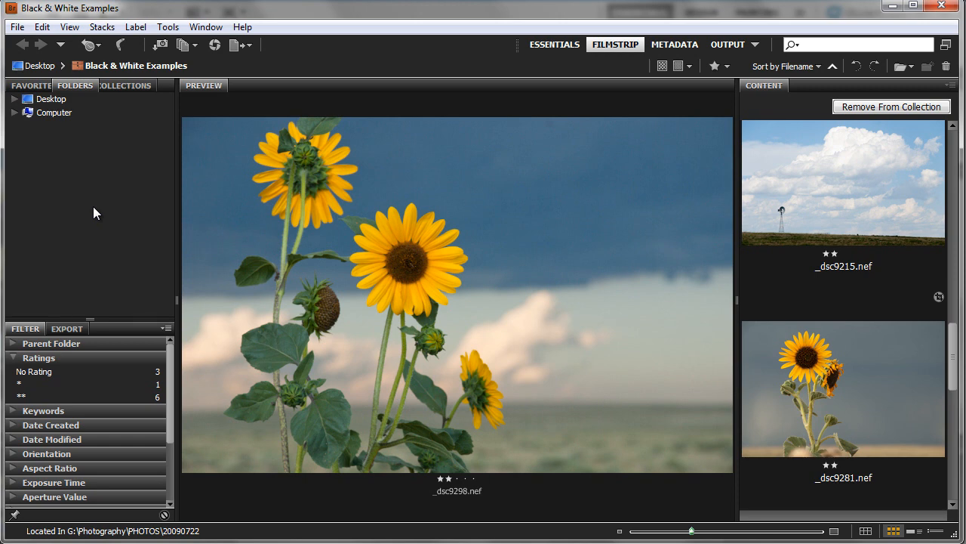
mouse_move(97, 189)
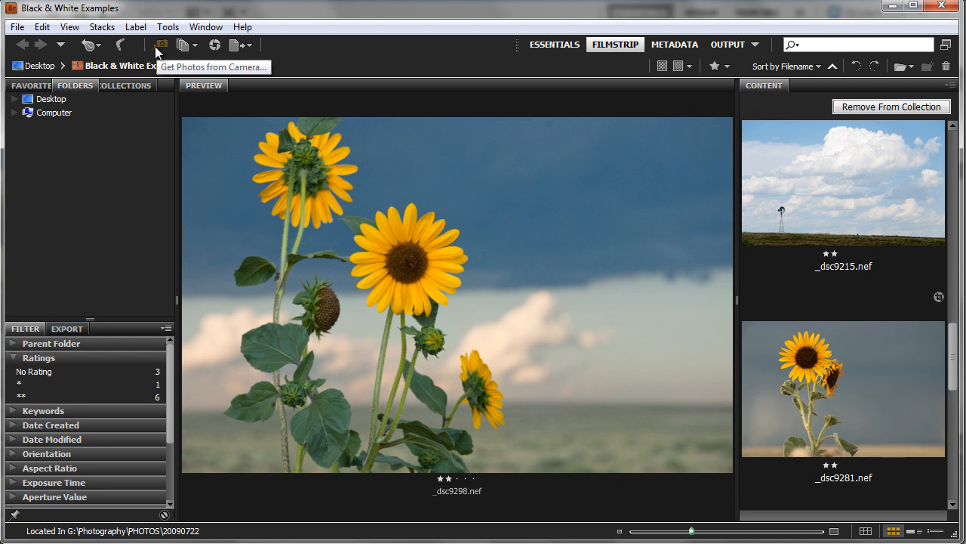
mouse_move(136, 209)
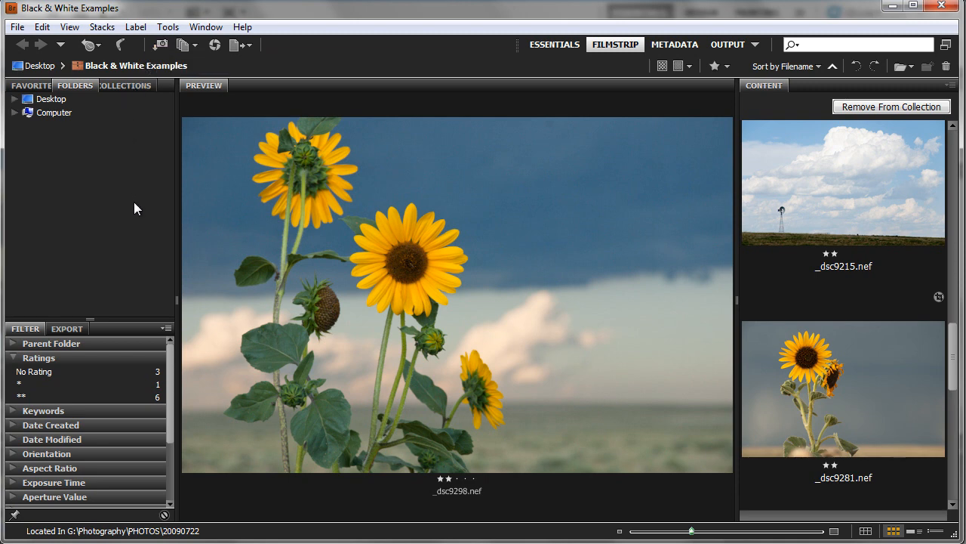
mouse_move(148, 205)
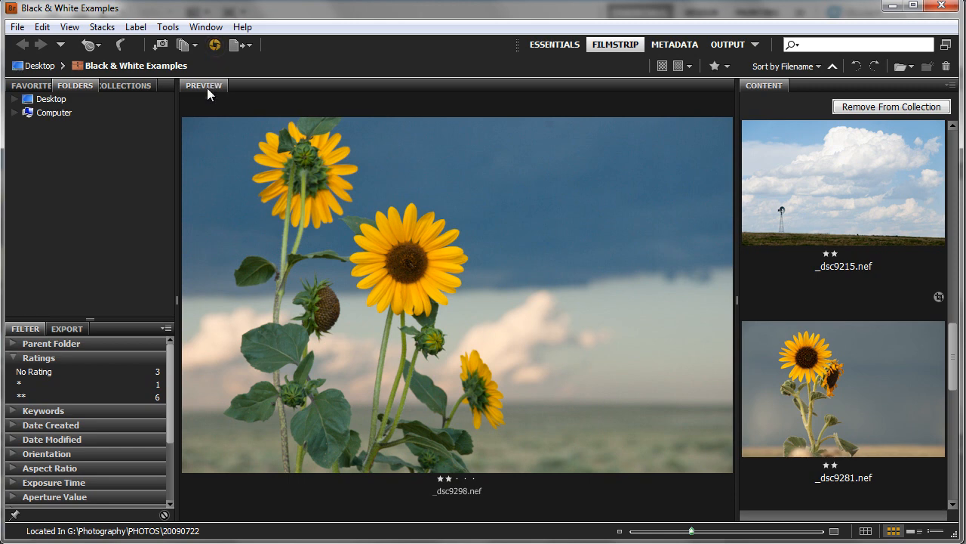
mouse_move(296, 234)
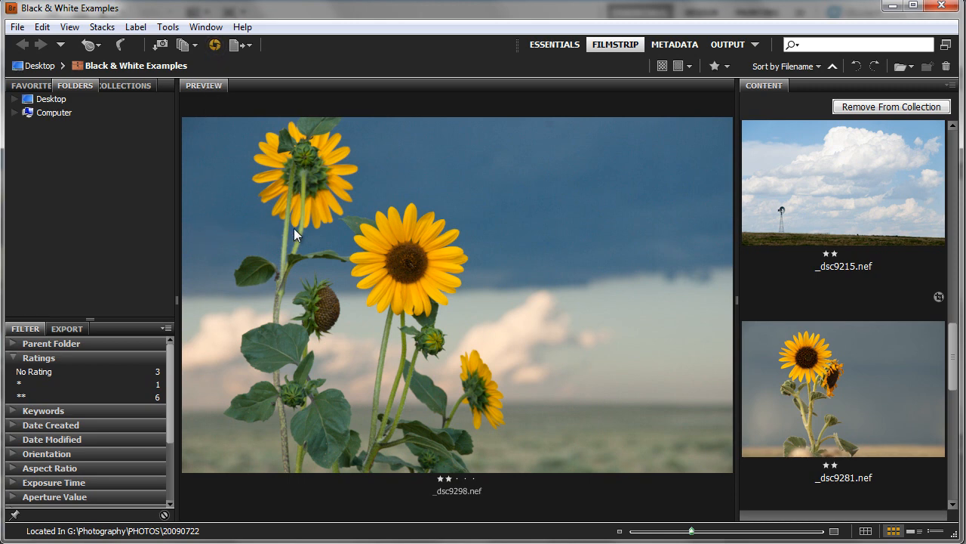
mouse_move(416, 210)
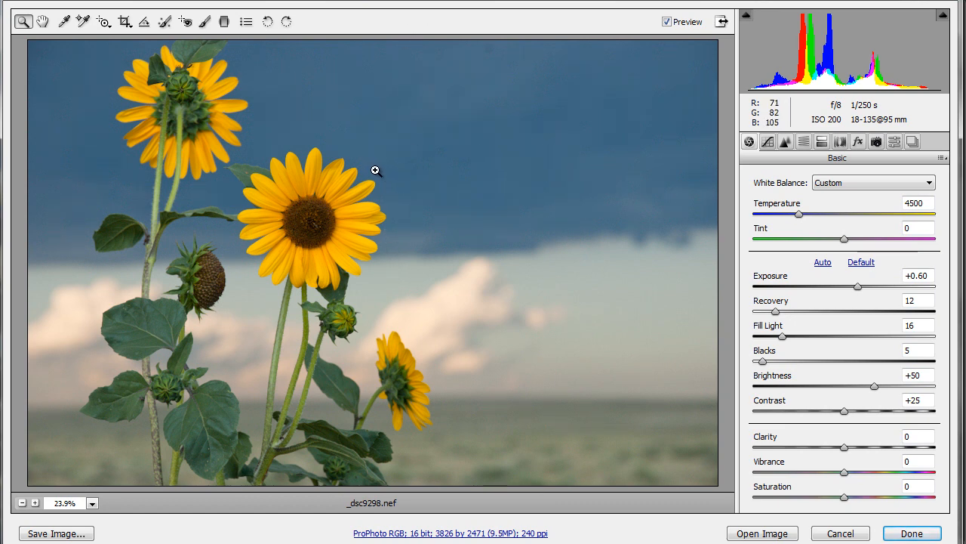
mouse_move(447, 275)
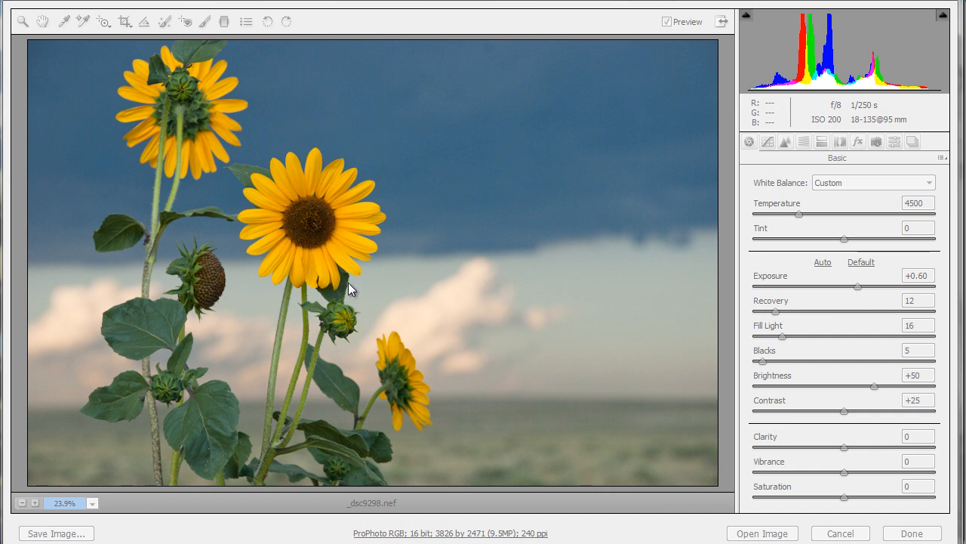
mouse_move(325, 259)
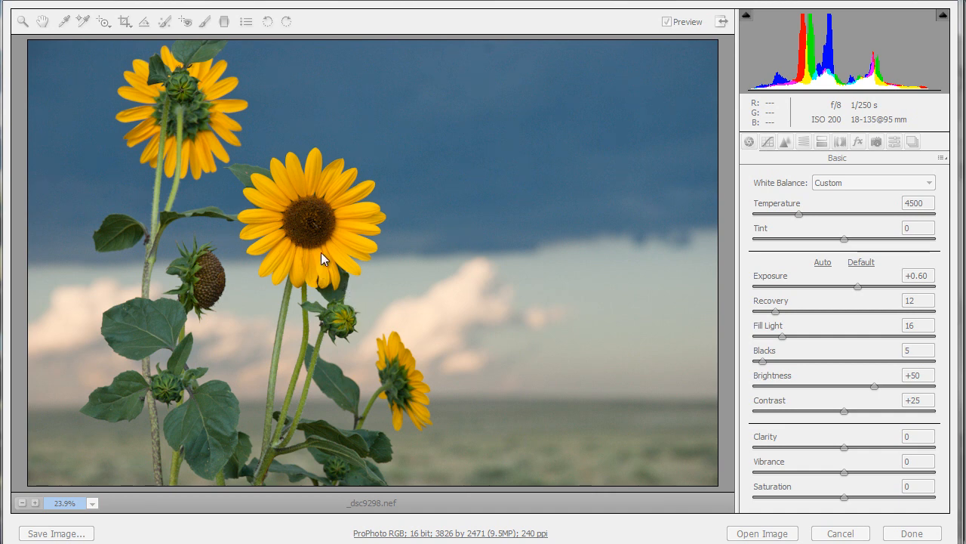
mouse_move(401, 184)
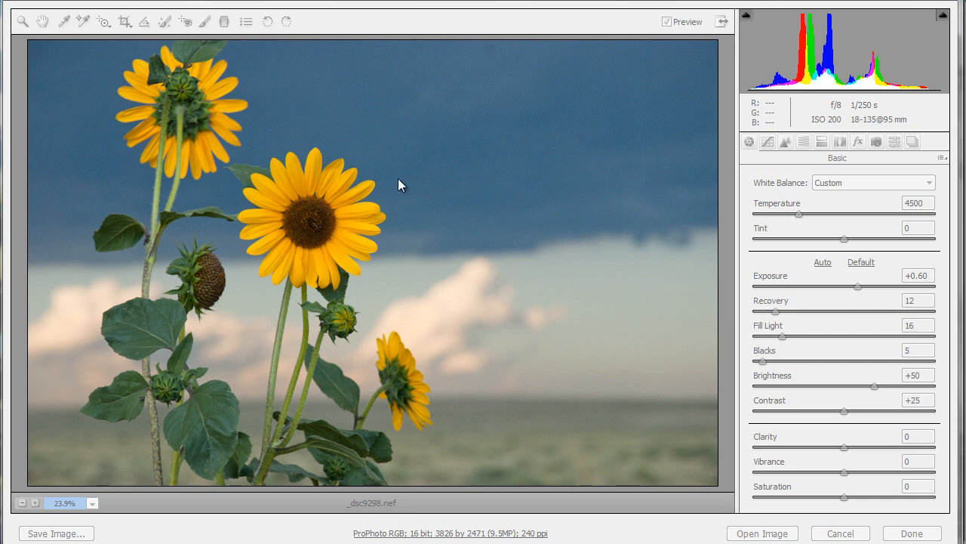
mouse_move(469, 30)
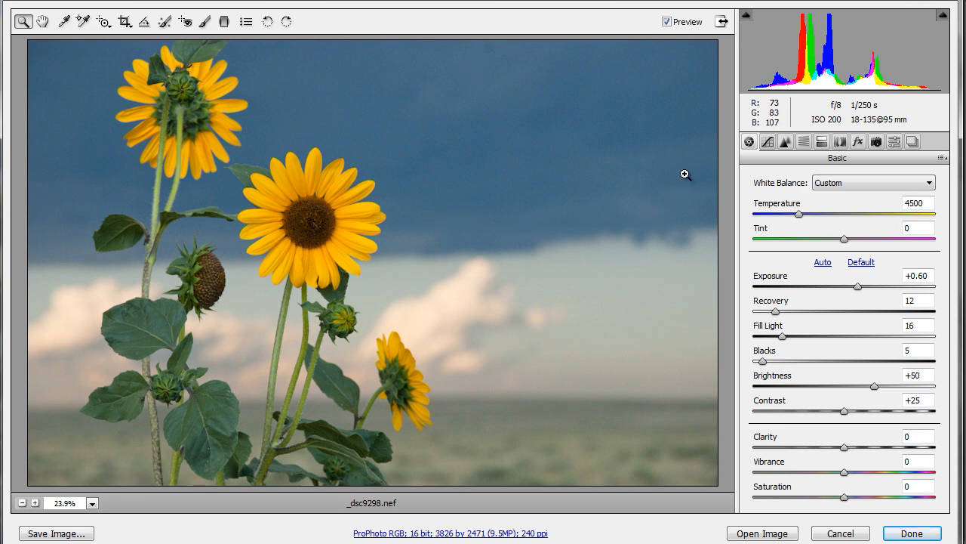
mouse_move(803, 142)
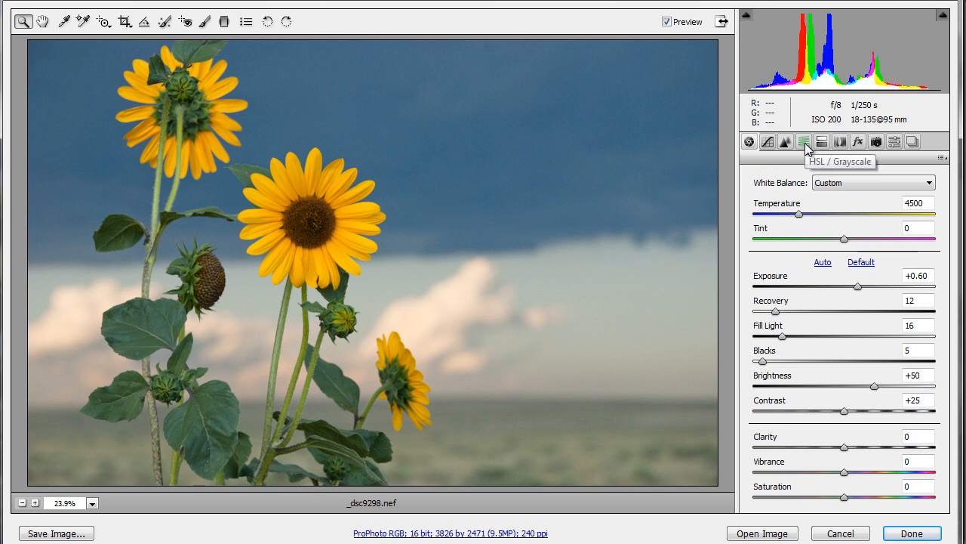
Convert the sunflower photo to grayscale in the HSL/Grayscale settings with the automatic mix
click(803, 142)
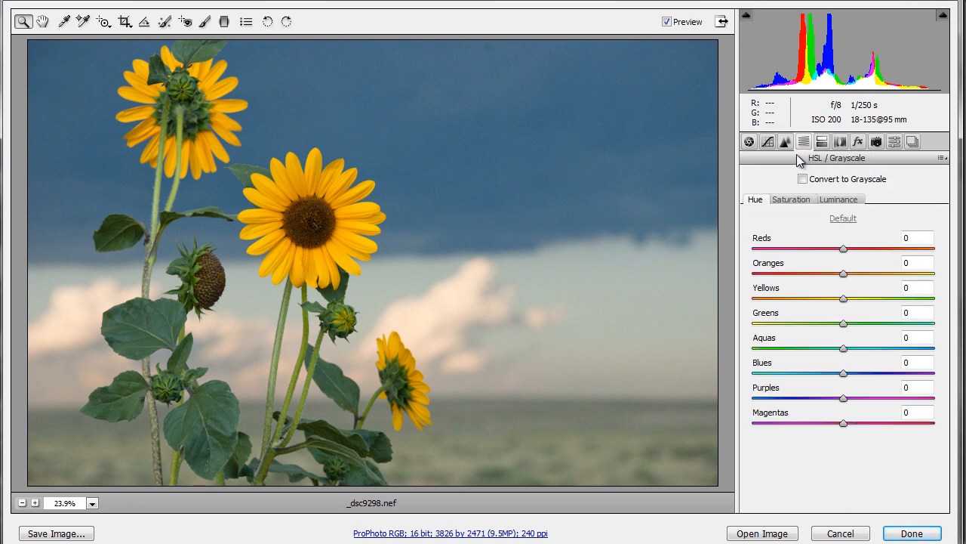
mouse_move(833, 187)
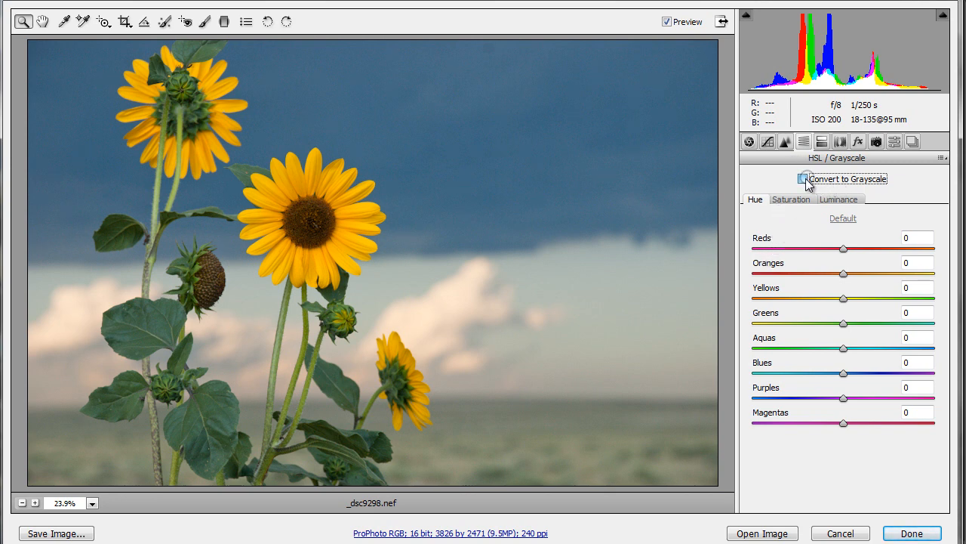
click(804, 179)
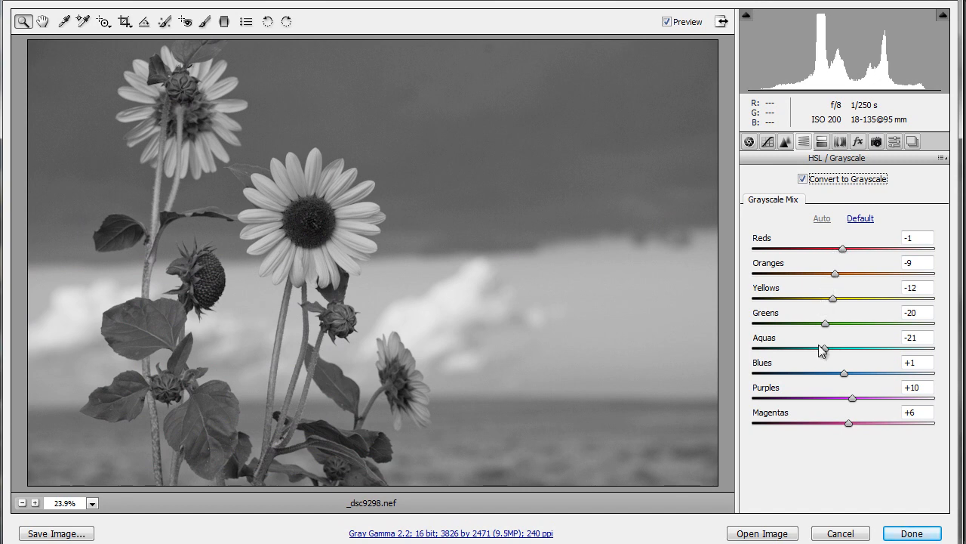
mouse_move(843, 253)
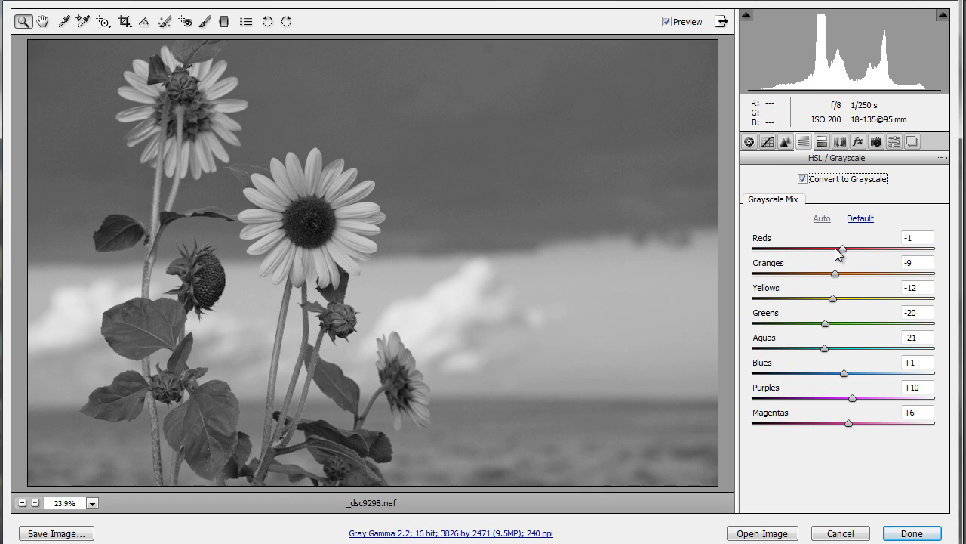
mouse_move(850, 274)
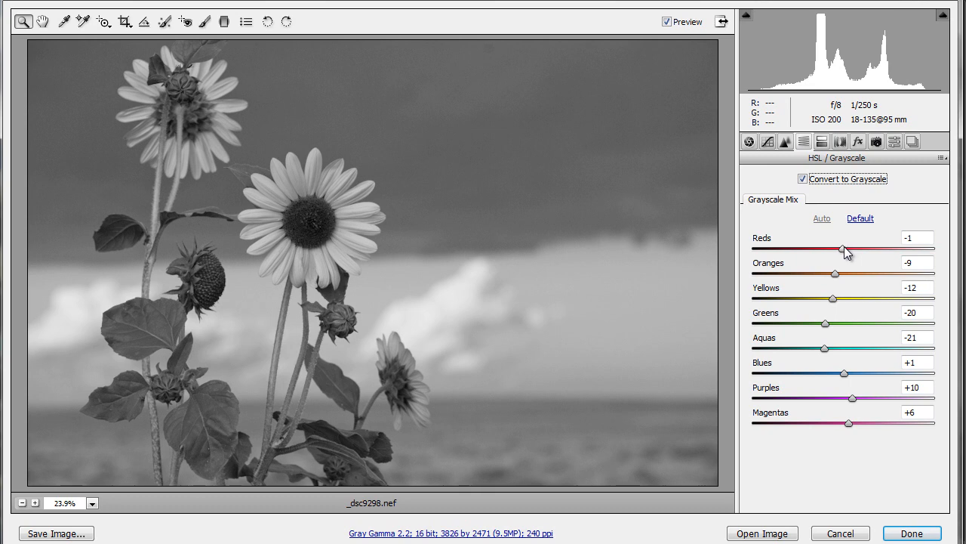
mouse_move(833, 278)
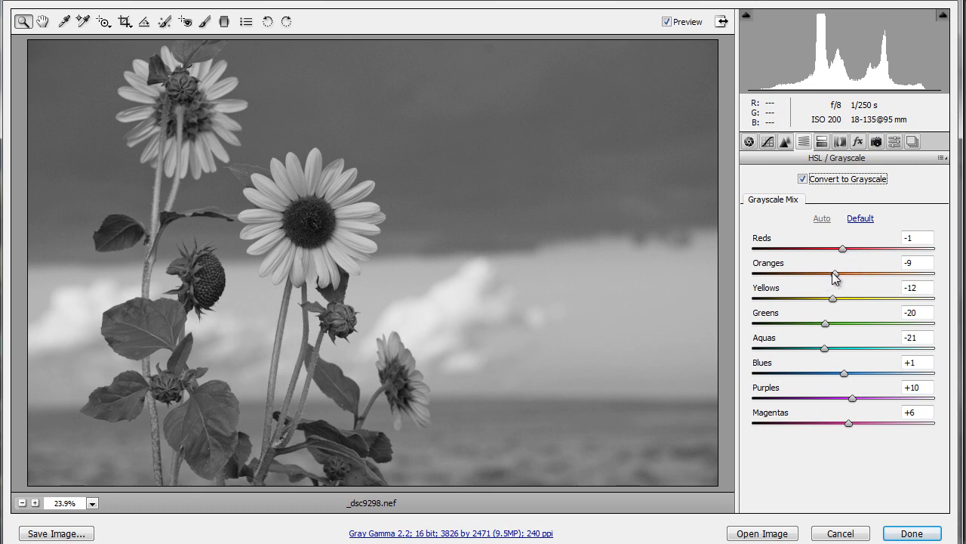
mouse_move(874, 316)
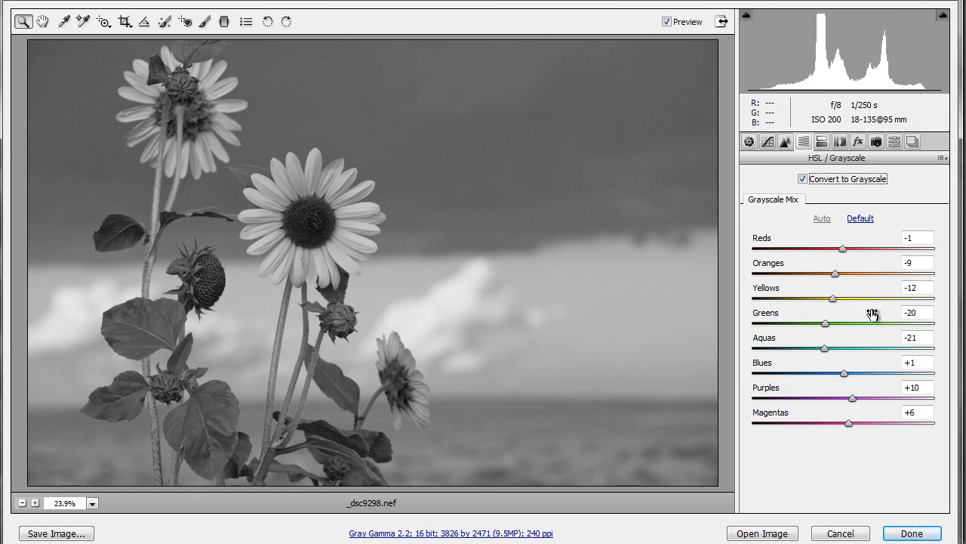
mouse_move(854, 414)
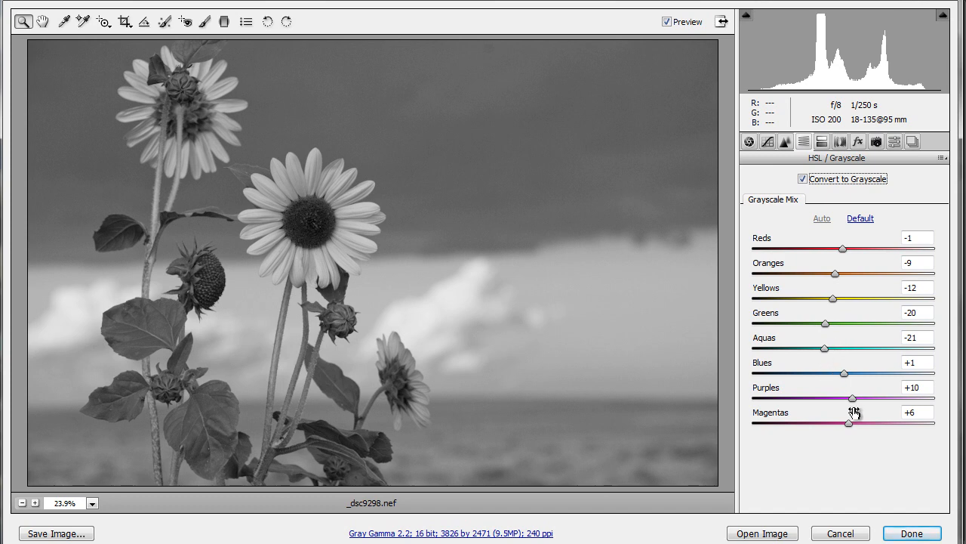
mouse_move(330, 219)
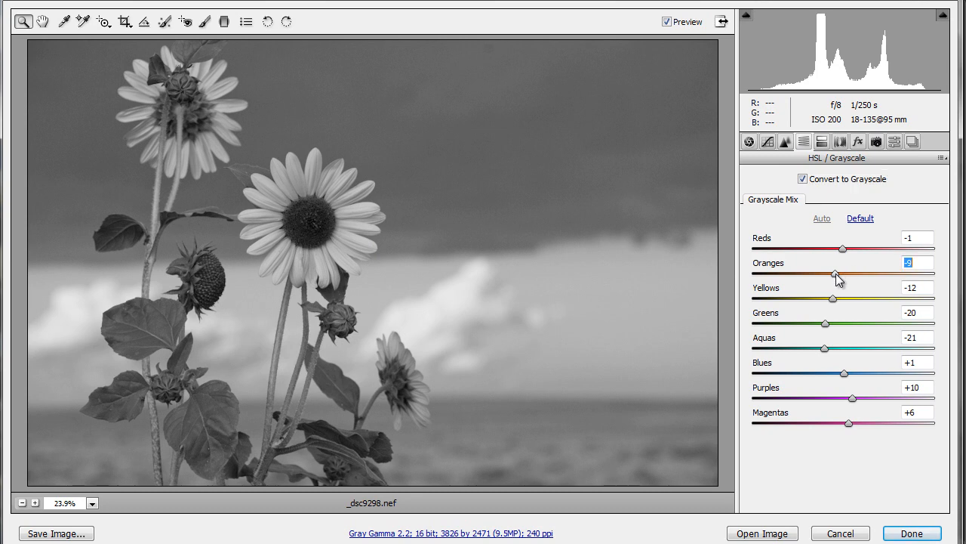
Lighten the petals in the grayscale mix: oranges to +29, yellows to +40
drag(837, 275, 855, 275)
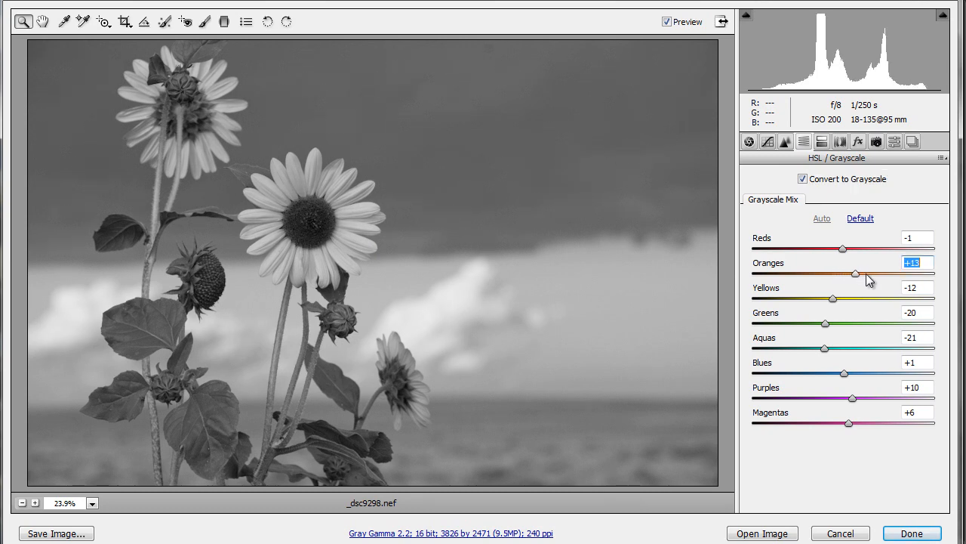
drag(855, 274, 870, 273)
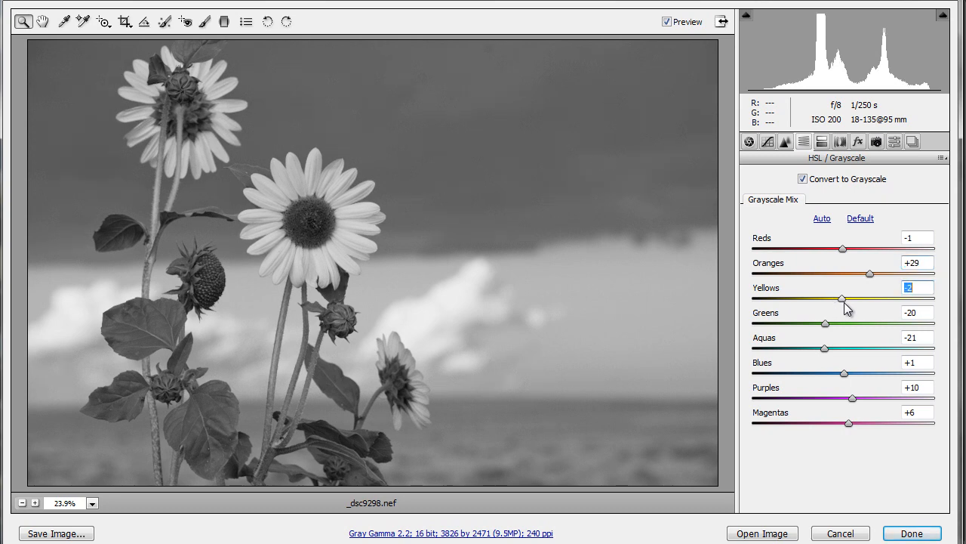
drag(842, 299, 852, 299)
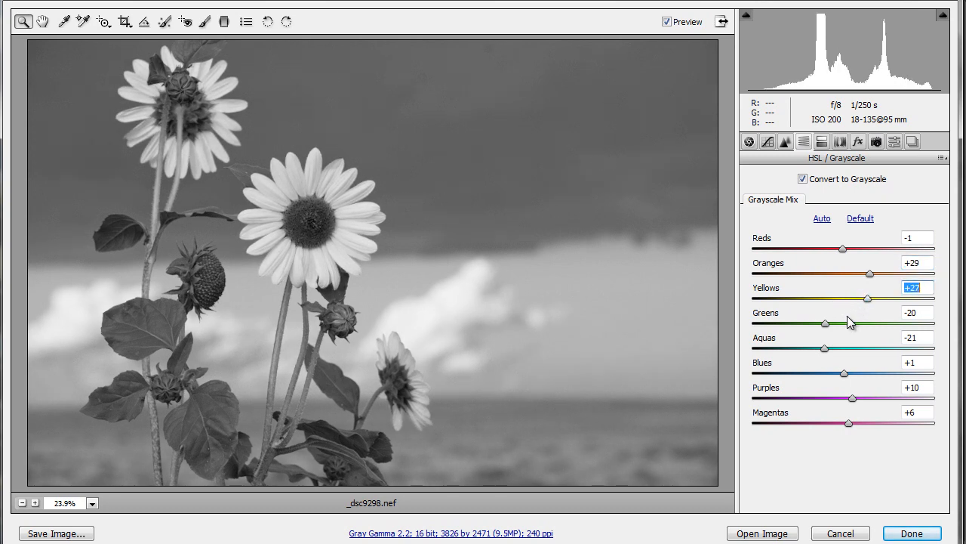
drag(867, 298, 870, 299)
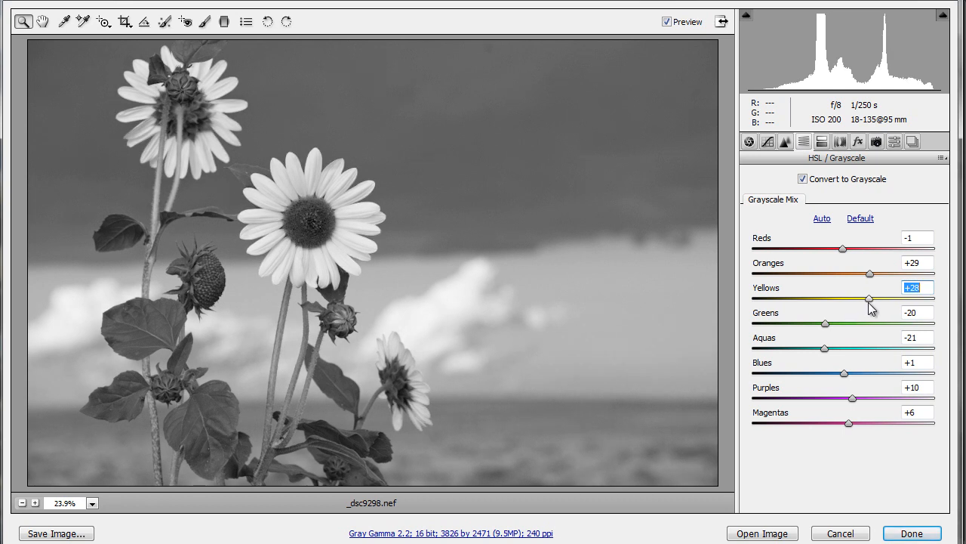
drag(870, 299, 879, 299)
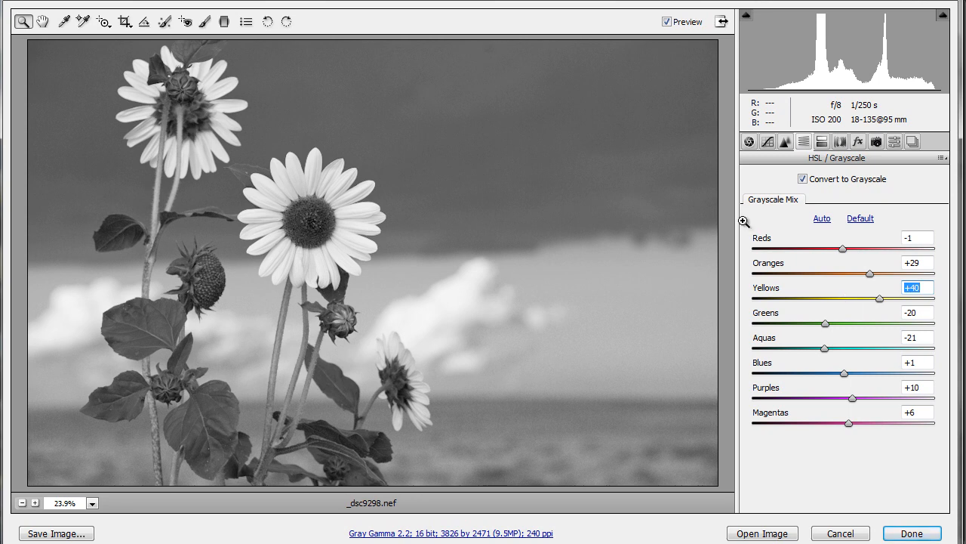
mouse_move(482, 194)
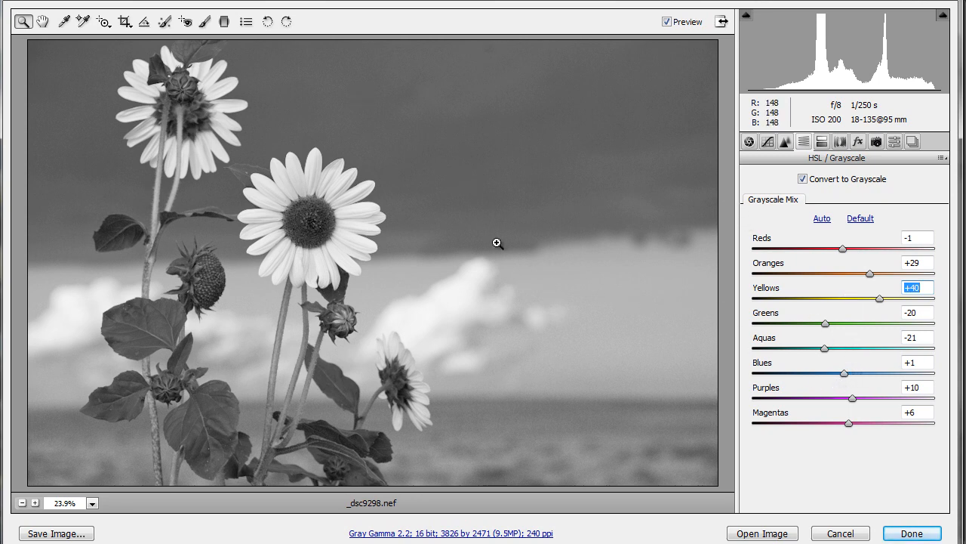
mouse_move(836, 383)
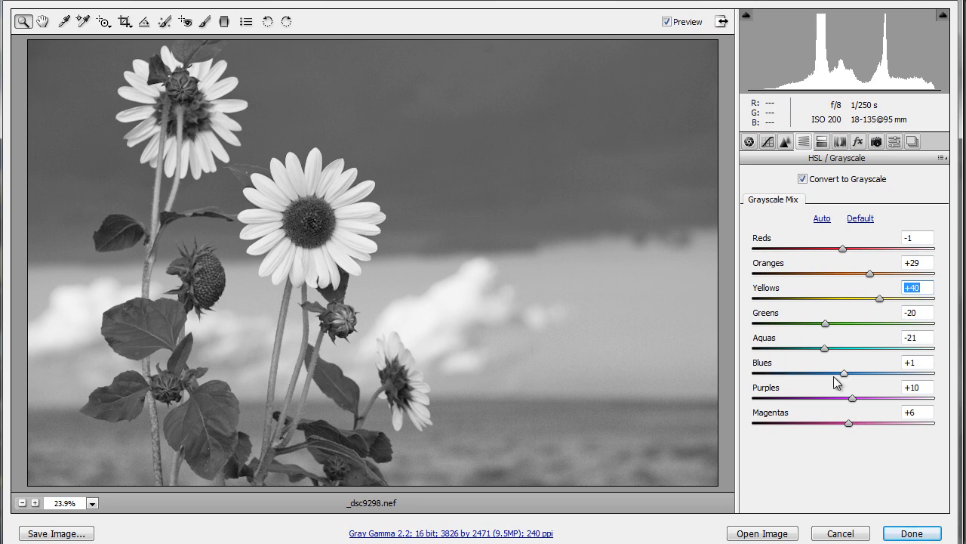
mouse_move(823, 377)
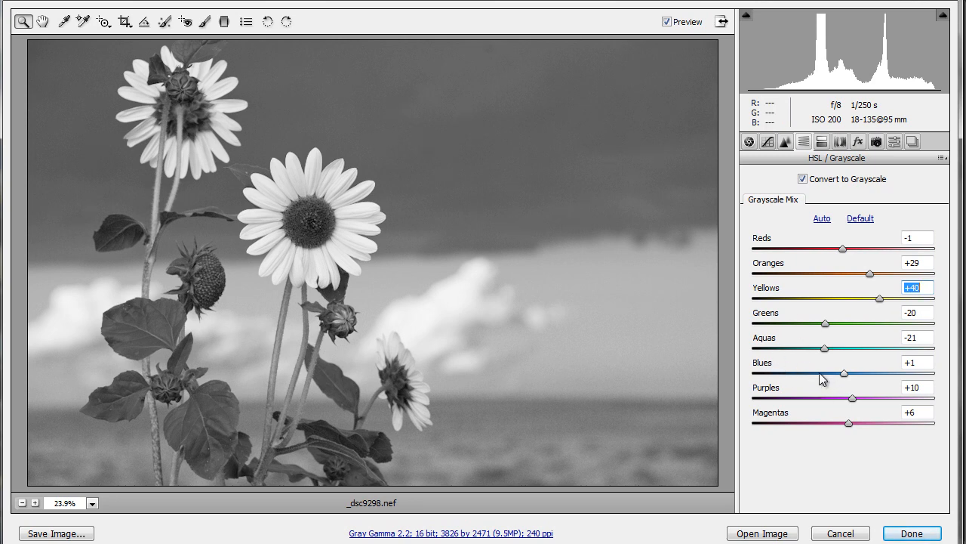
Darken the sky in the mix: blues to -28, aquas to -43, purples to -17
drag(844, 373, 817, 373)
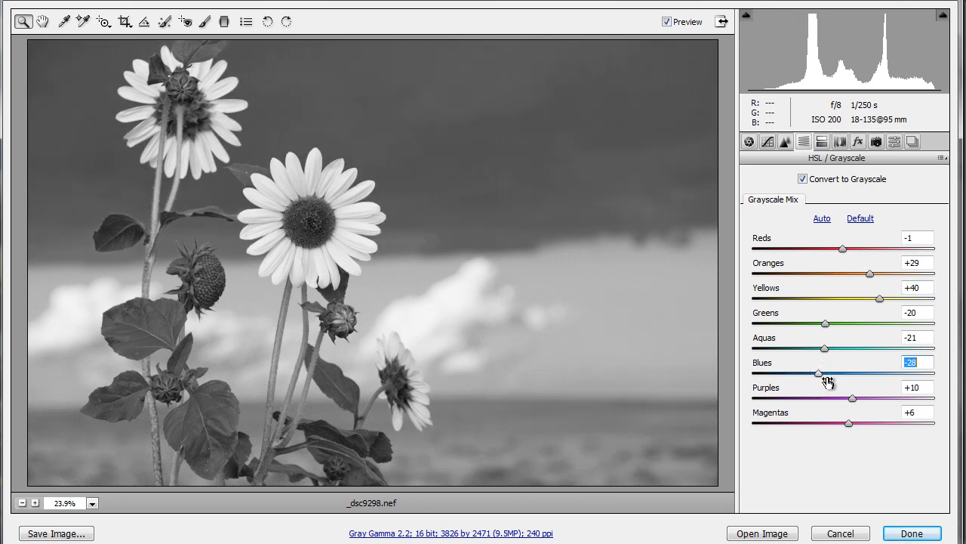
drag(824, 347, 805, 347)
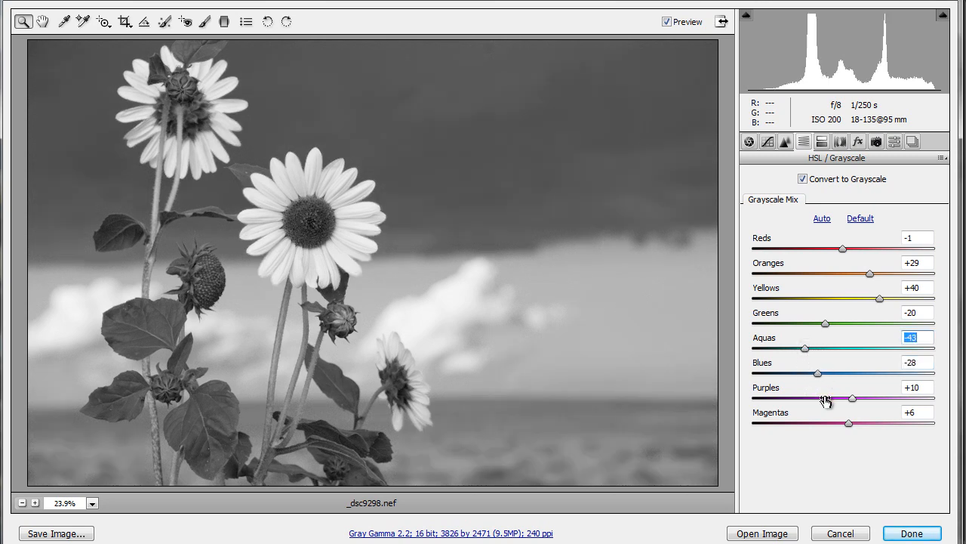
drag(852, 398, 828, 398)
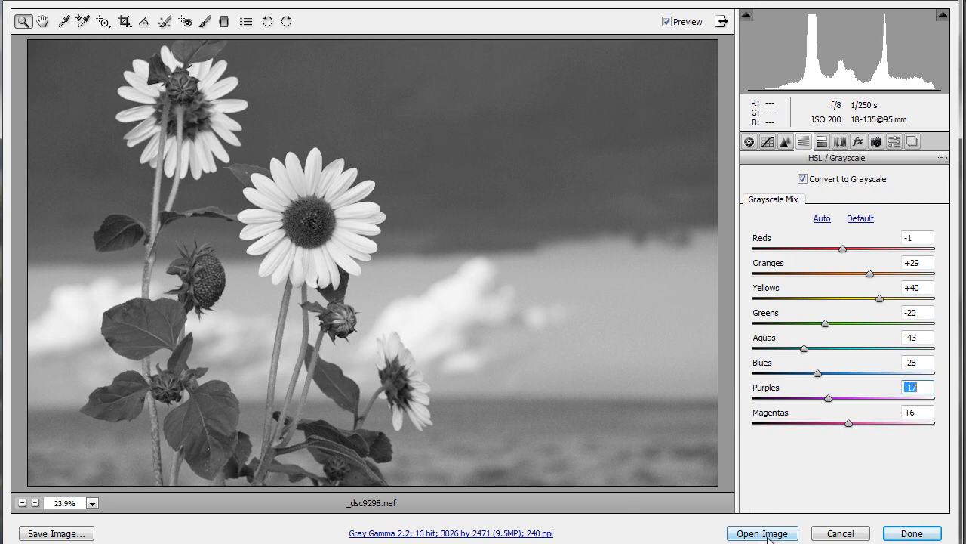
mouse_move(789, 499)
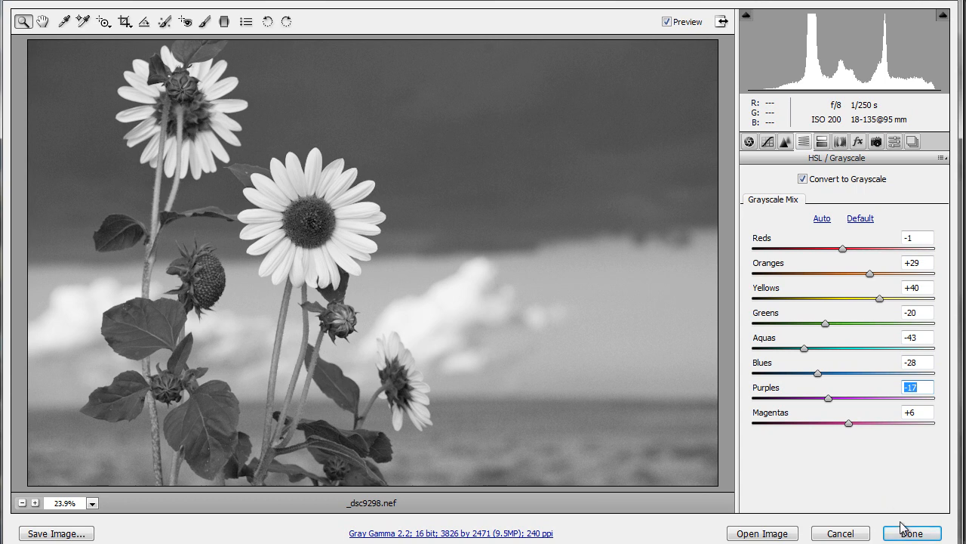
mouse_move(892, 498)
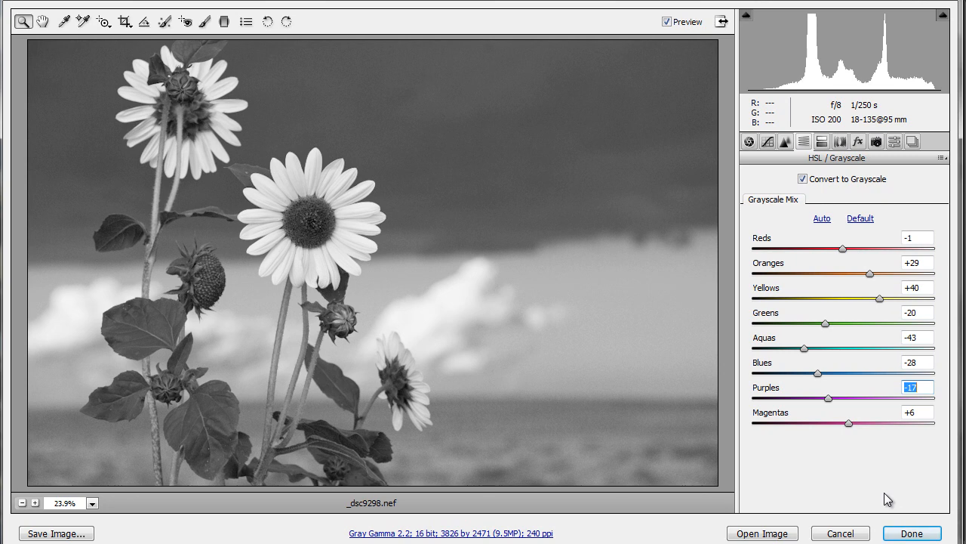
mouse_move(885, 498)
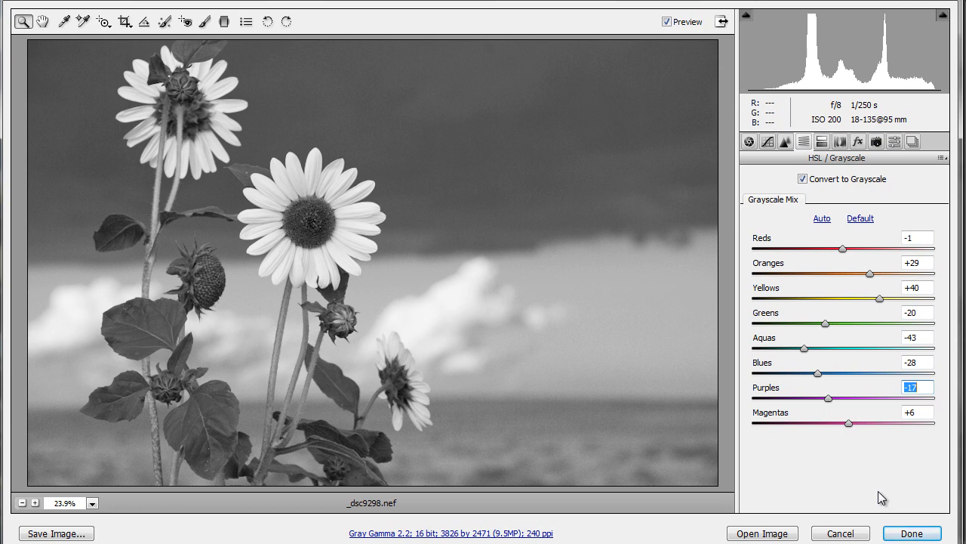
mouse_move(205, 172)
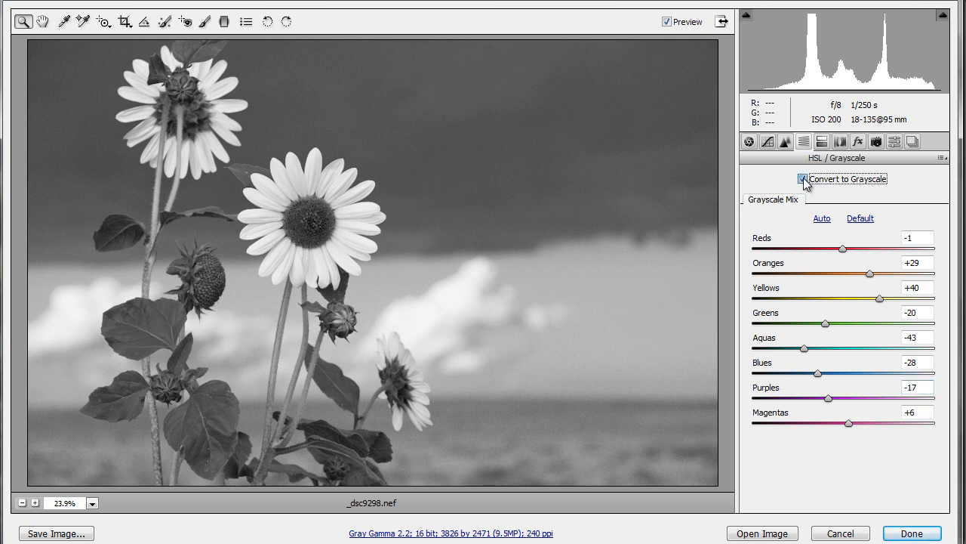
Toggle grayscale off and back on to reset the mix to automatic values
click(804, 178)
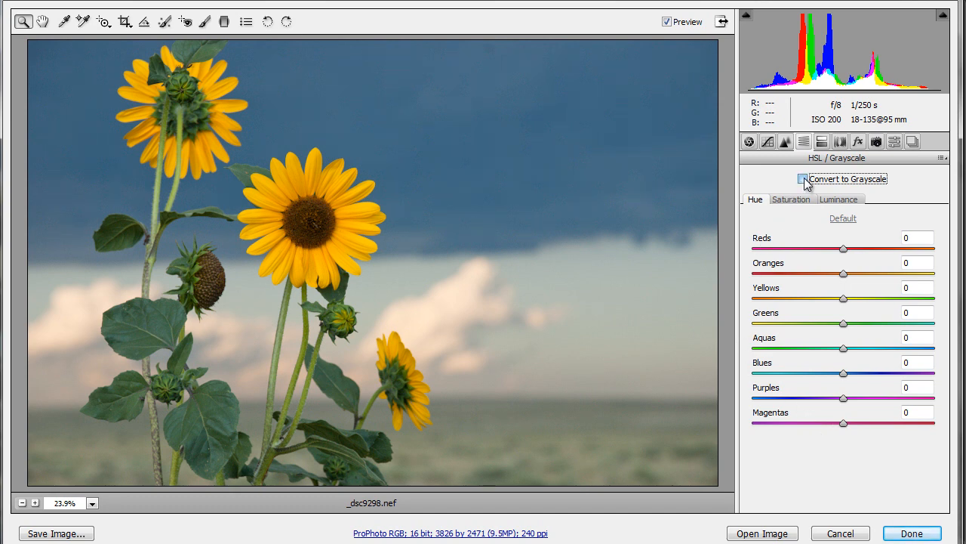
click(803, 179)
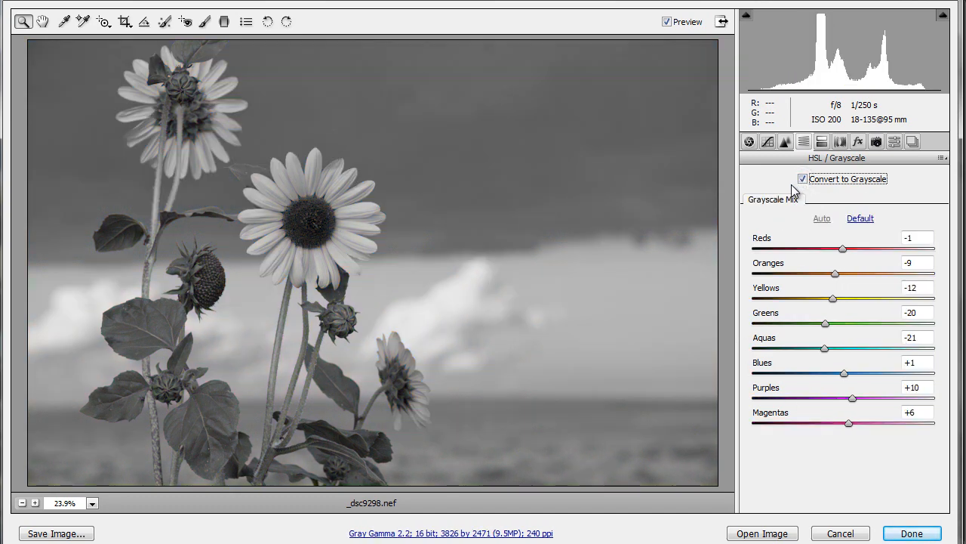
mouse_move(830, 190)
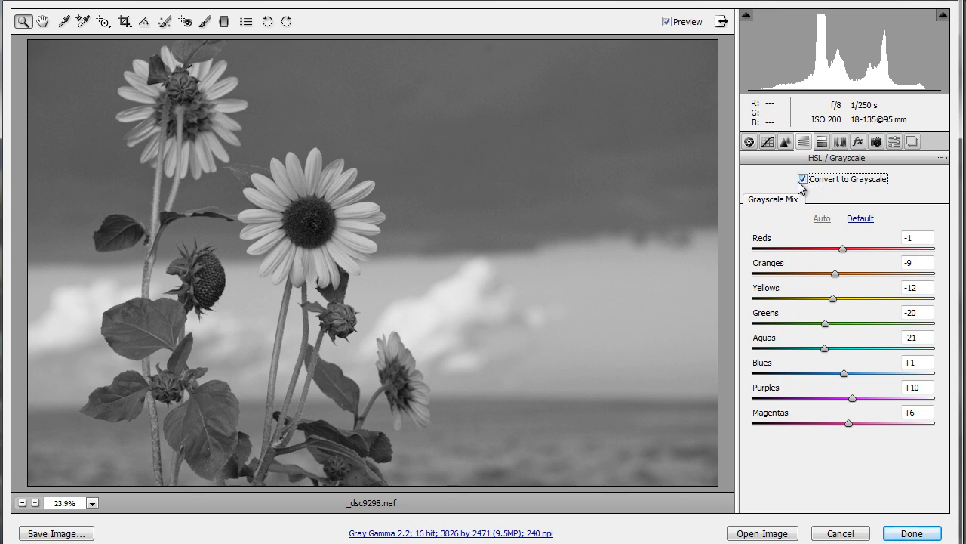
mouse_move(816, 272)
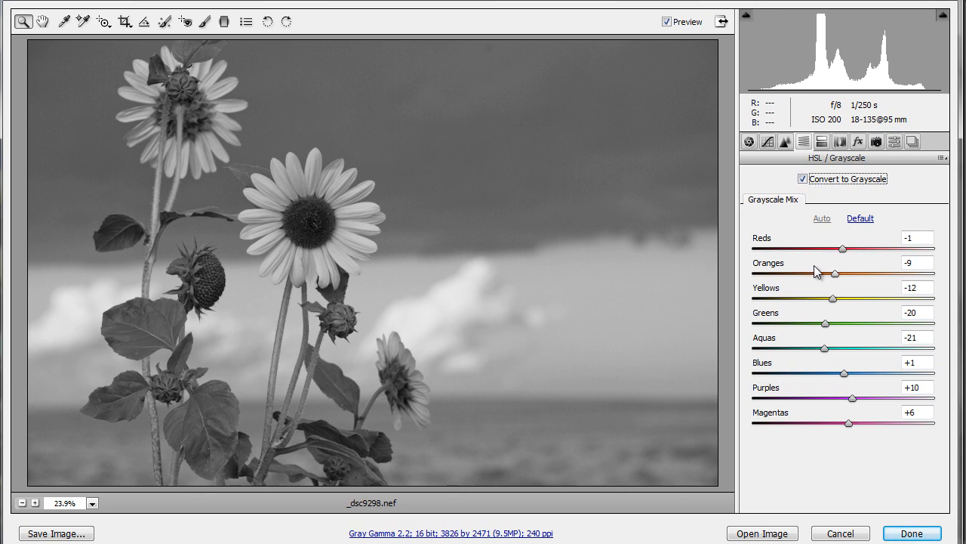
mouse_move(828, 241)
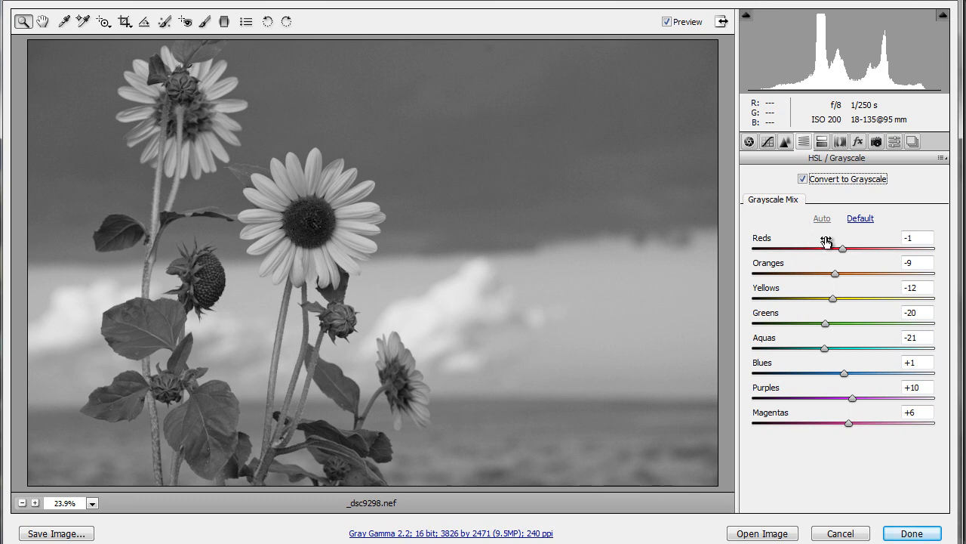
Brighten the petals again: oranges raised to about +28, yellows to about +33
drag(834, 299, 854, 299)
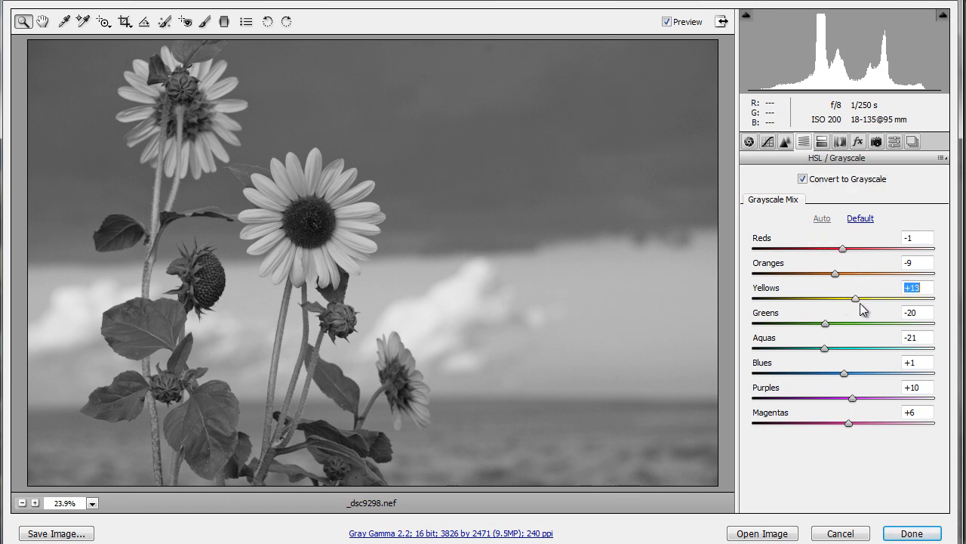
drag(835, 275, 868, 275)
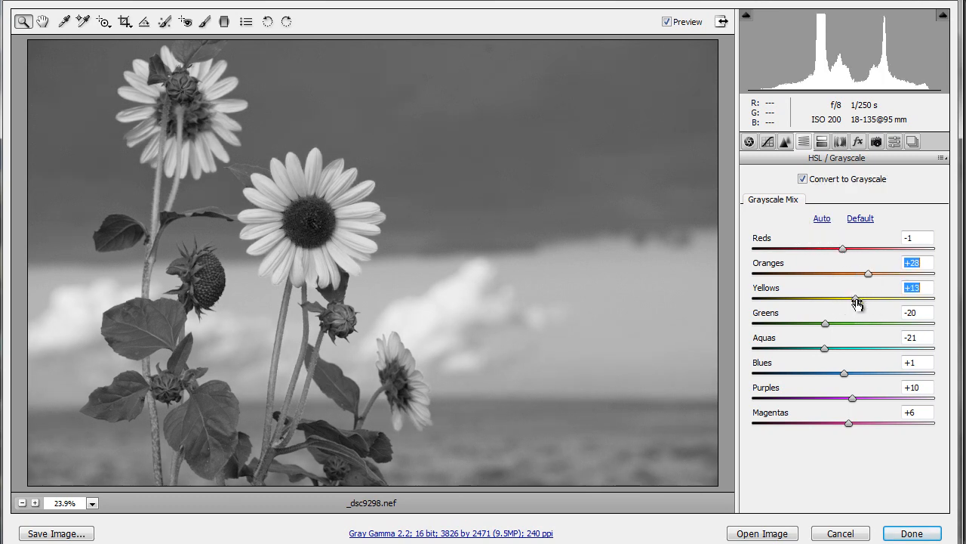
drag(855, 299, 864, 299)
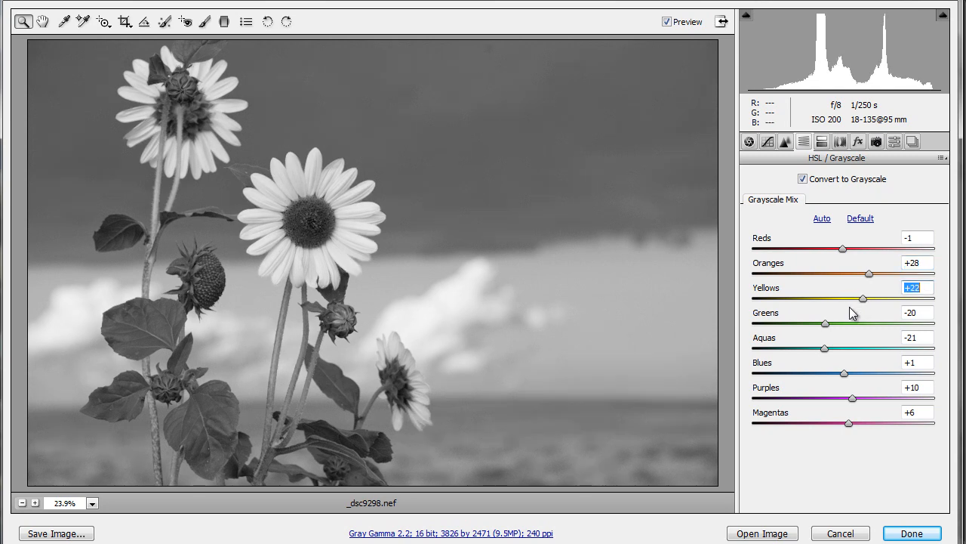
drag(861, 299, 873, 299)
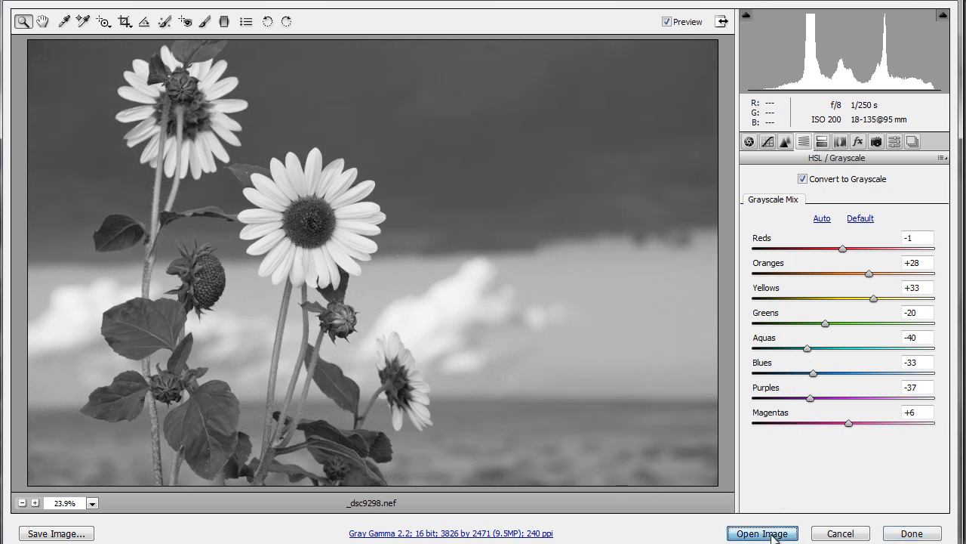
Open the adjusted sunflower photo from Camera Raw into Photoshop
click(763, 533)
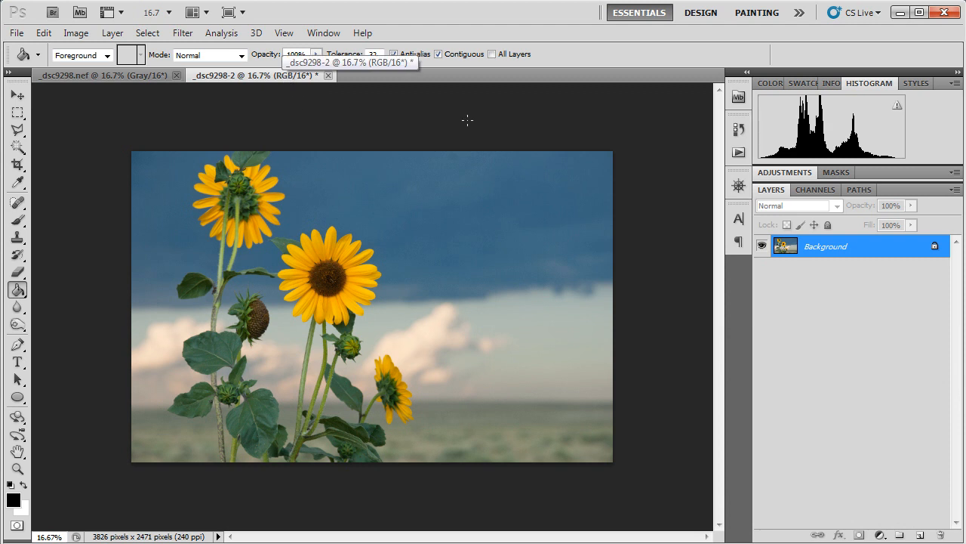
mouse_move(527, 118)
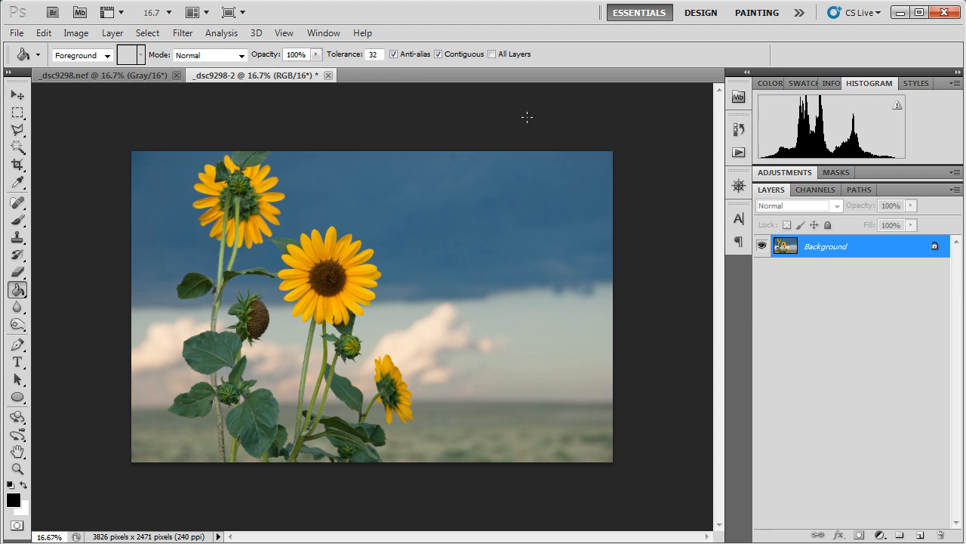
mouse_move(728, 357)
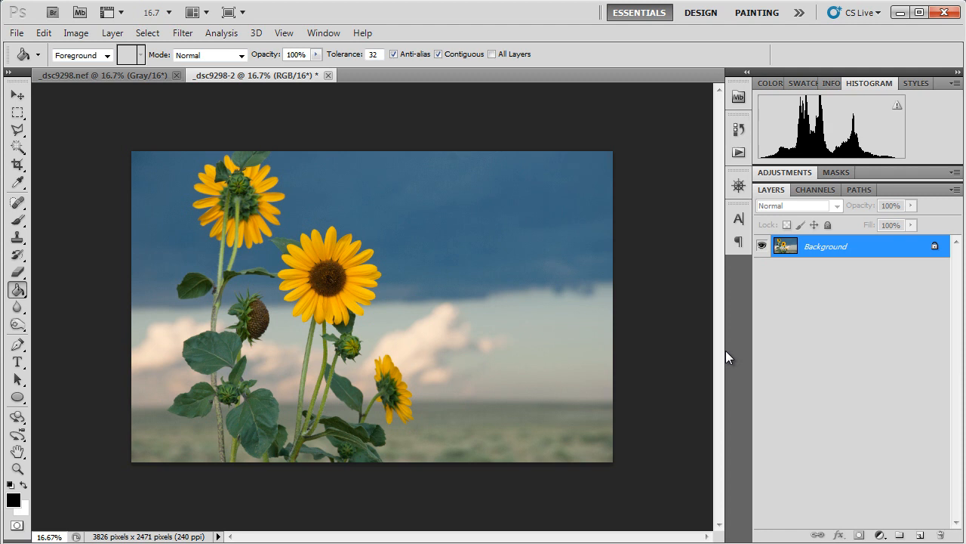
mouse_move(755, 308)
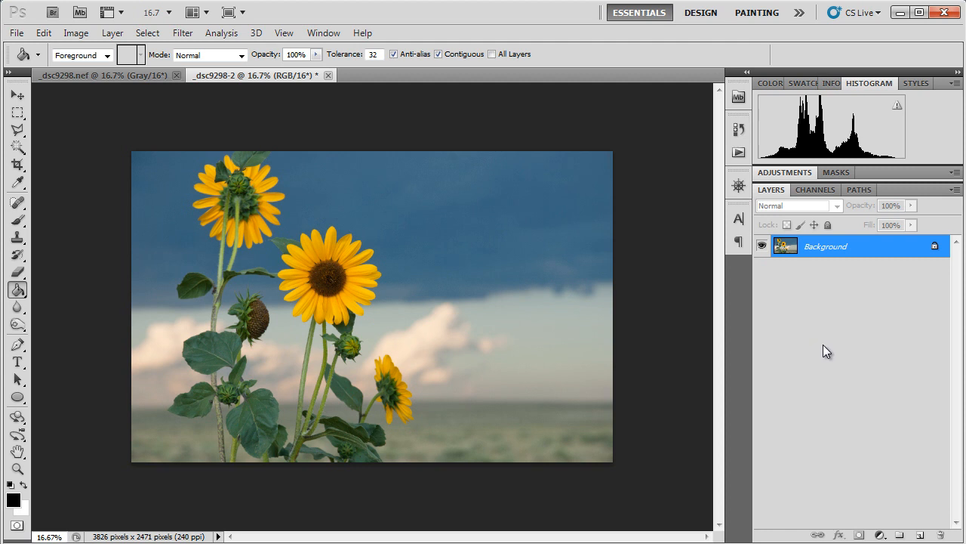
mouse_move(888, 495)
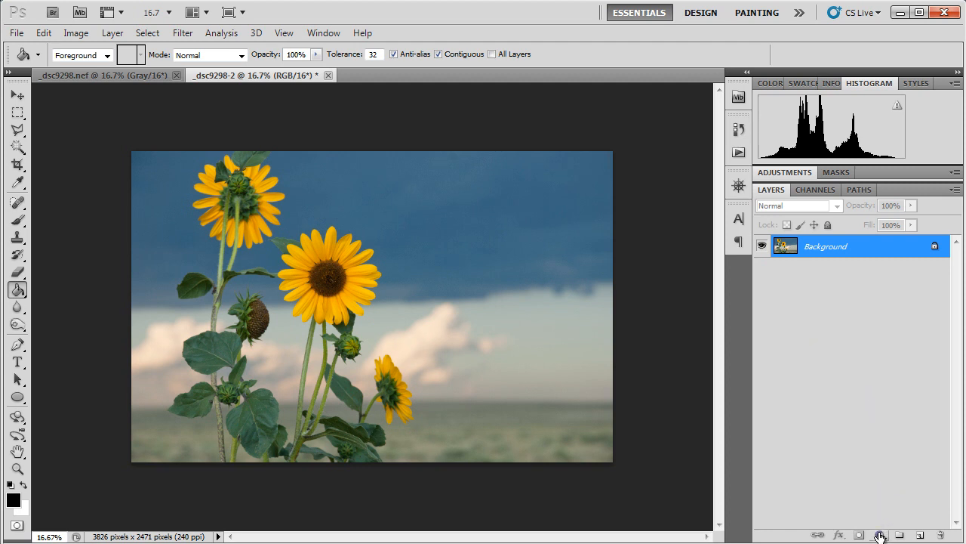
Add a Gradient Map adjustment layer with the default black-to-white gradient
click(880, 534)
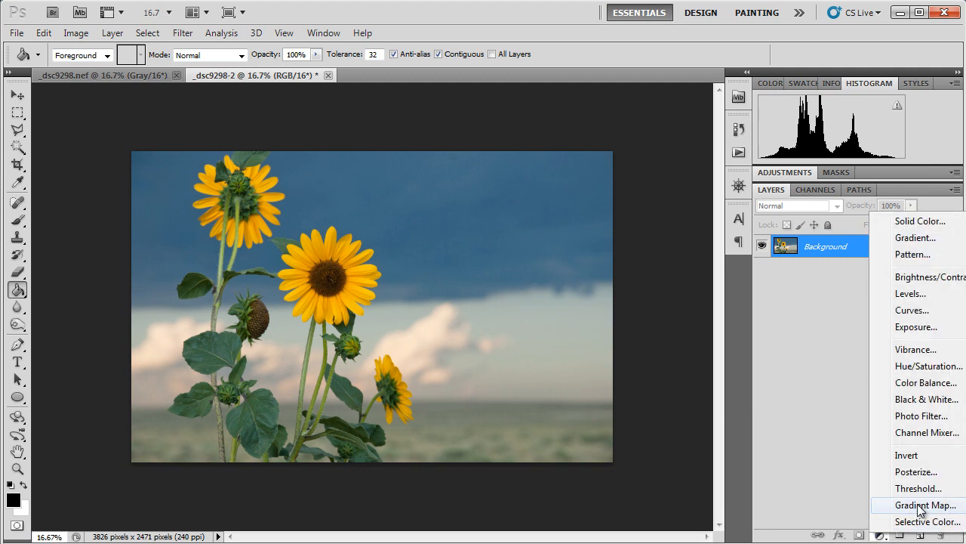
click(925, 504)
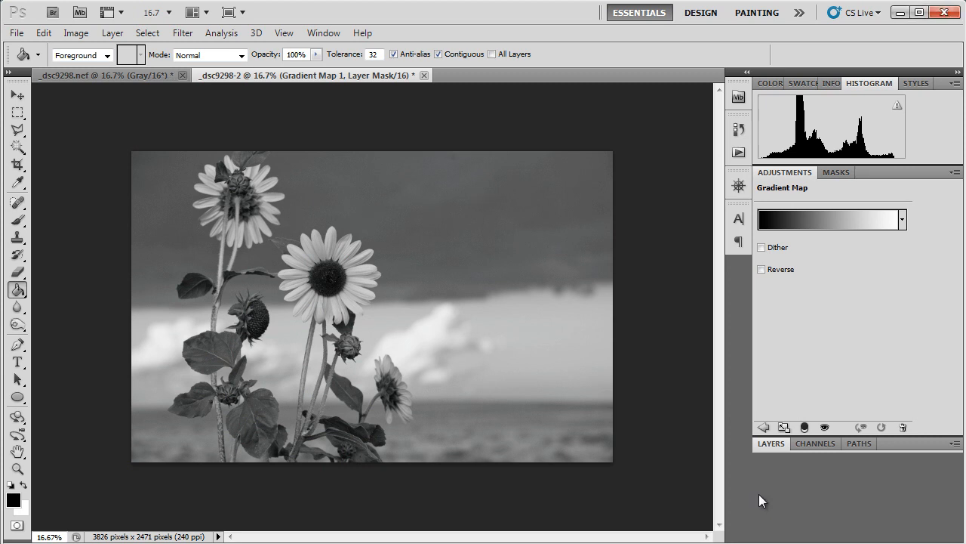
mouse_move(803, 333)
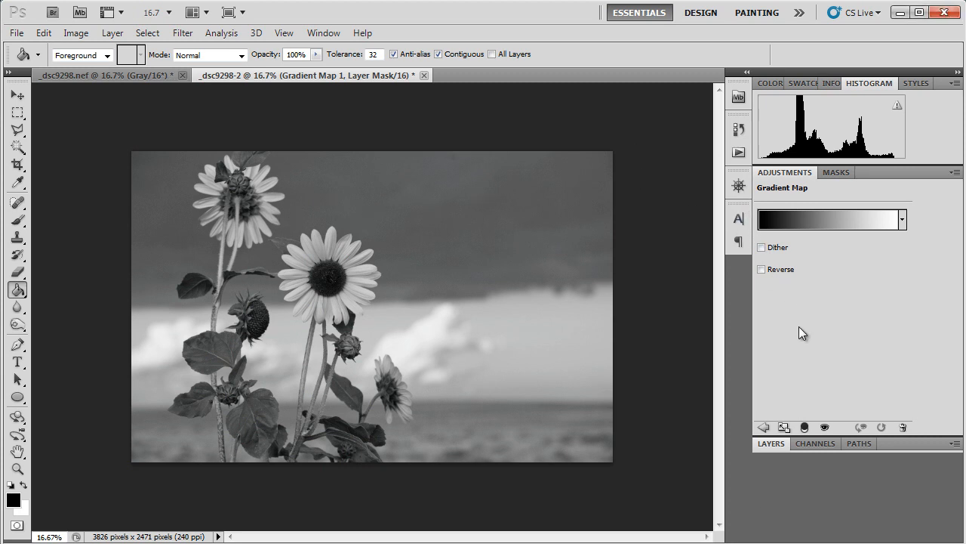
mouse_move(816, 313)
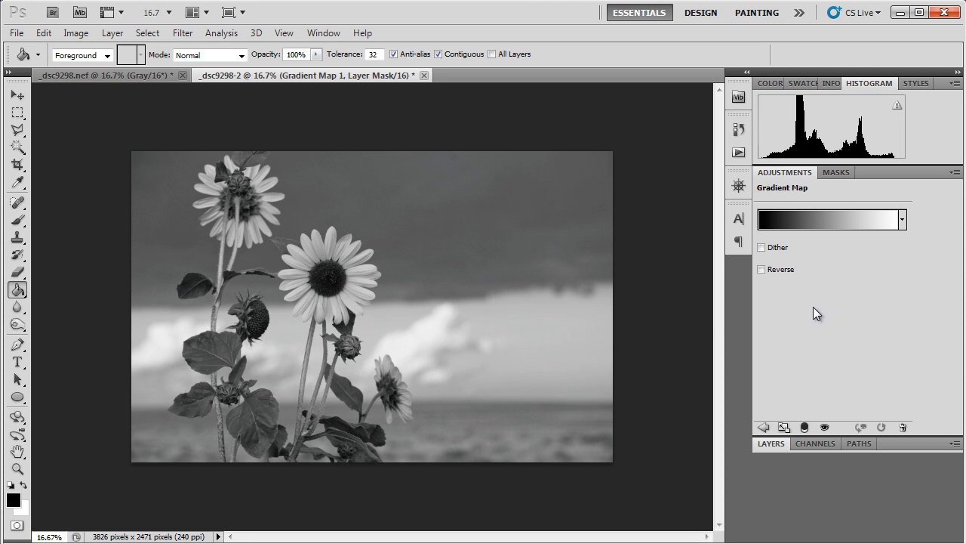
mouse_move(407, 357)
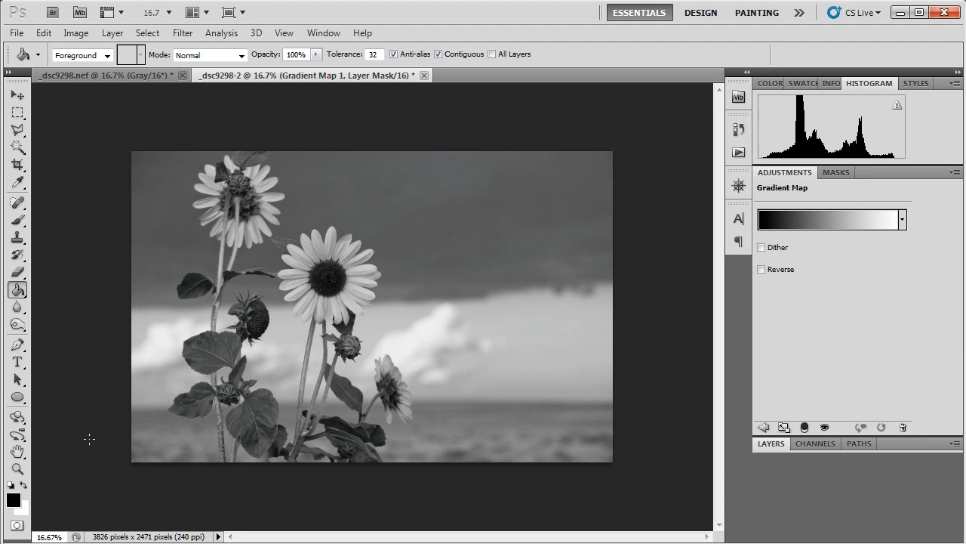
mouse_move(157, 423)
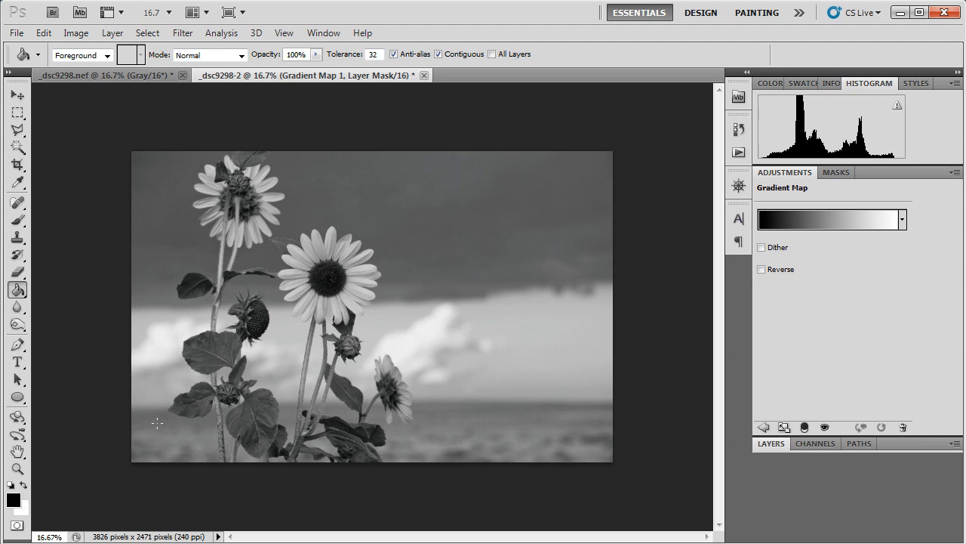
mouse_move(27, 517)
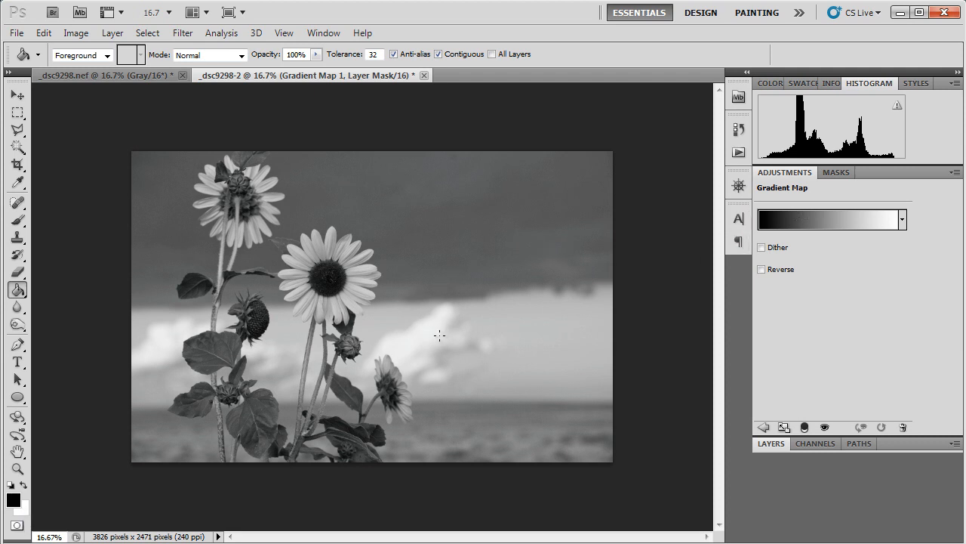
mouse_move(465, 368)
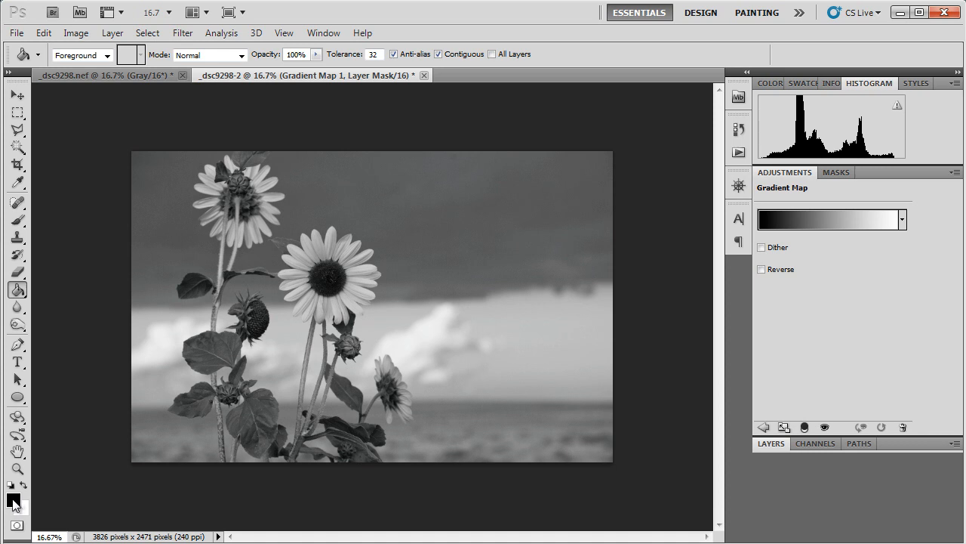
mouse_move(357, 305)
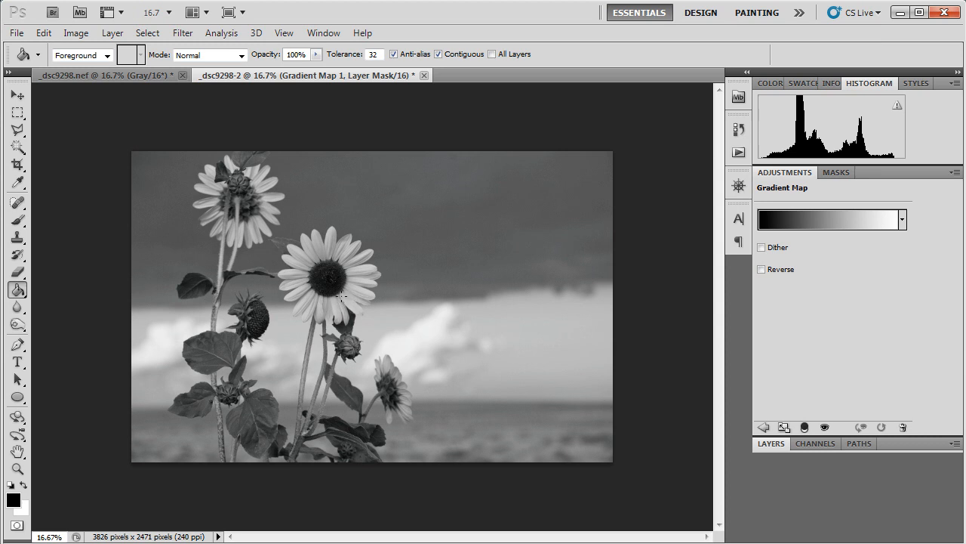
mouse_move(349, 297)
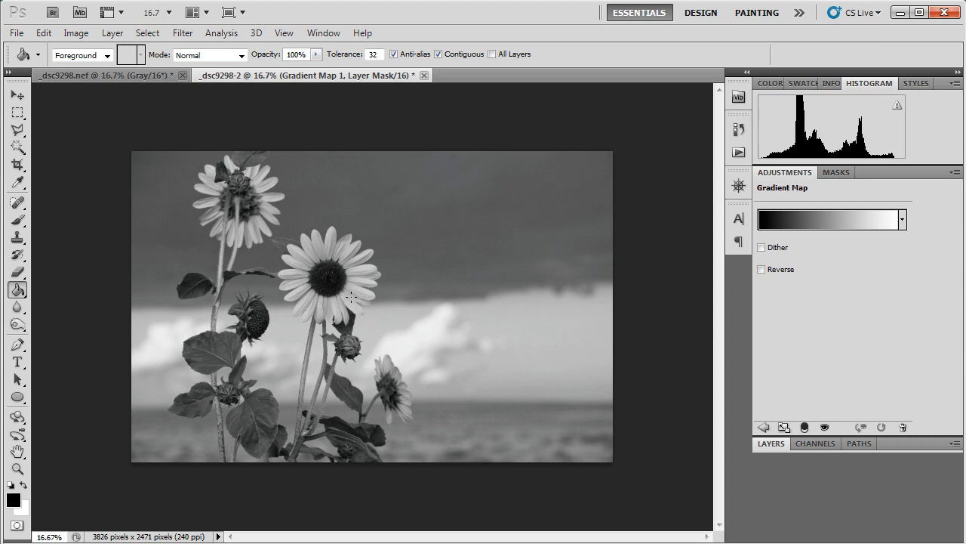
mouse_move(395, 295)
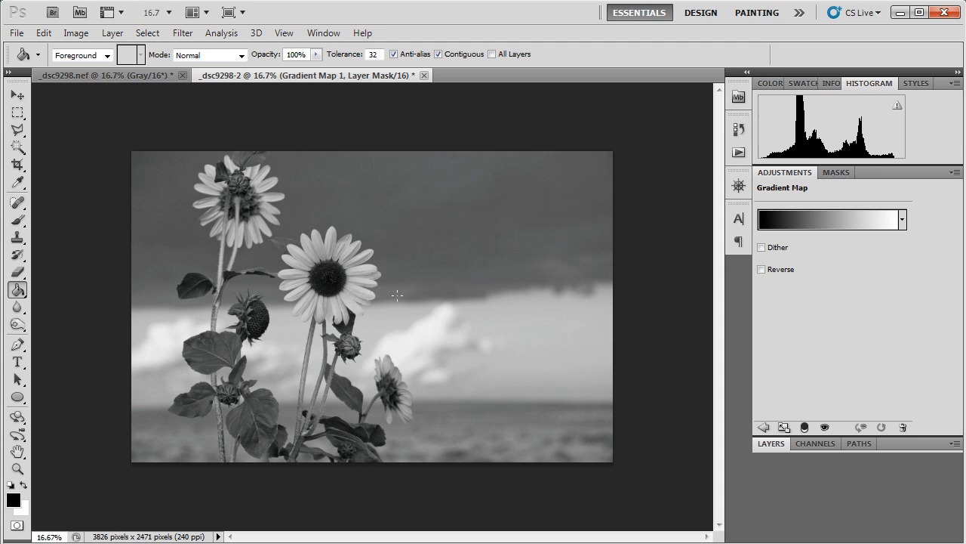
mouse_move(668, 305)
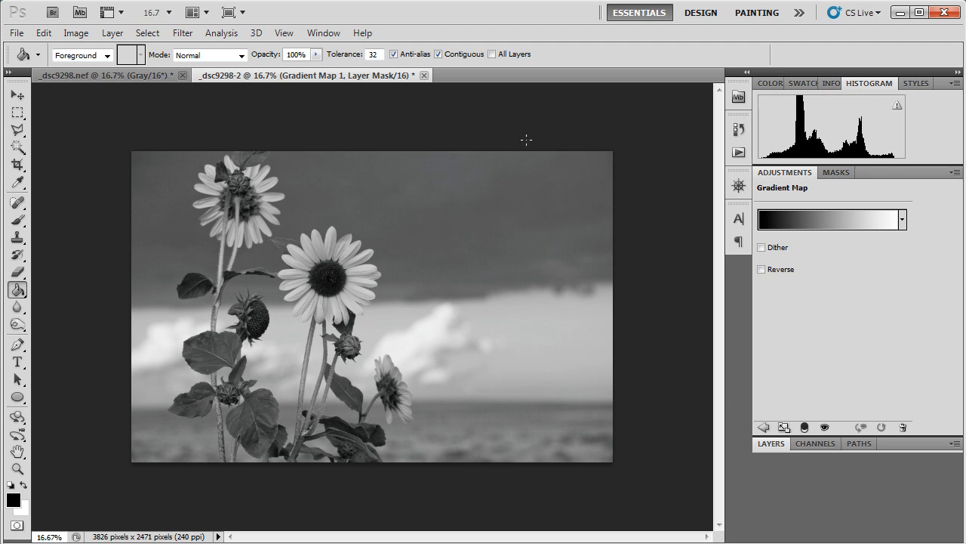
mouse_move(115, 141)
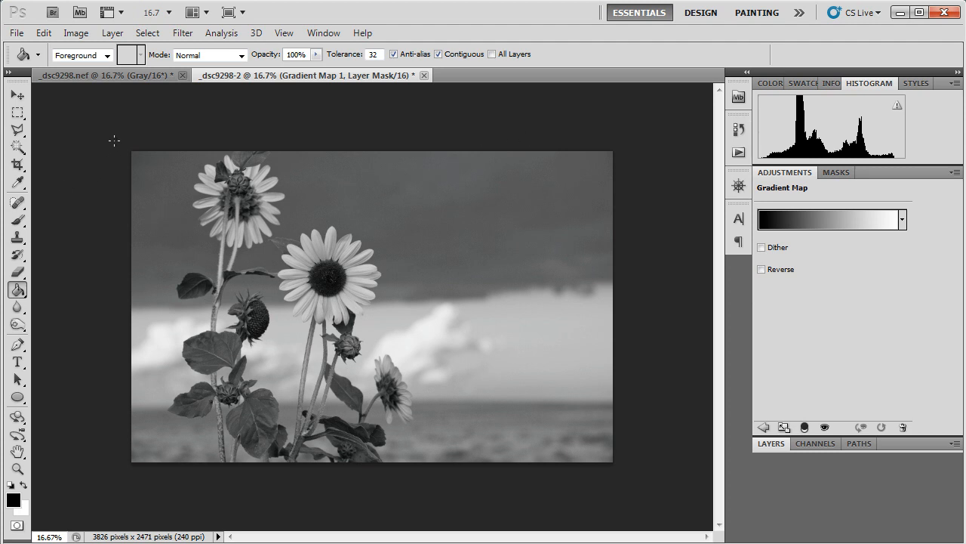
mouse_move(102, 76)
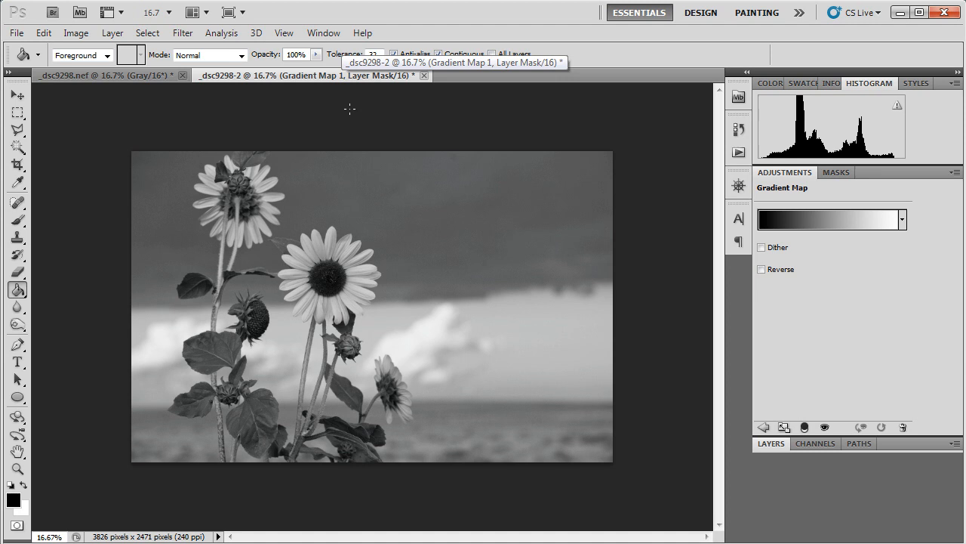
mouse_move(308, 112)
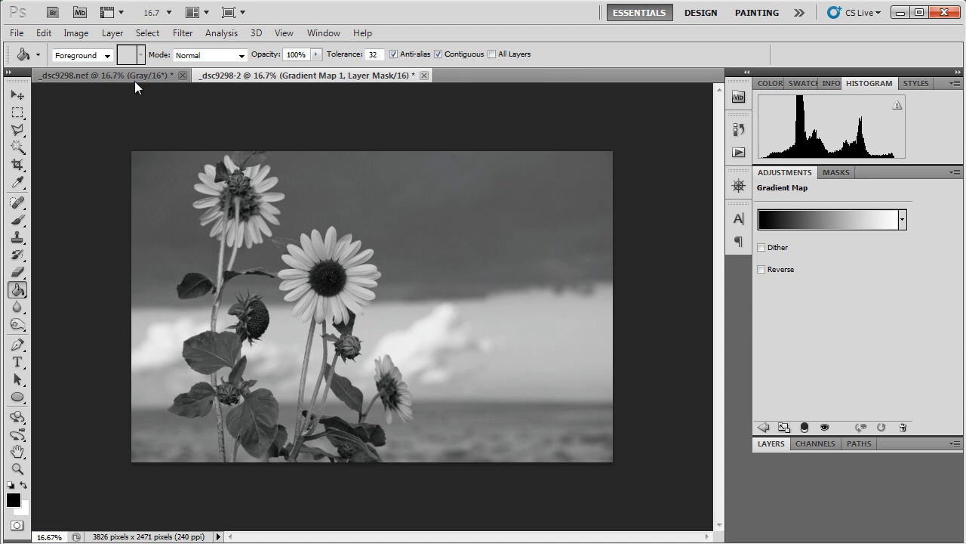
mouse_move(113, 75)
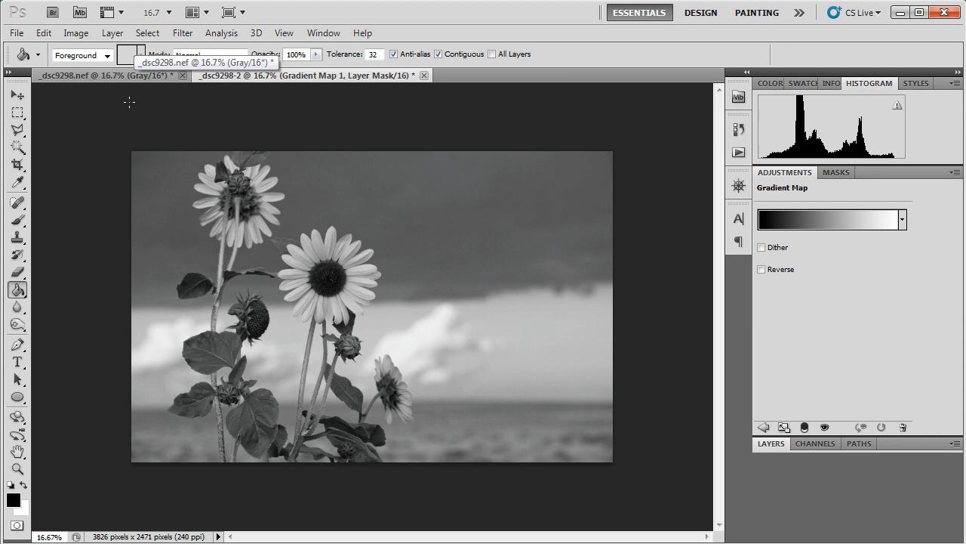
mouse_move(723, 243)
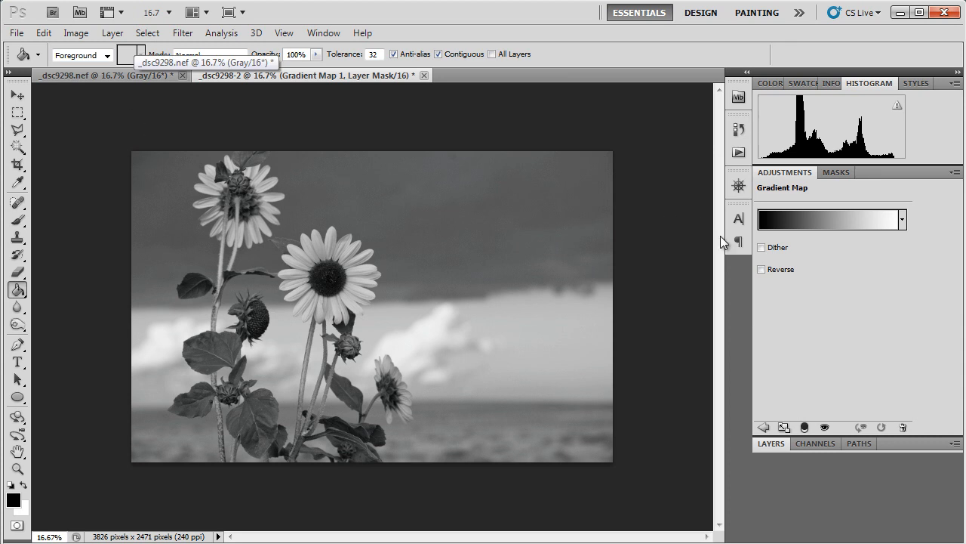
mouse_move(784, 345)
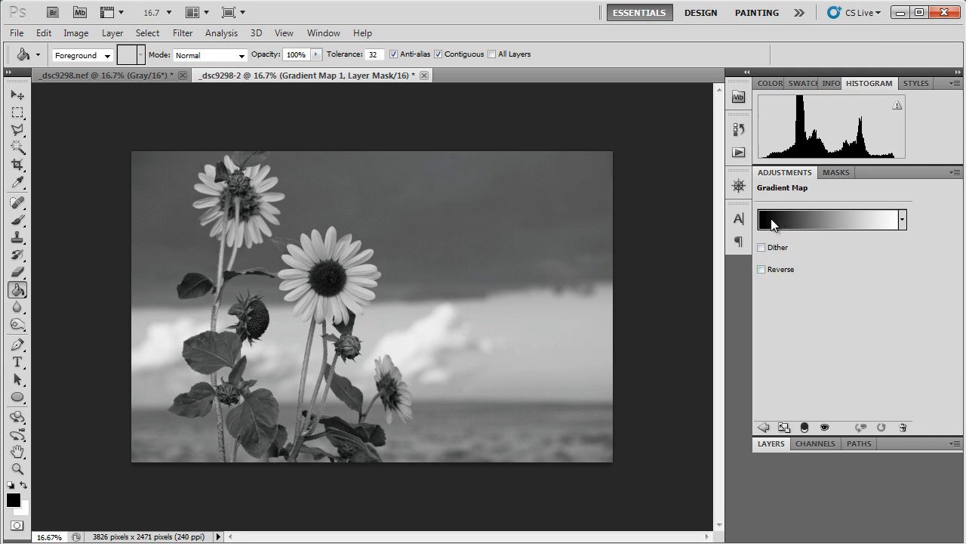
mouse_move(825, 227)
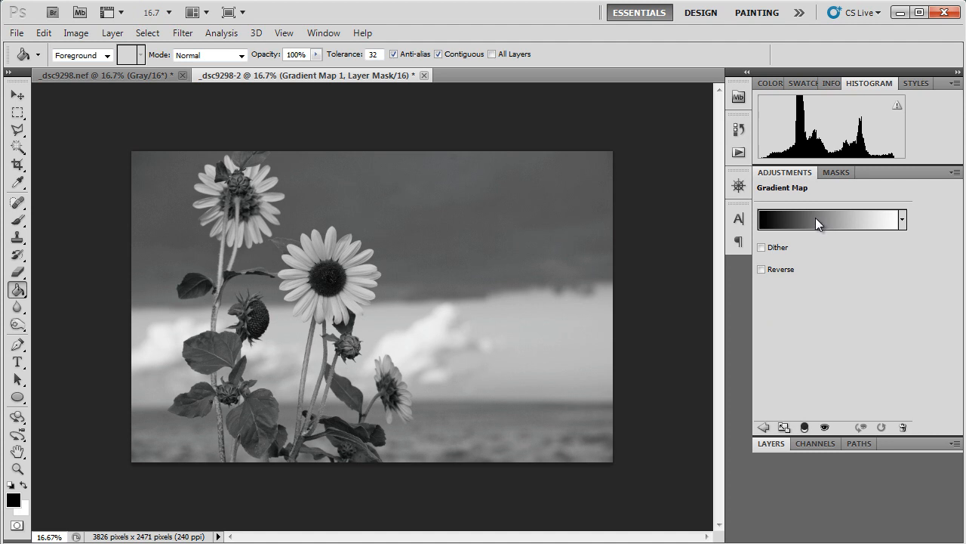
Preview gradient presets (Blue-Red-Yellow, Orange-Yellow-Orange, Copper, Chrome) in the Gradient Editor, ending on black-to-white
click(828, 219)
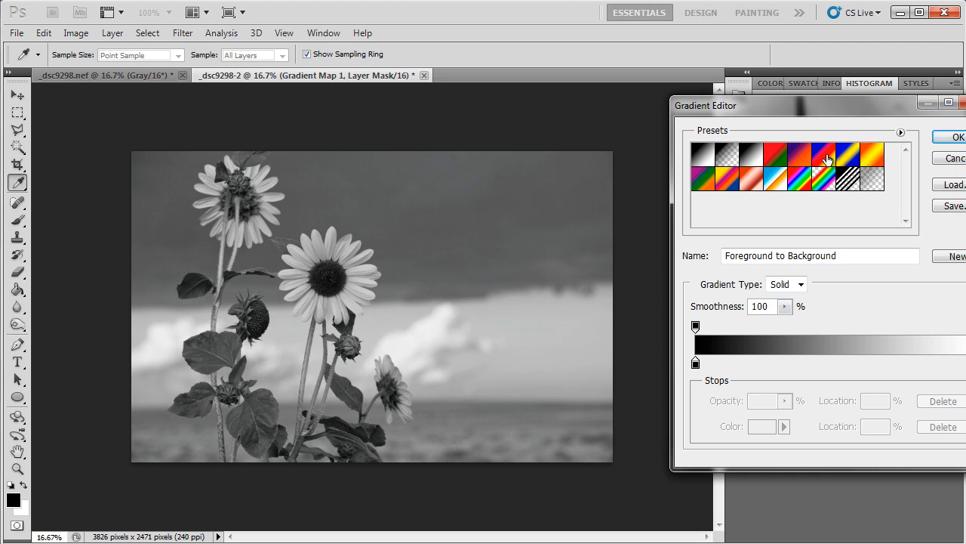
click(825, 156)
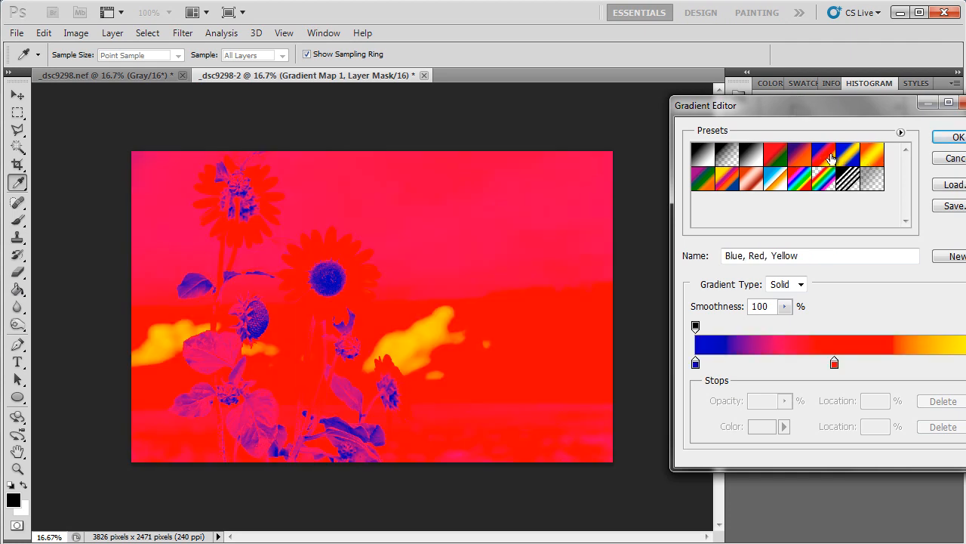
click(873, 155)
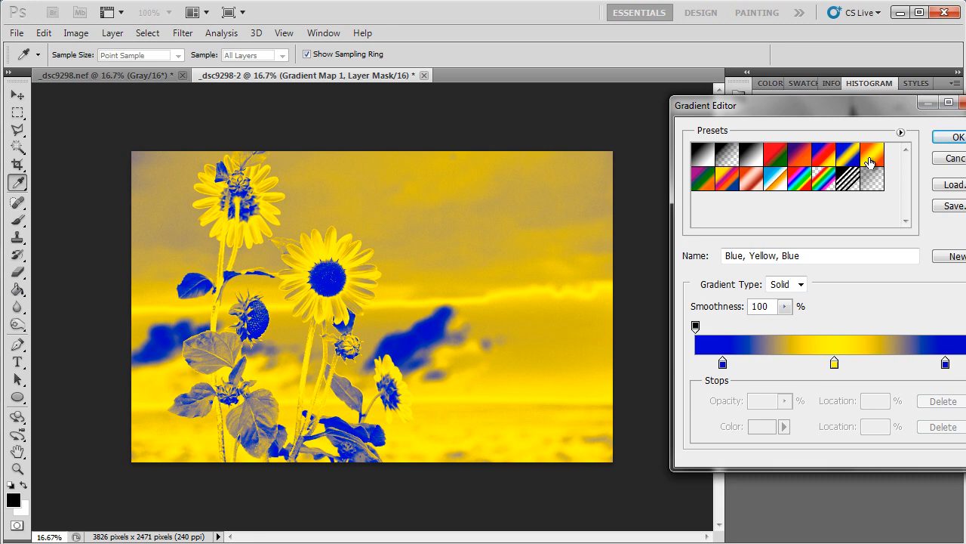
click(752, 178)
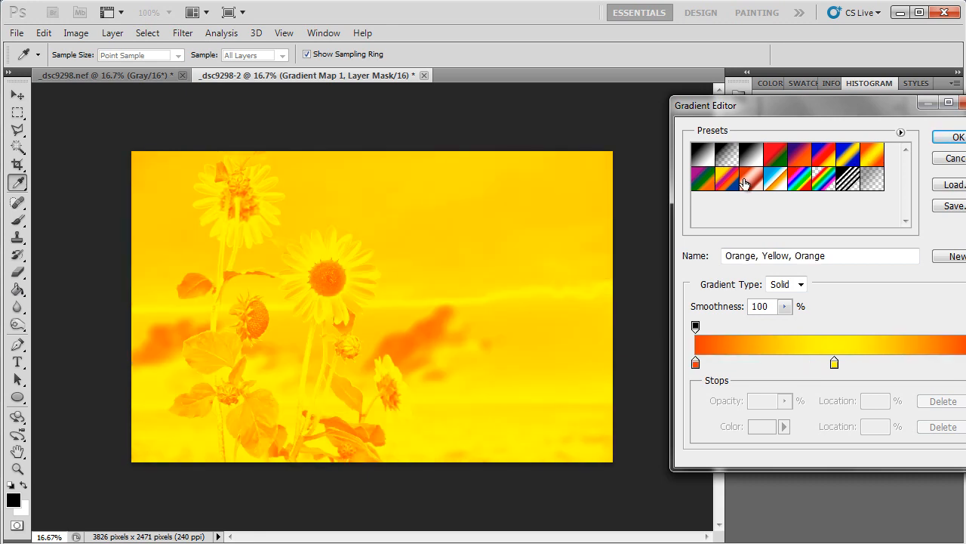
click(752, 178)
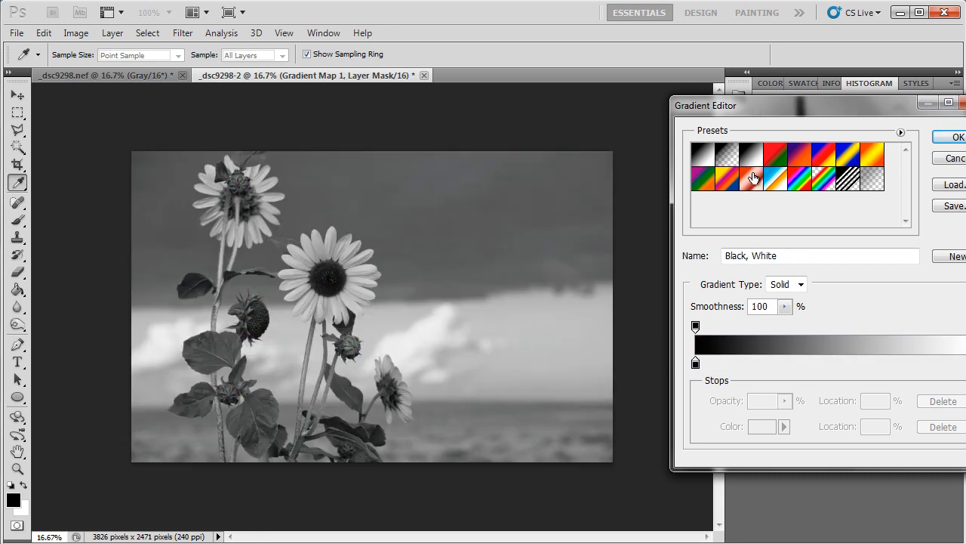
click(776, 178)
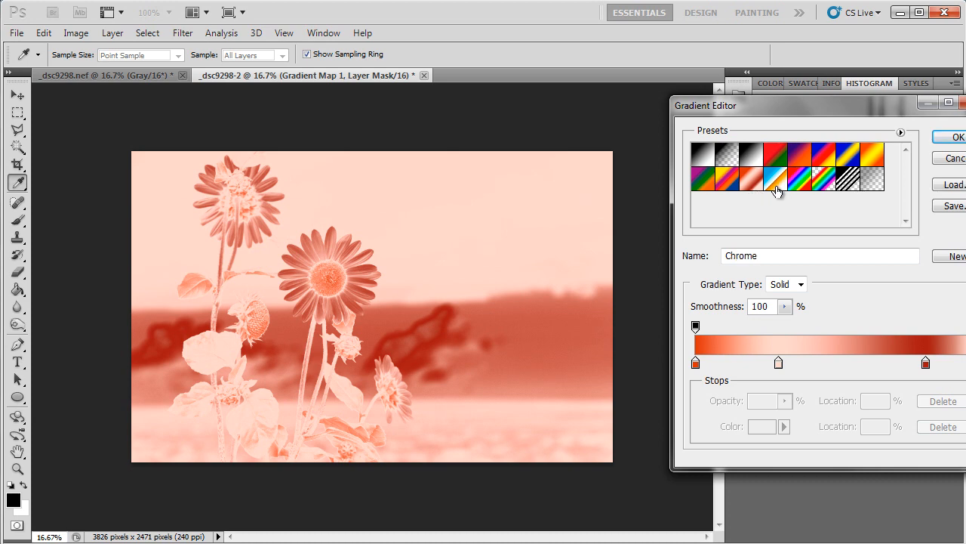
click(728, 180)
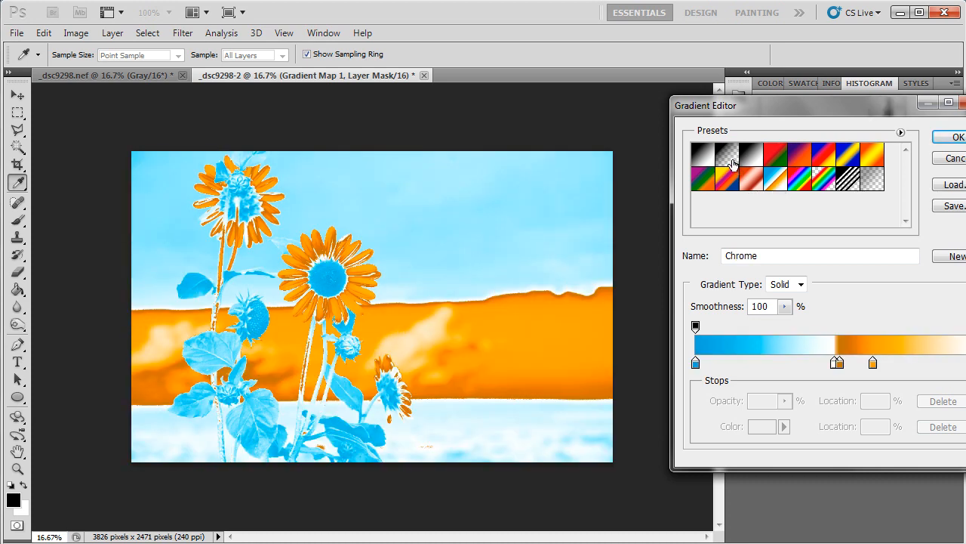
click(704, 155)
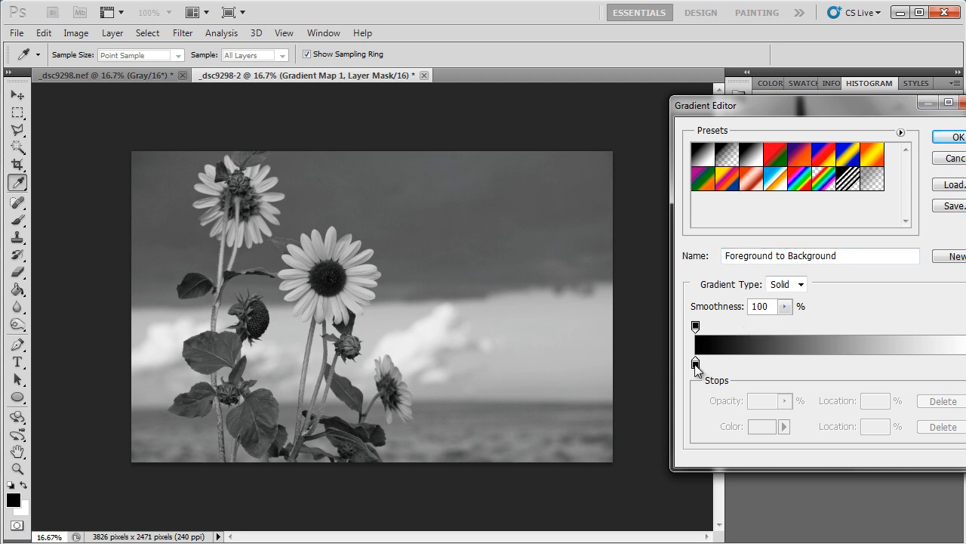
Set the gradient's dark stop to a deep brown (hue 35) so the photo renders sepia
click(694, 363)
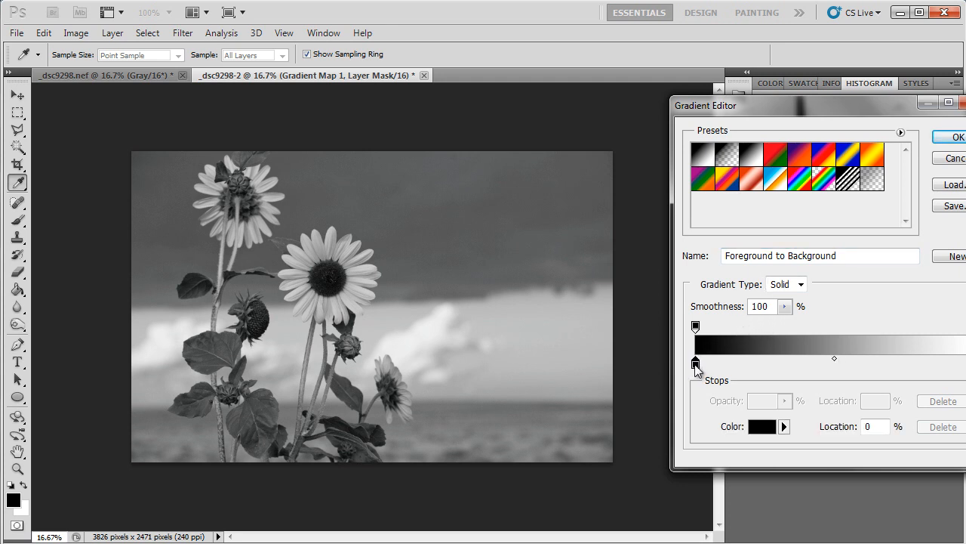
click(761, 426)
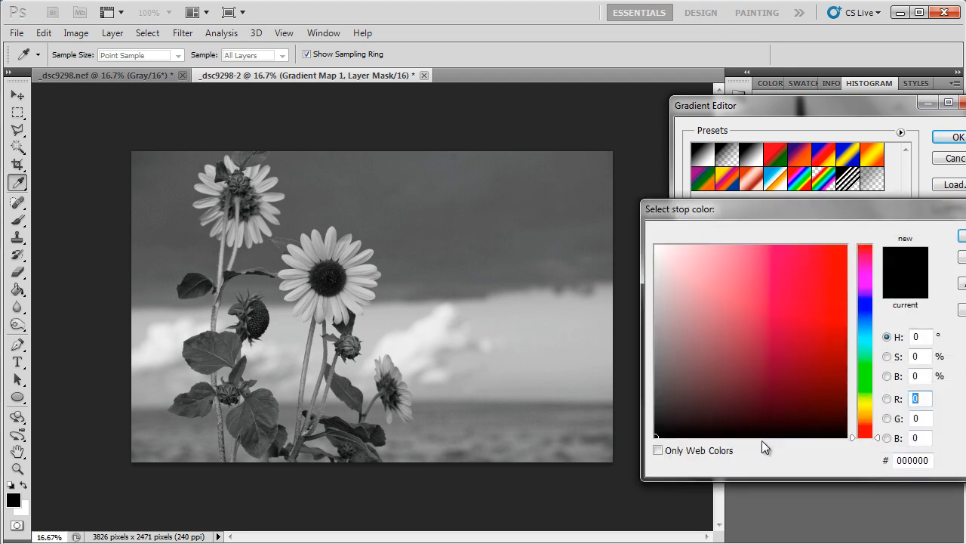
mouse_move(879, 442)
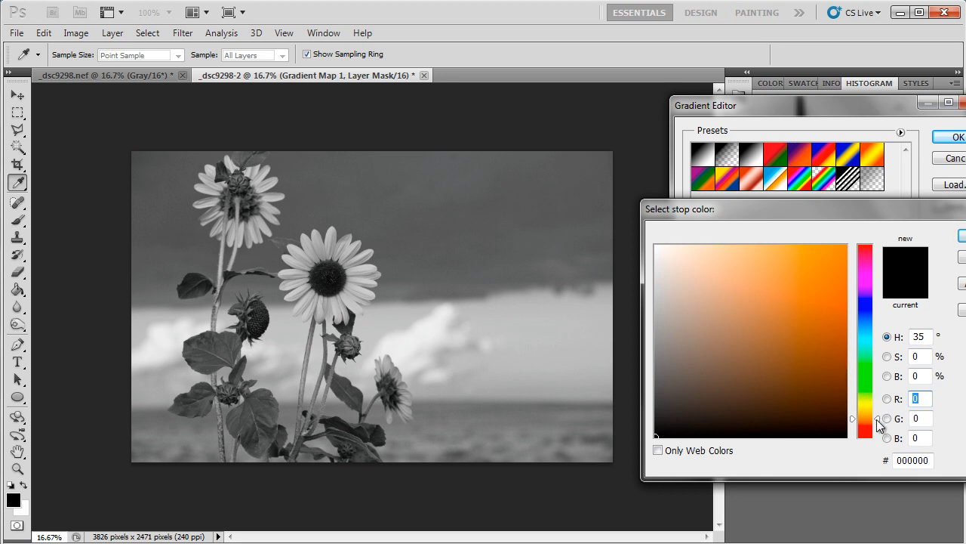
click(829, 371)
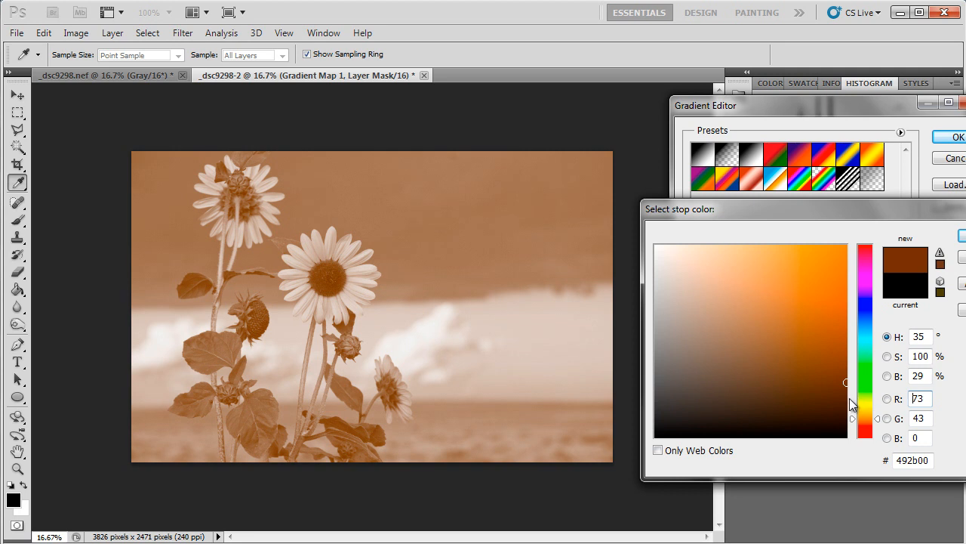
drag(846, 382, 846, 401)
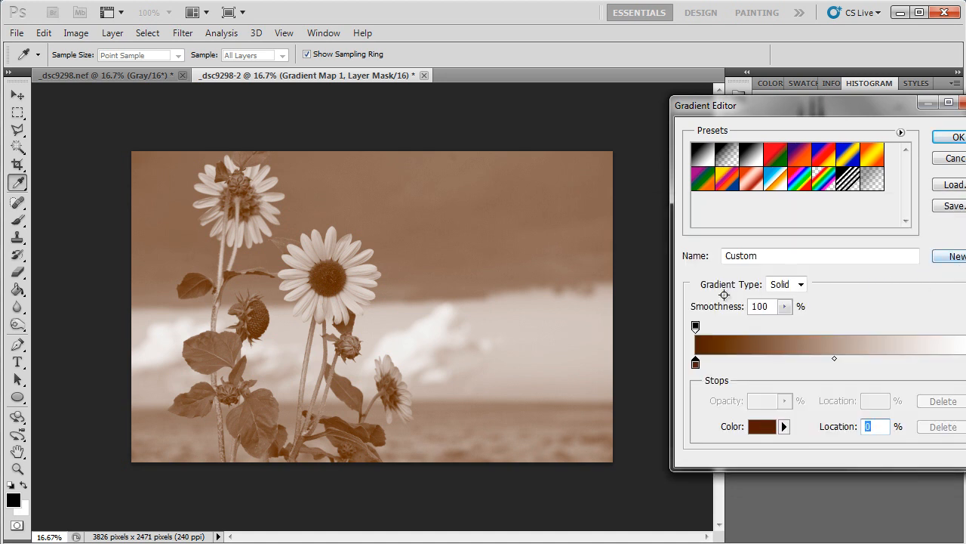
mouse_move(400, 365)
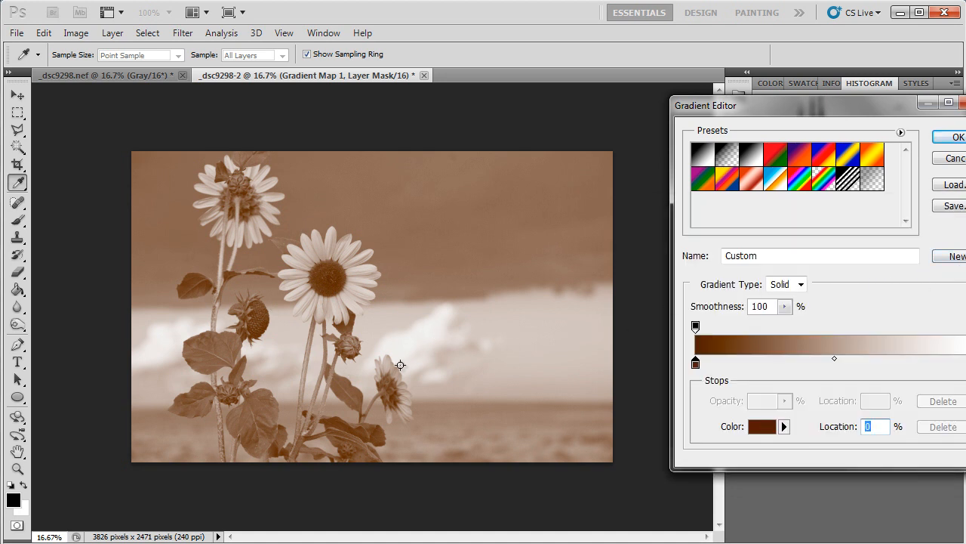
mouse_move(289, 240)
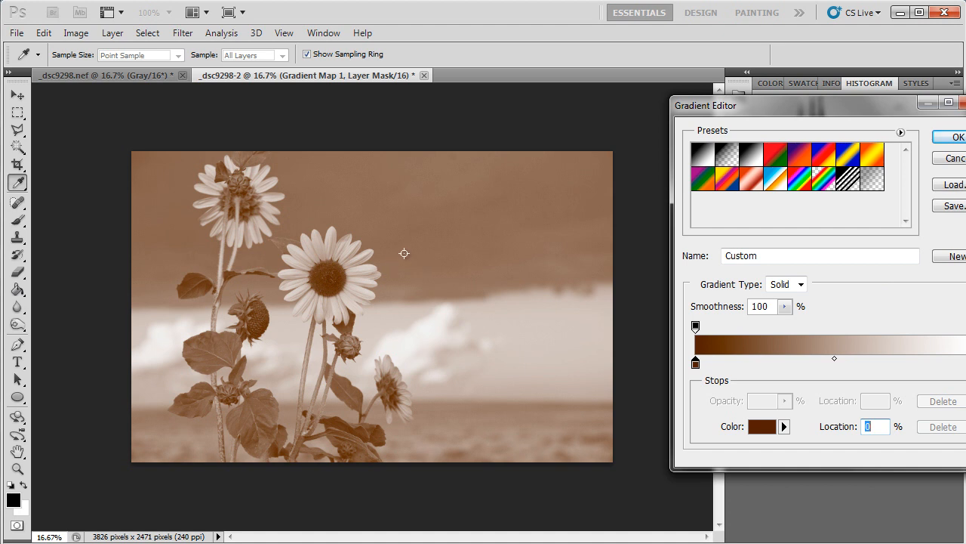
click(949, 136)
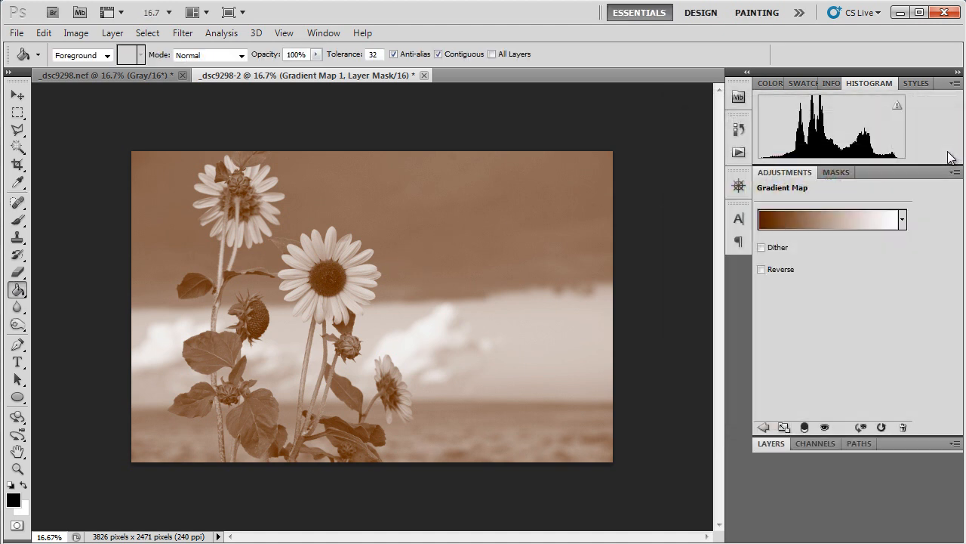
mouse_move(891, 284)
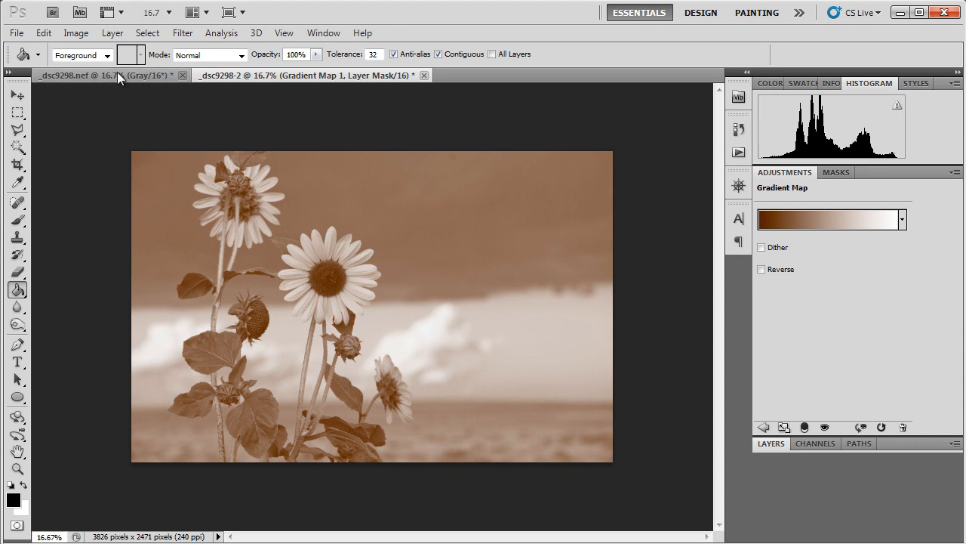
Switch to the untoned grayscale copy and bring up the new adjustment layer list
click(83, 76)
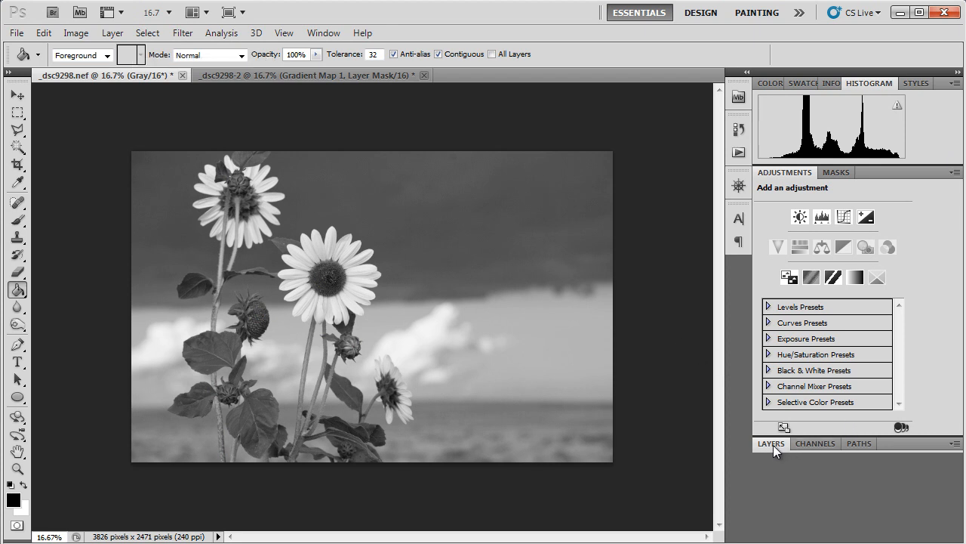
click(878, 534)
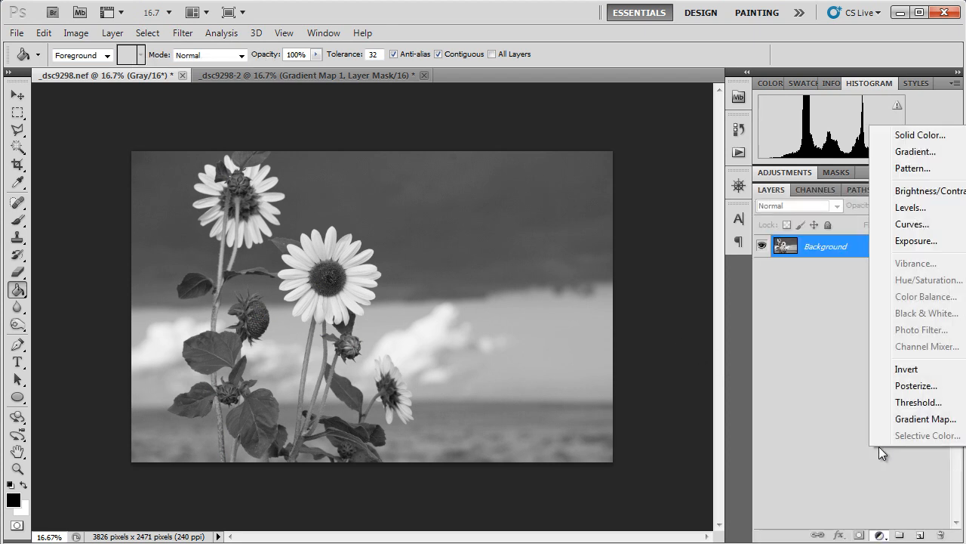
mouse_move(926, 419)
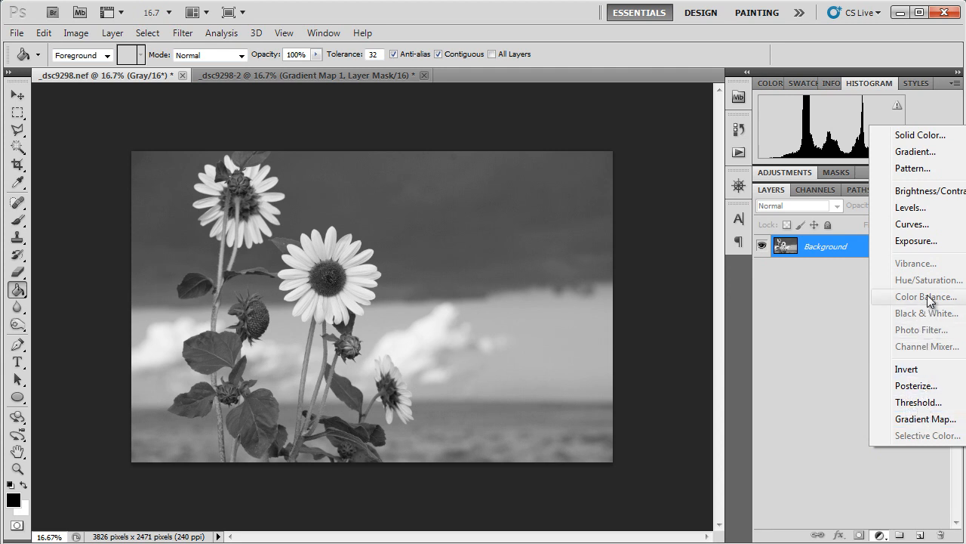
mouse_move(928, 279)
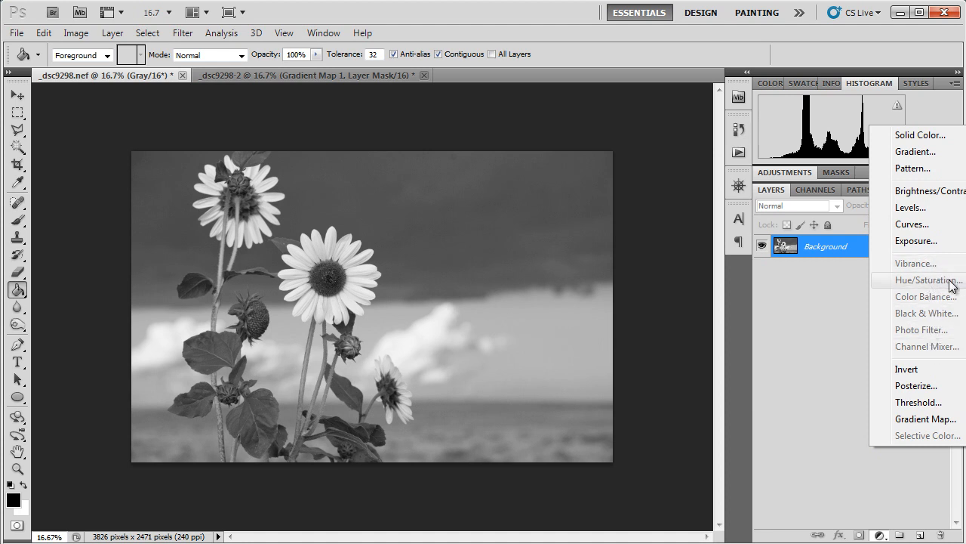
mouse_move(927, 296)
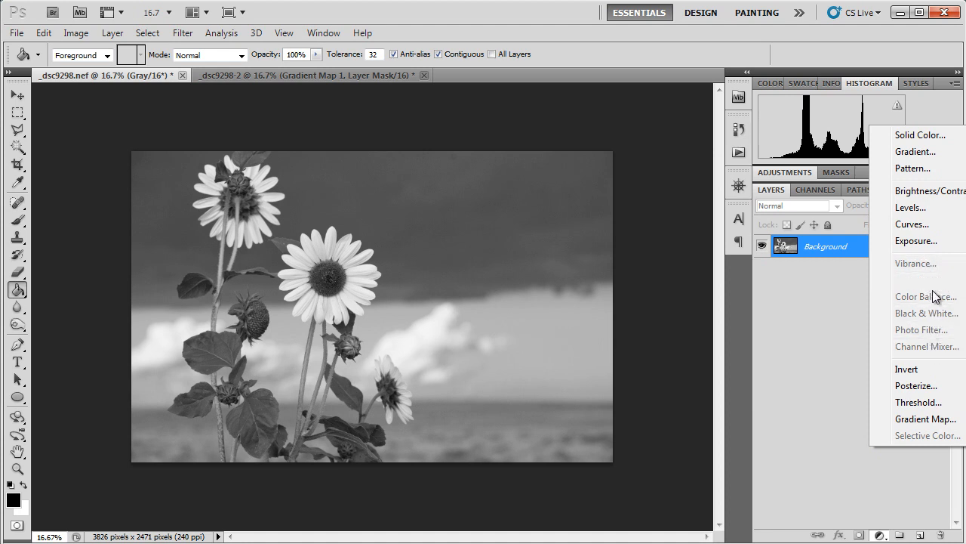
mouse_move(919, 329)
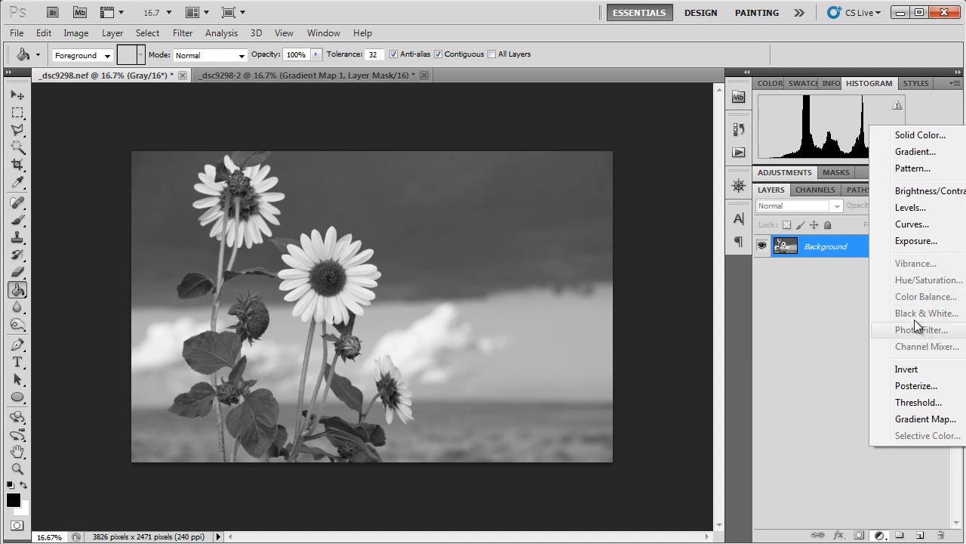
mouse_move(927, 295)
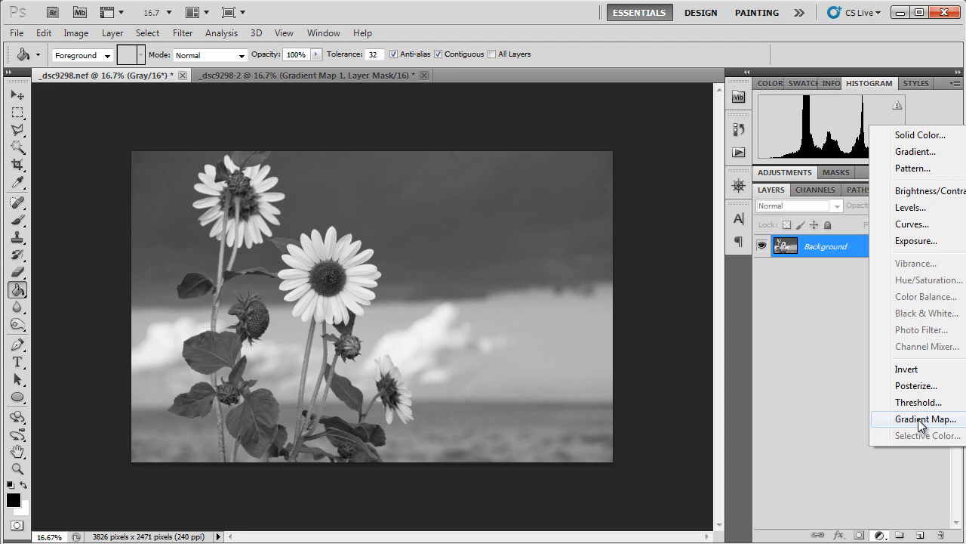
Add a Gradient Map and try a bright red on the dark stop, which stays black to white in grayscale
click(926, 418)
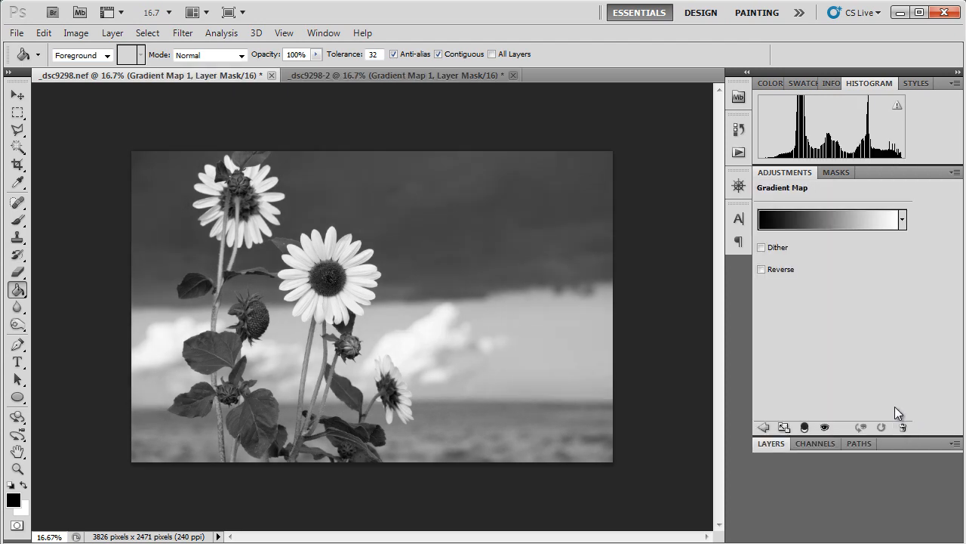
click(830, 219)
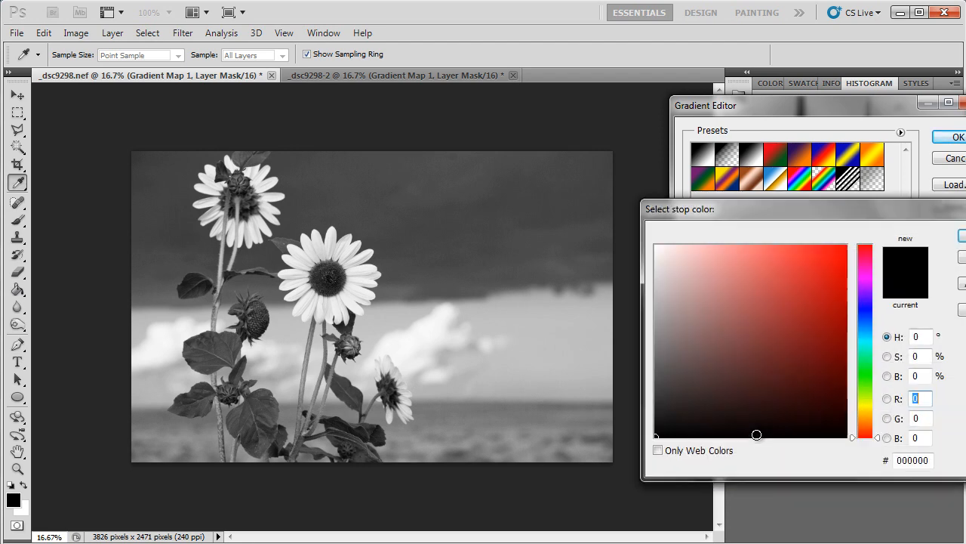
click(794, 261)
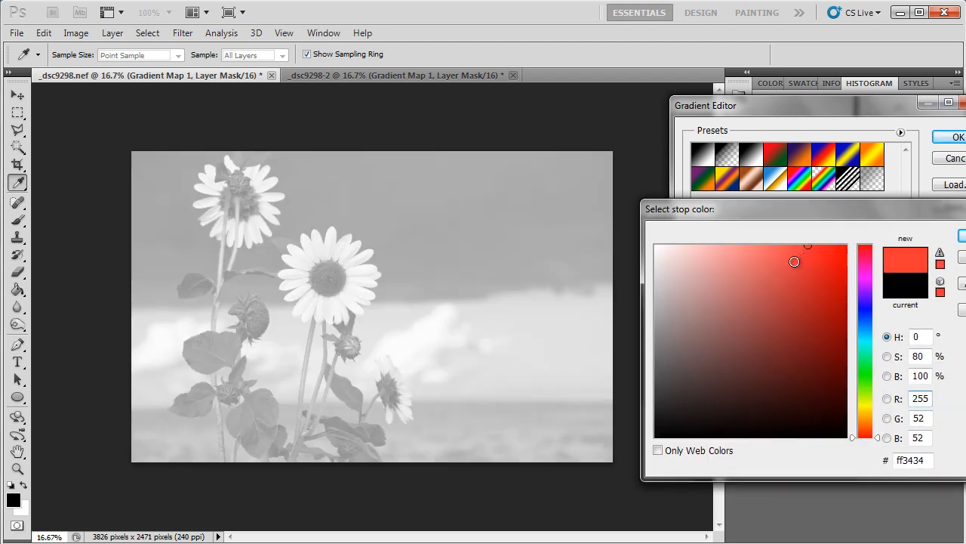
drag(795, 262, 845, 284)
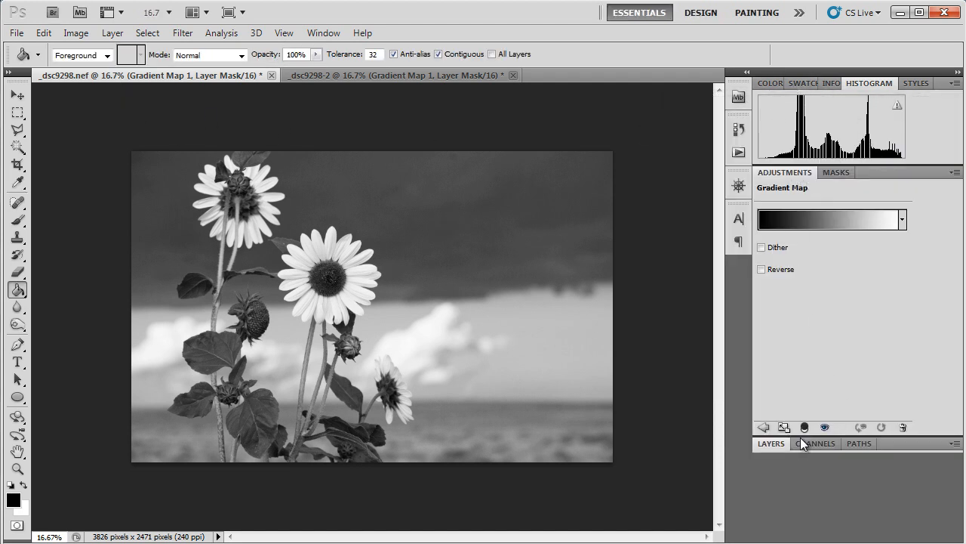
Inspect the single Gray channel and the gradient map's mask channel in the Channels panel
click(815, 444)
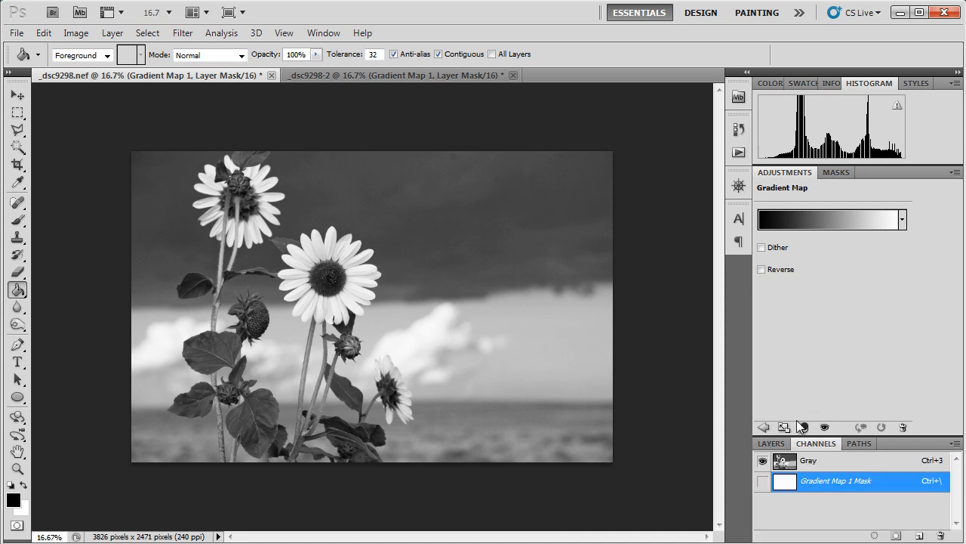
click(810, 461)
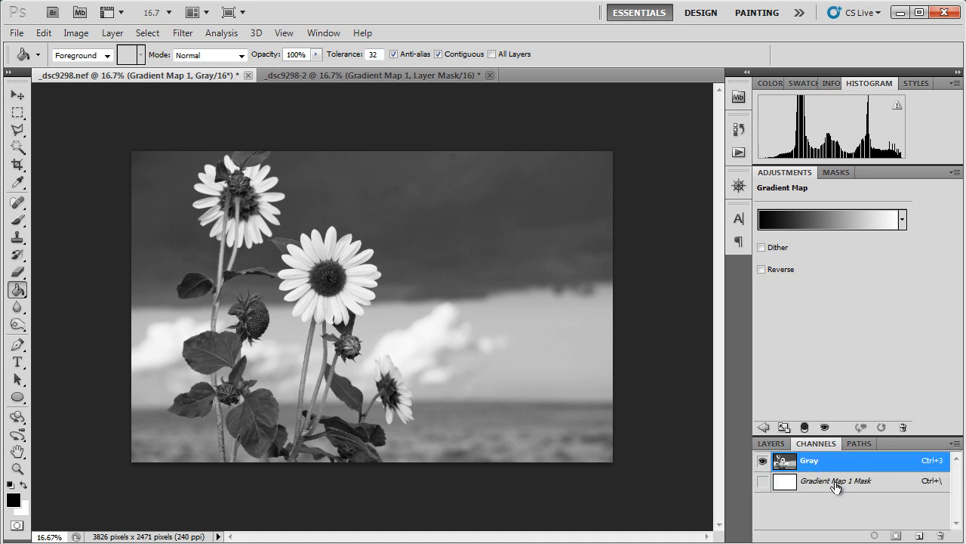
click(835, 480)
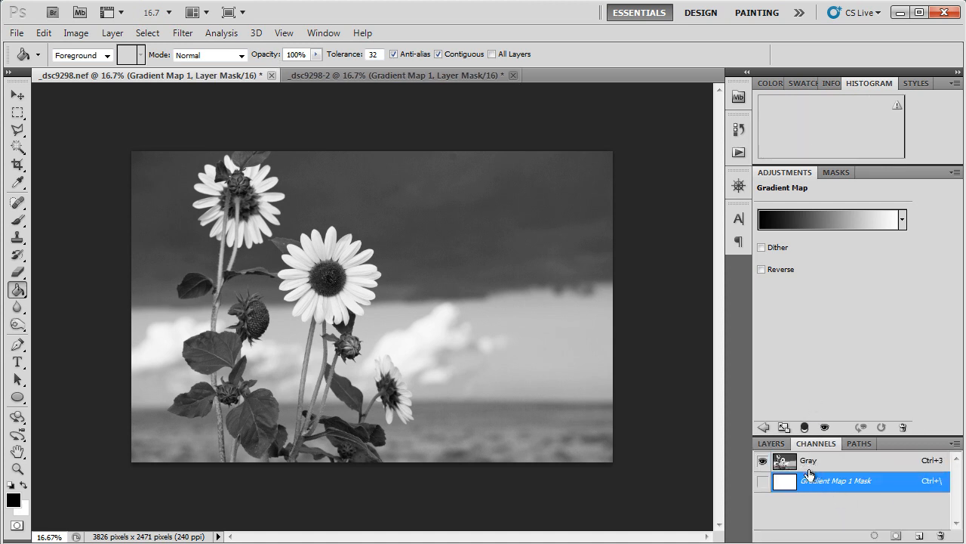
click(807, 459)
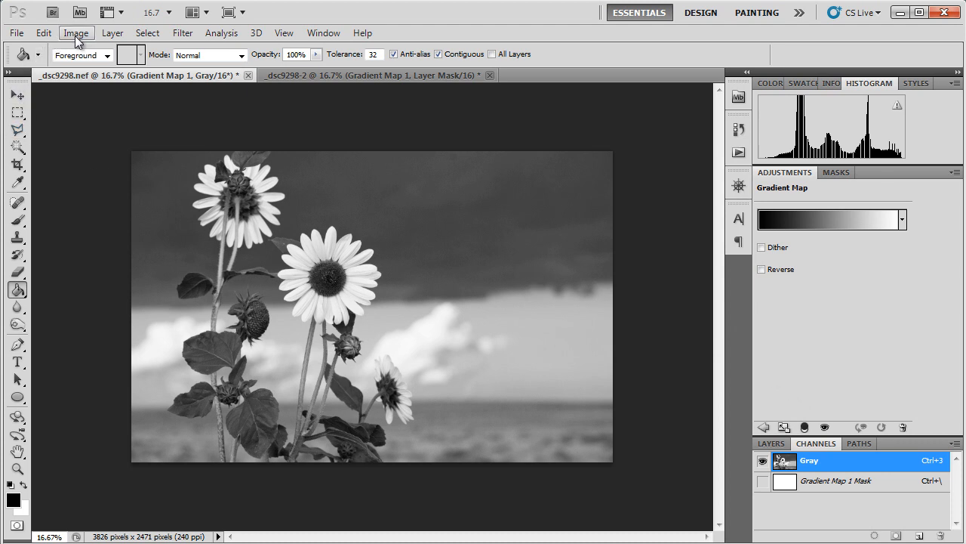
Attempt Image > Mode > RGB Color and dismiss the flatten-layers warning
click(76, 33)
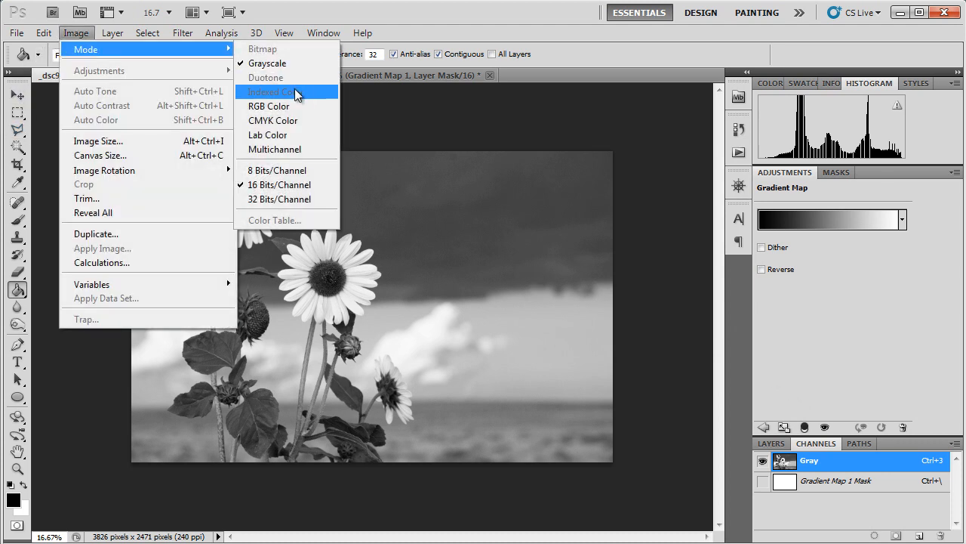
click(275, 92)
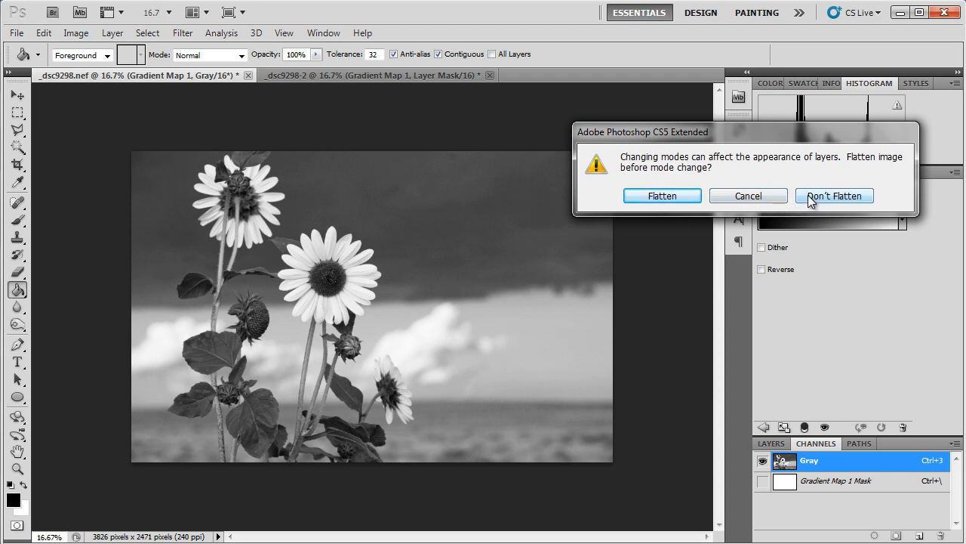
click(834, 196)
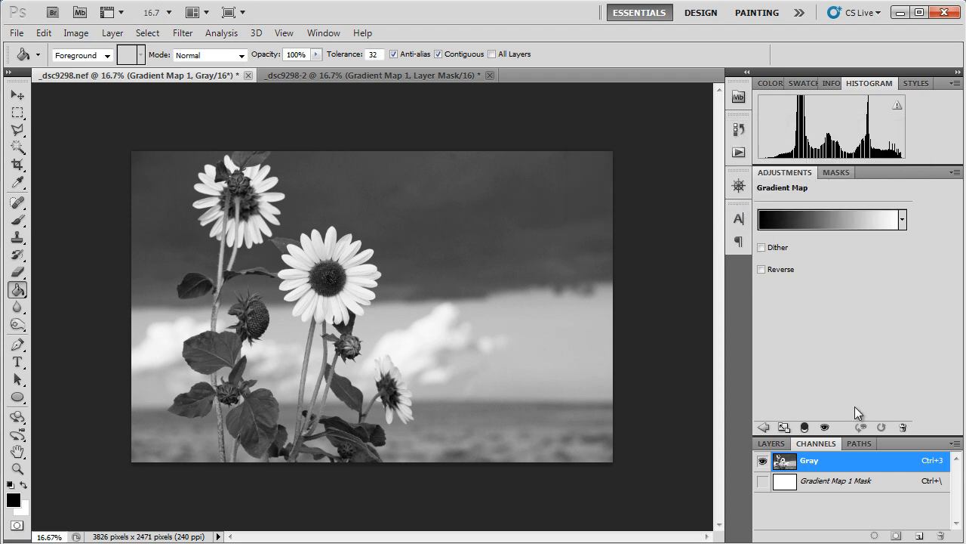
Convert the grayscale document to RGB Color mode
click(770, 189)
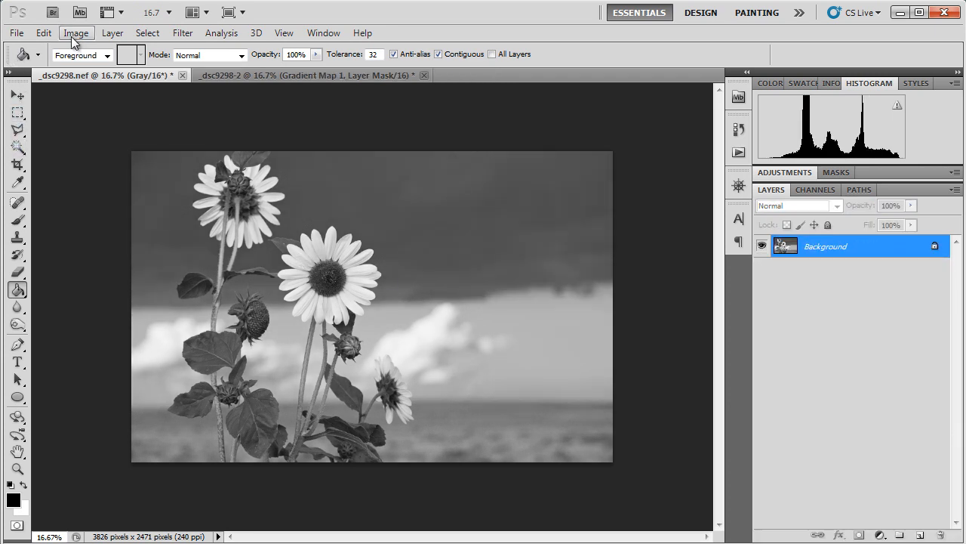
click(75, 33)
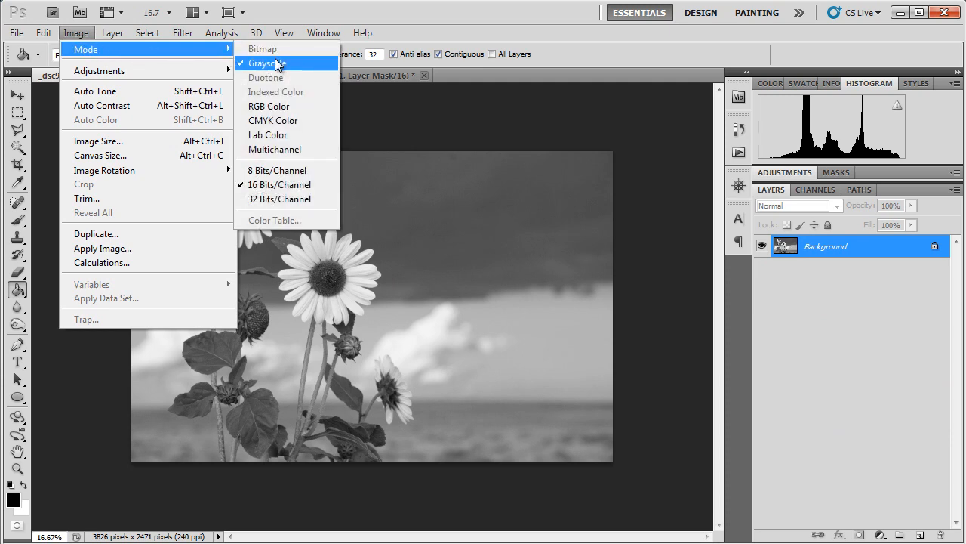
click(265, 63)
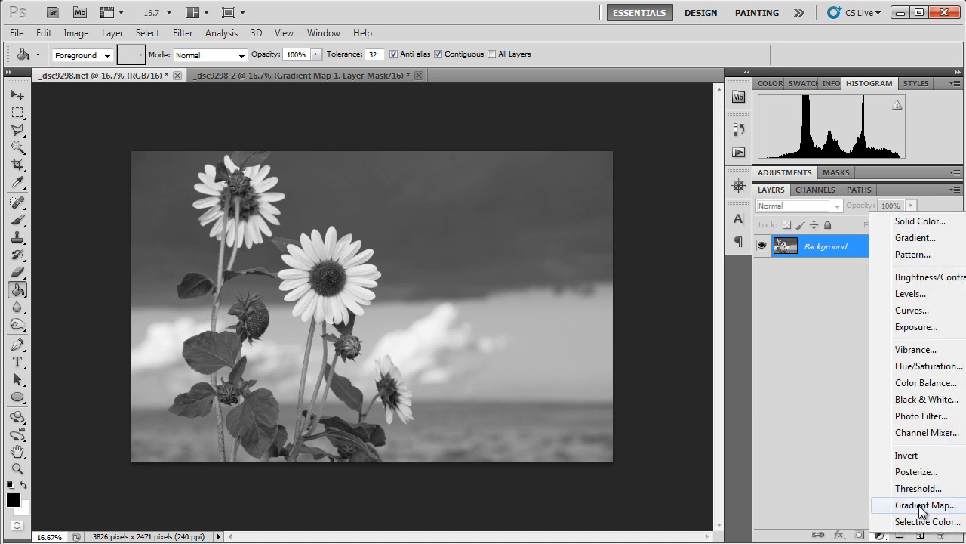
Add a Gradient Map and choose a dark blue for its left stop to tone the photo blue
click(924, 505)
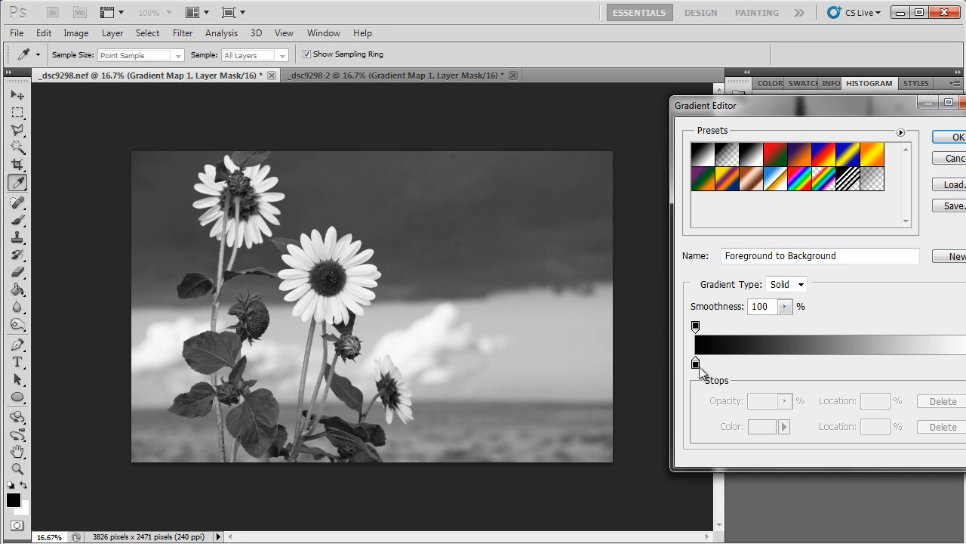
click(694, 363)
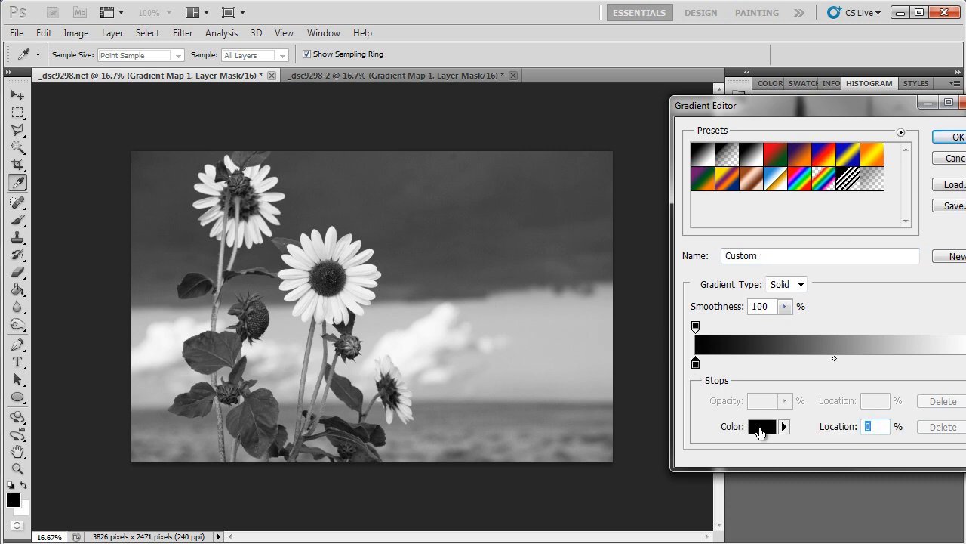
click(762, 426)
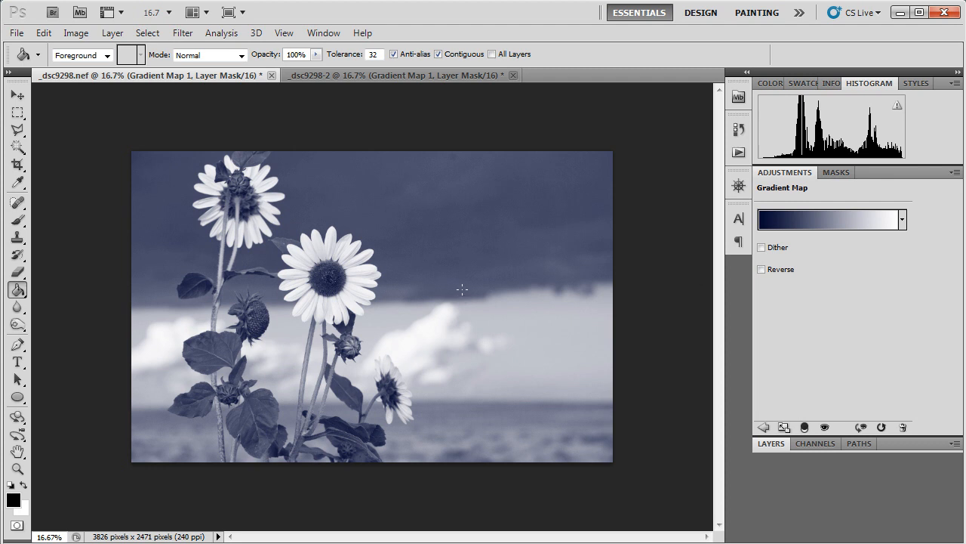
mouse_move(320, 361)
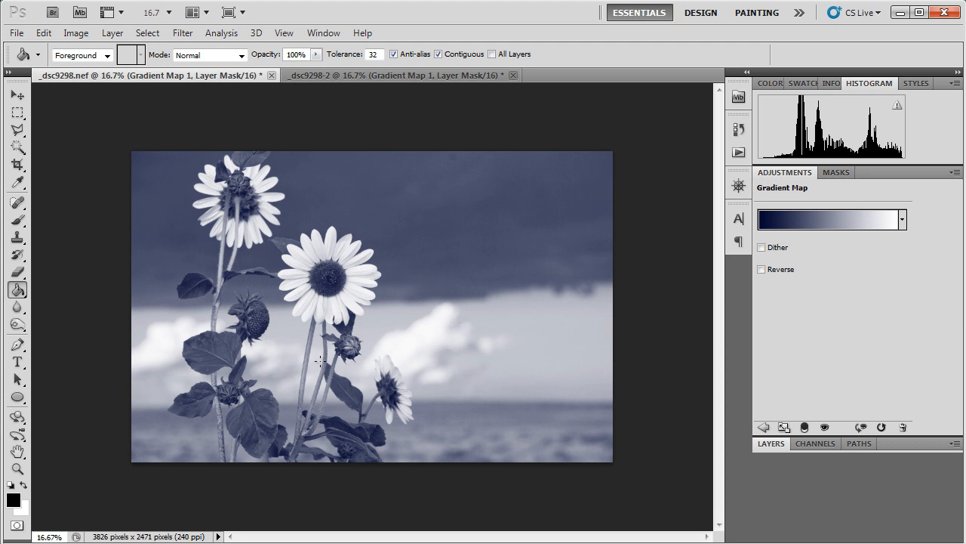
mouse_move(438, 272)
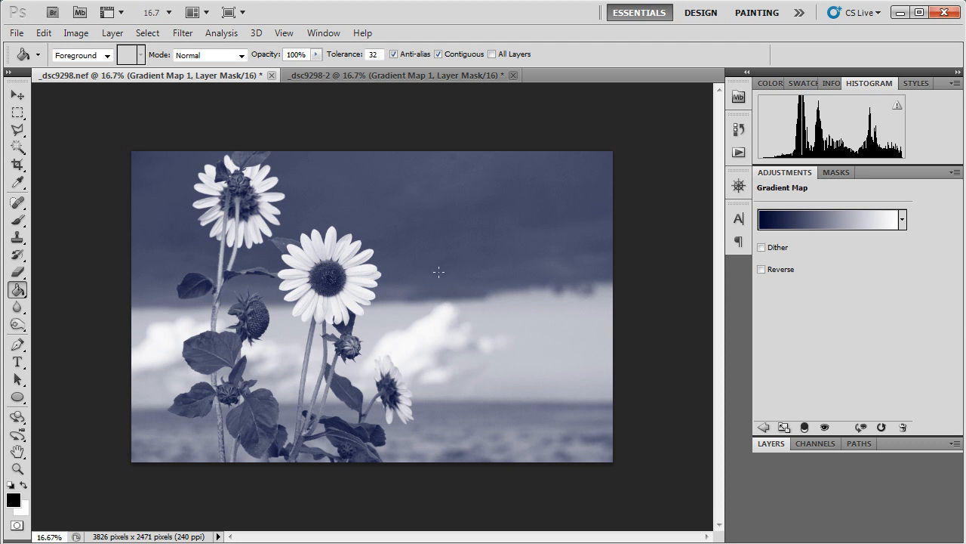
mouse_move(538, 234)
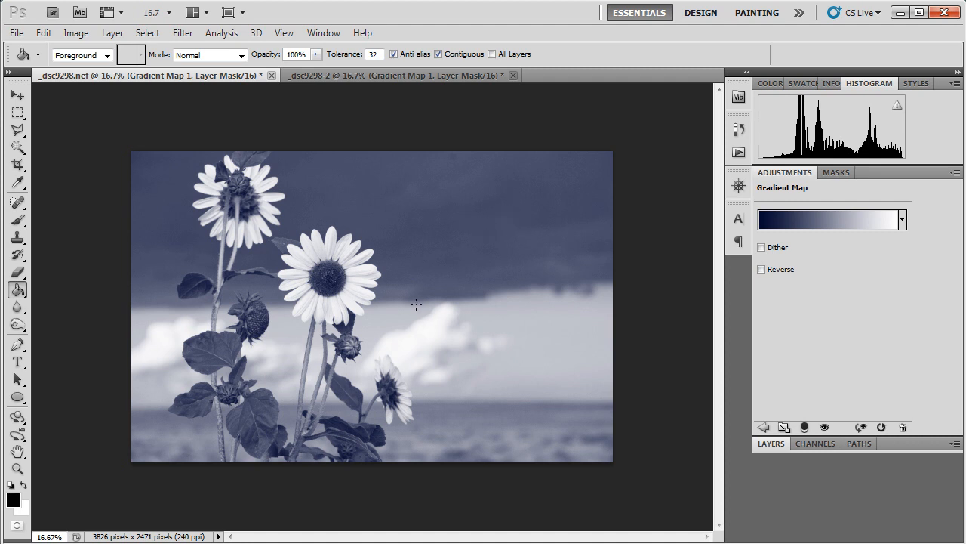
mouse_move(462, 332)
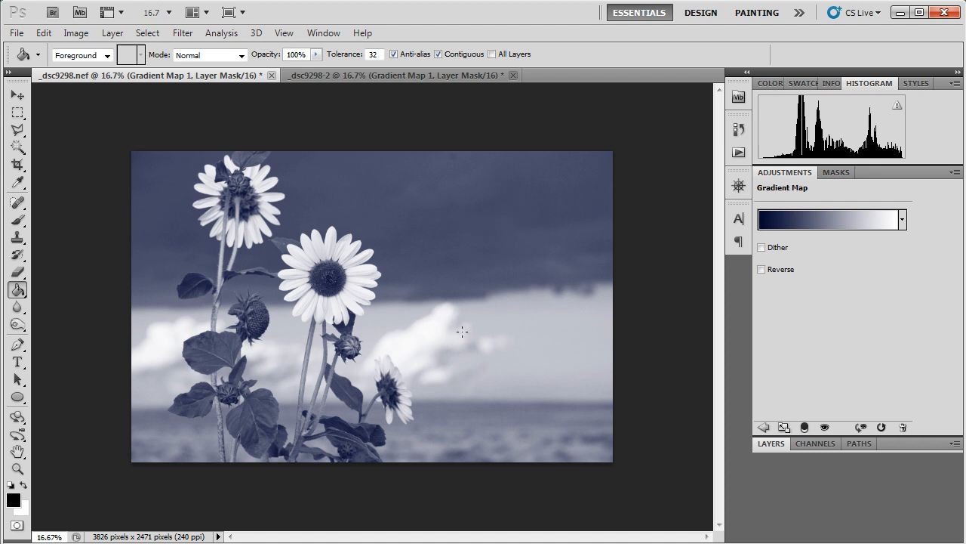